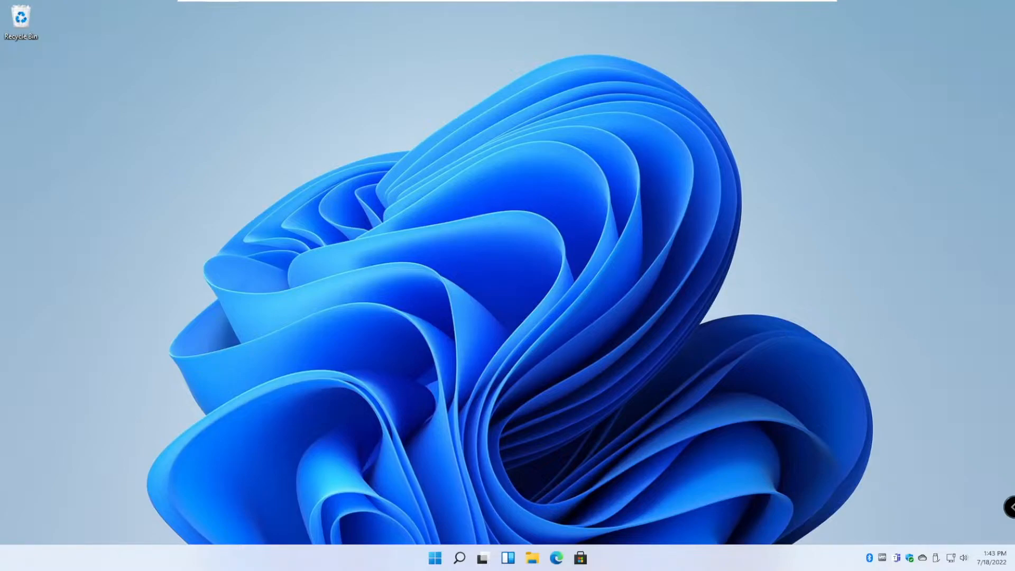
pyautogui.moveTo(536, 471)
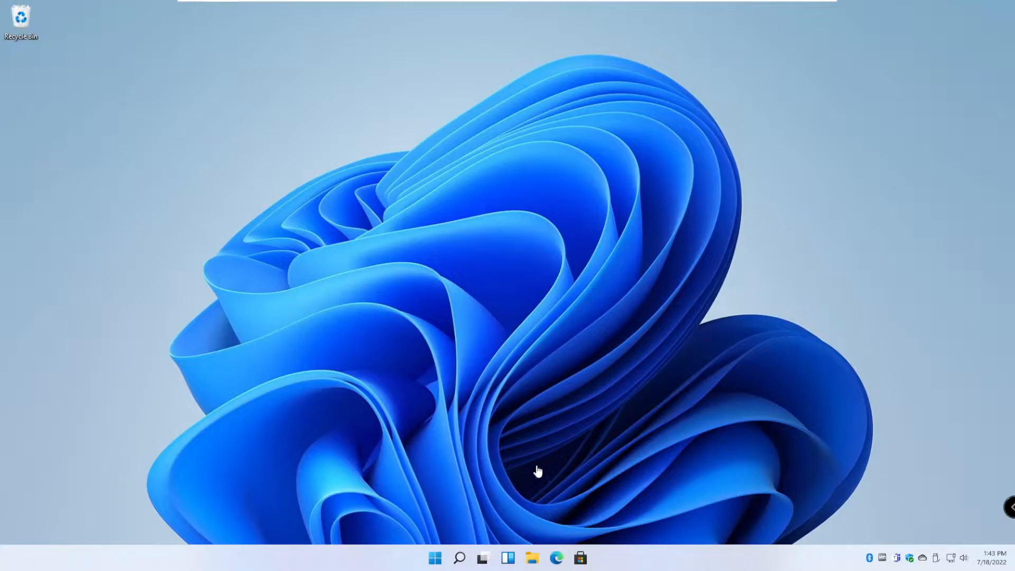
# Step: Start a new System Backup task and check this PC's drives in File Explorer
pyautogui.click(459, 558)
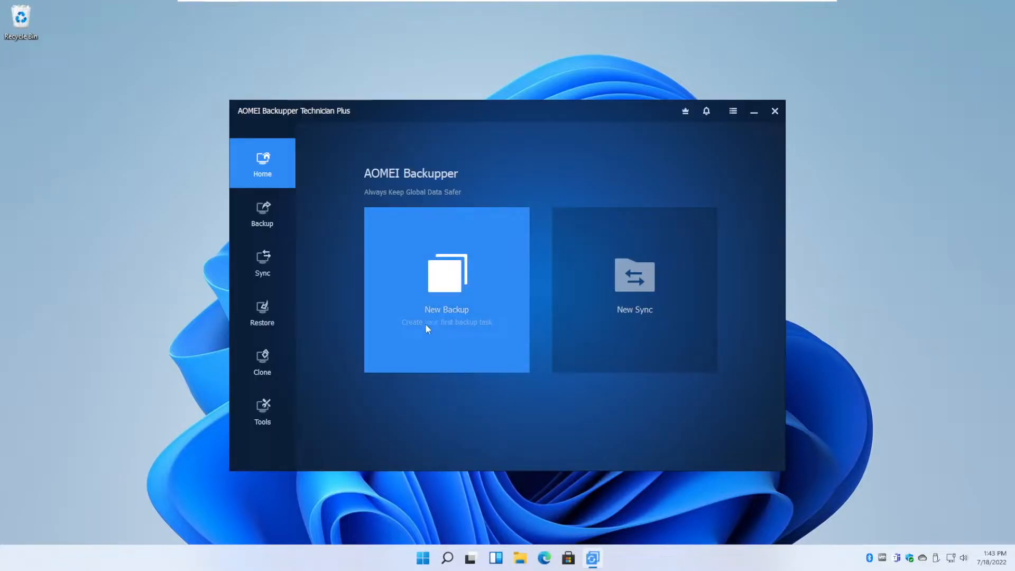
pyautogui.moveTo(482, 285)
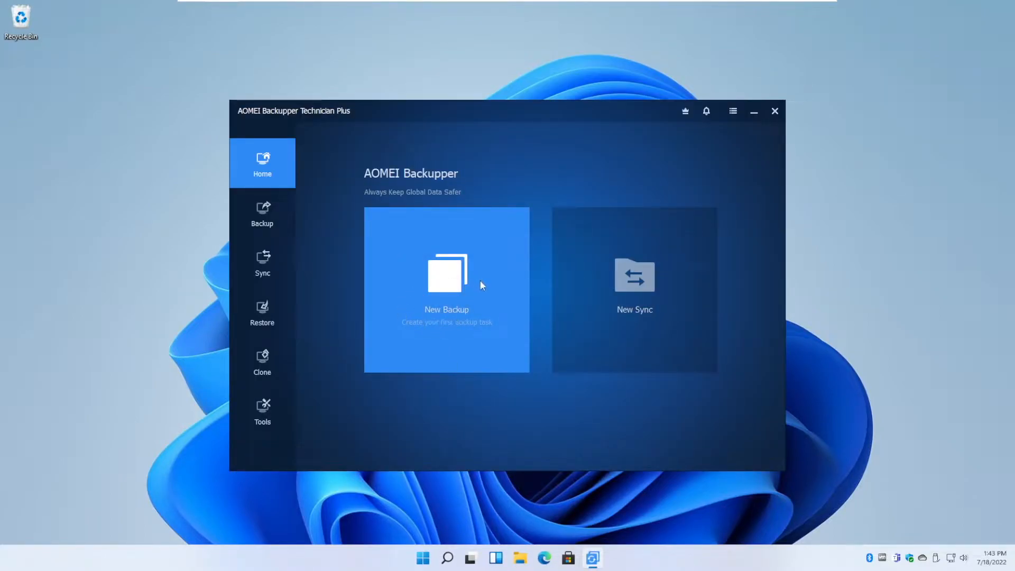
pyautogui.moveTo(311, 202)
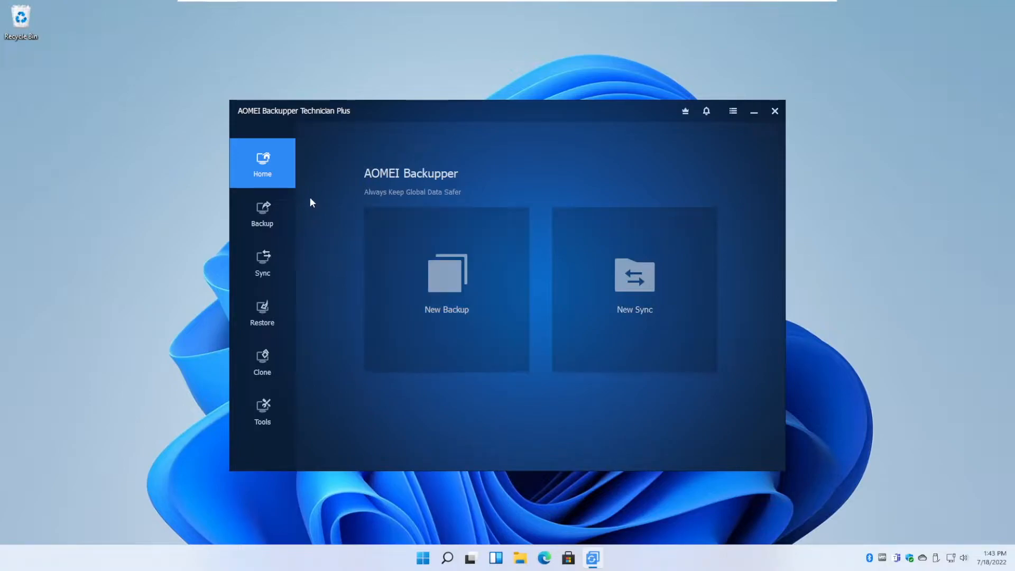
pyautogui.click(262, 213)
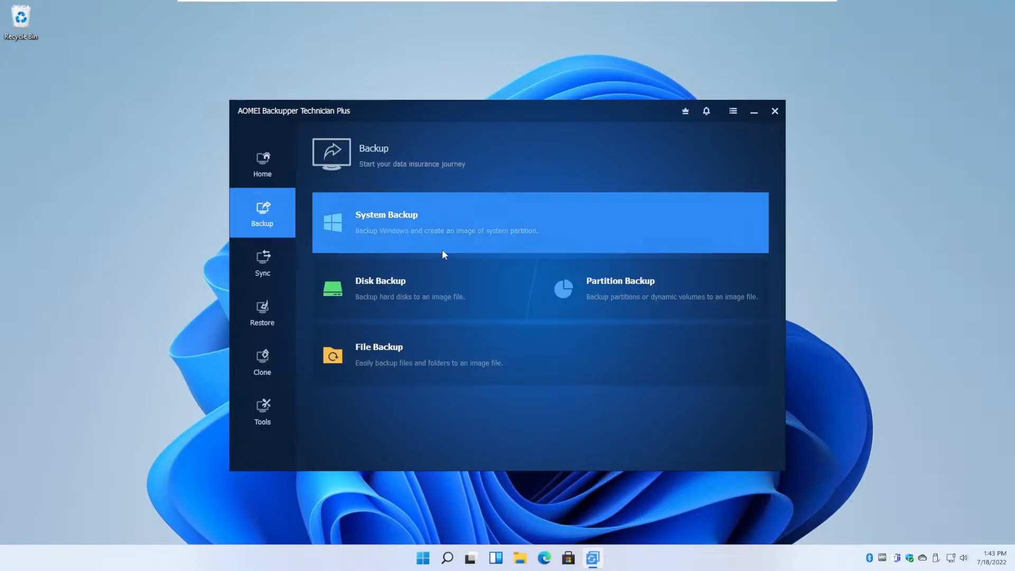
pyautogui.moveTo(417, 240)
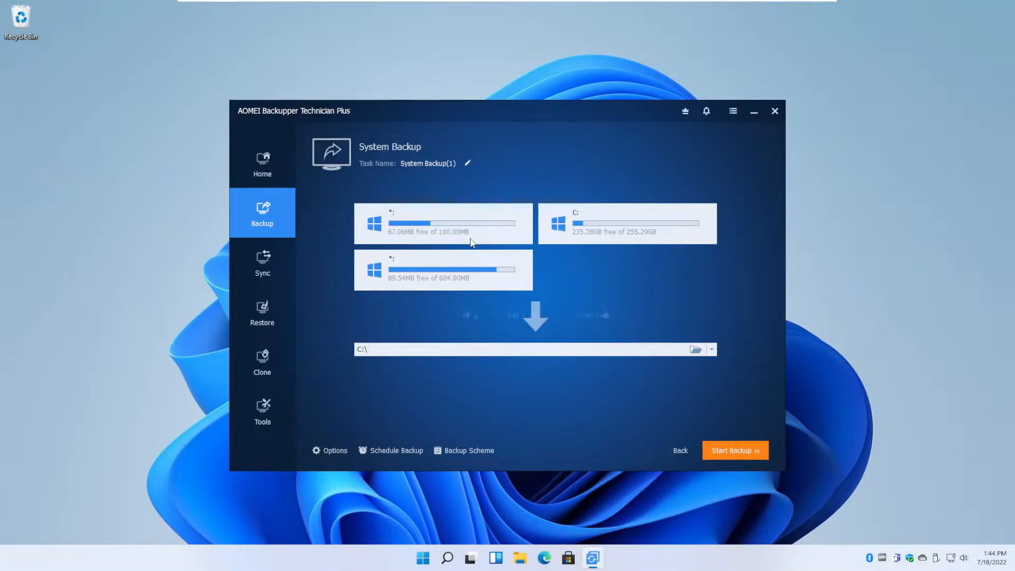
pyautogui.moveTo(505, 188)
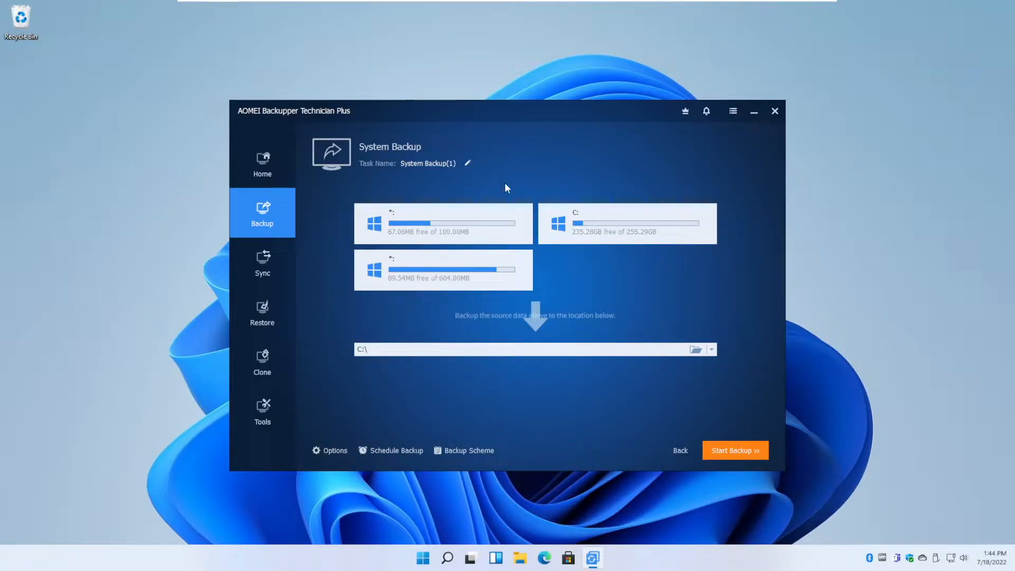
pyautogui.moveTo(511, 241)
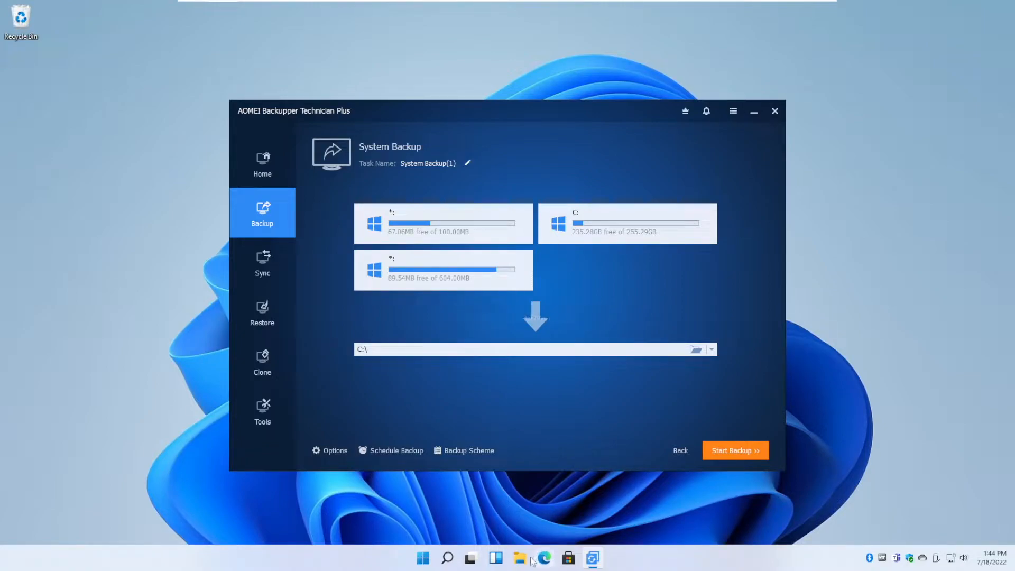
pyautogui.click(519, 557)
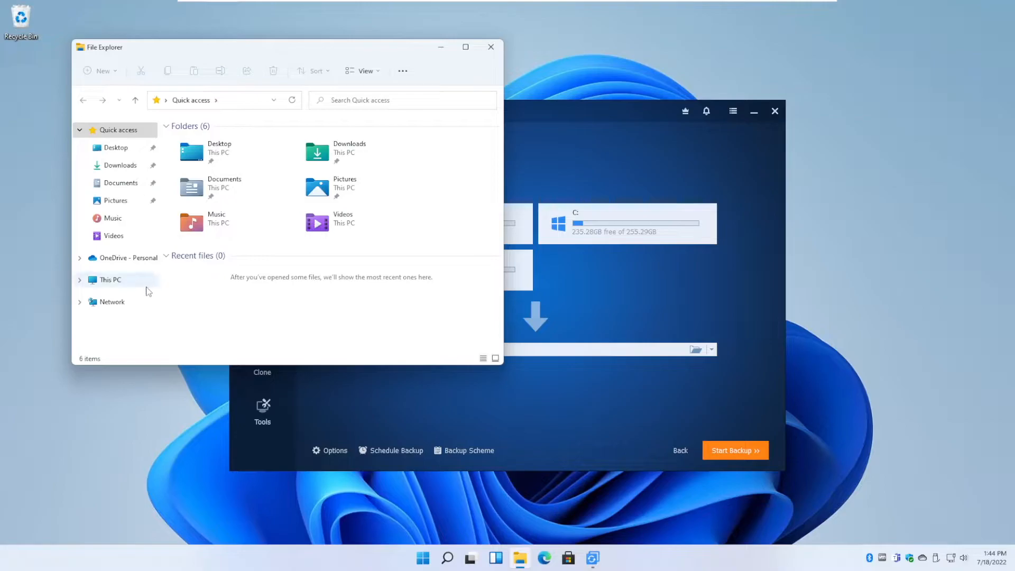
pyautogui.click(110, 280)
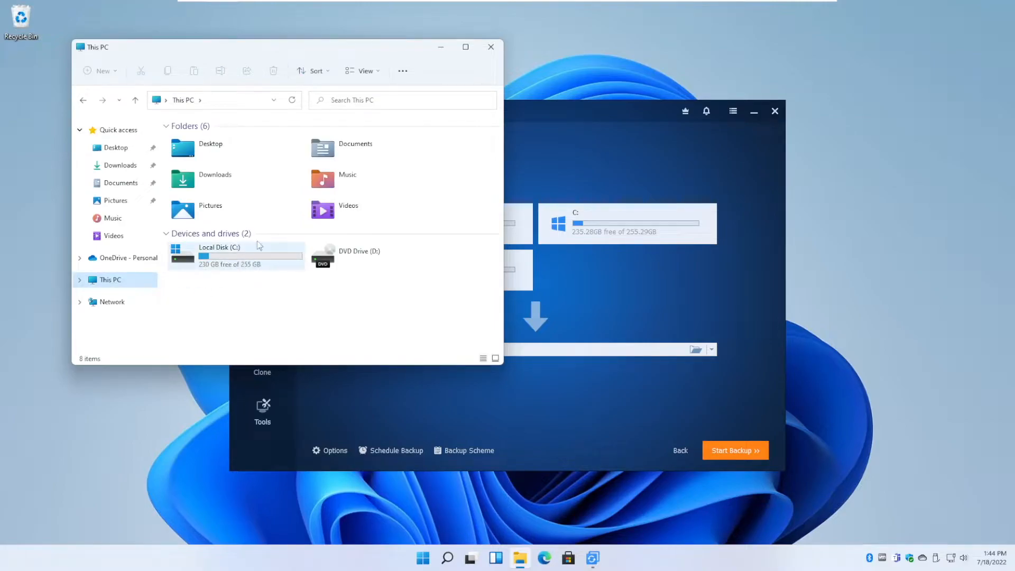
pyautogui.click(491, 47)
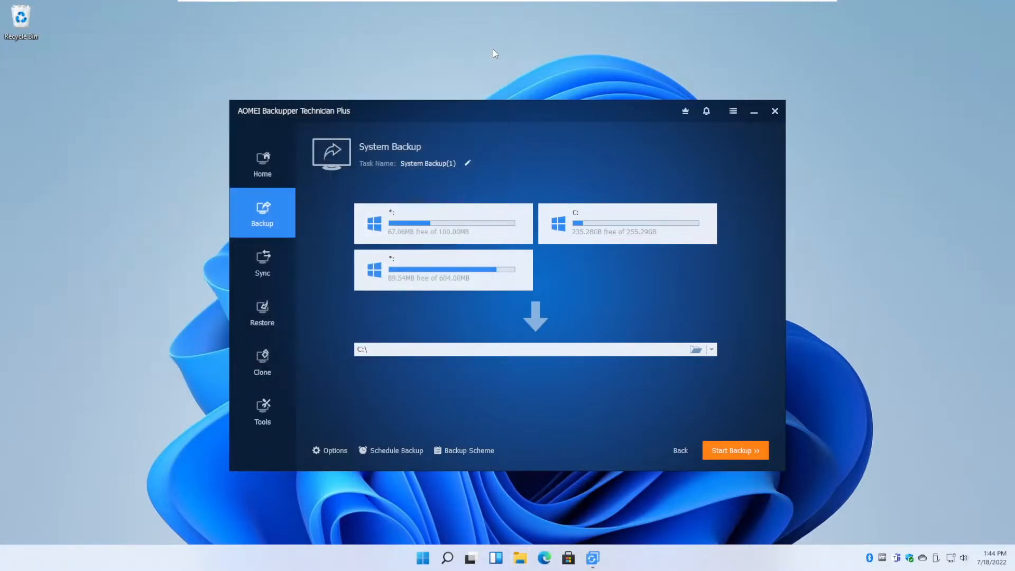
pyautogui.moveTo(596, 233)
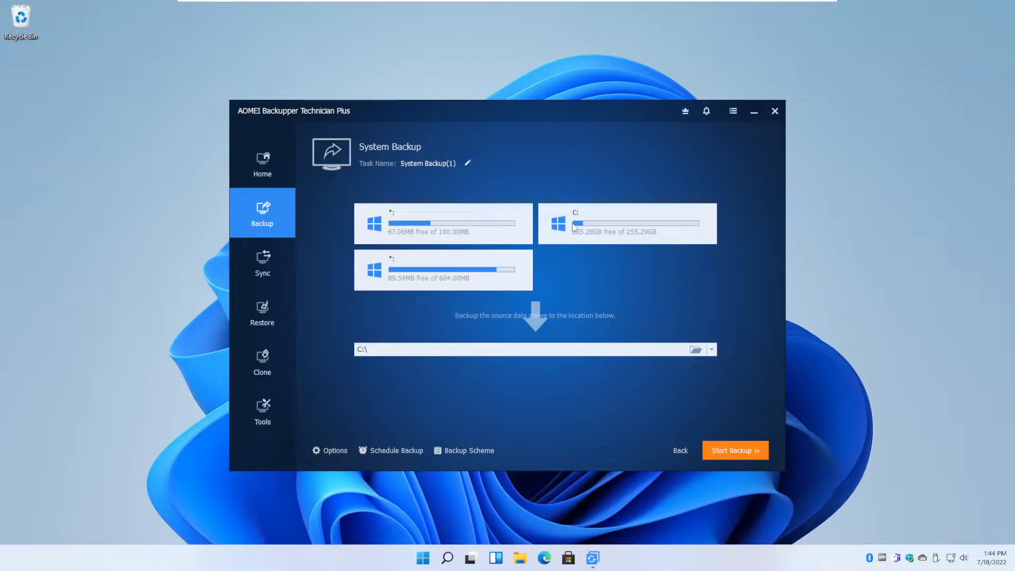
pyautogui.moveTo(530, 279)
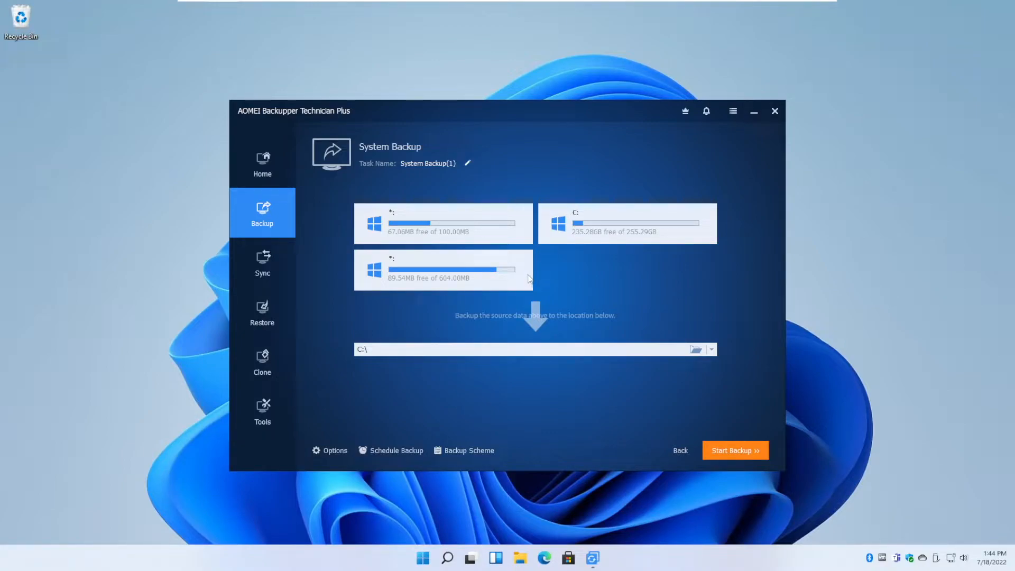
pyautogui.moveTo(392, 262)
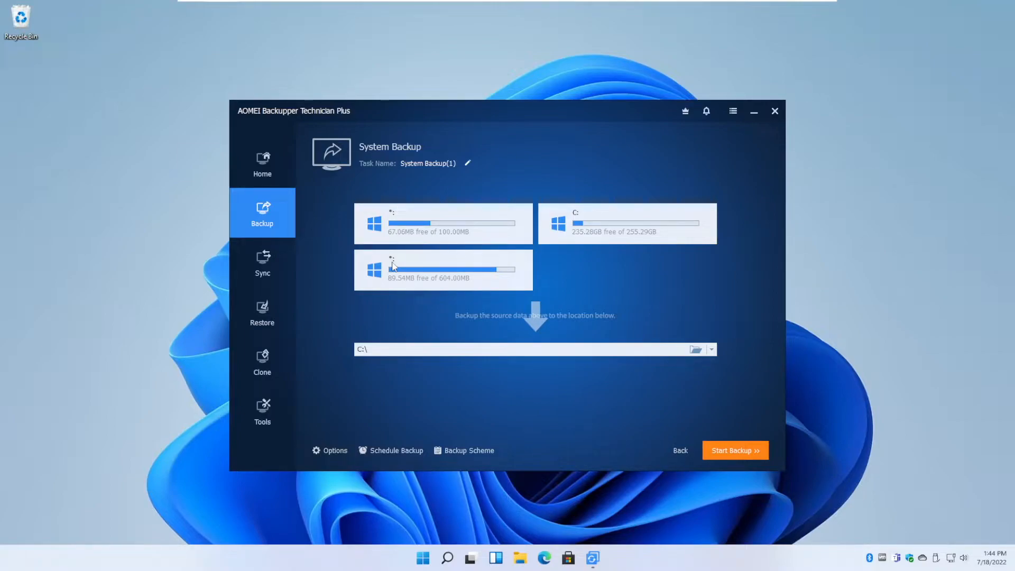
pyautogui.moveTo(595, 287)
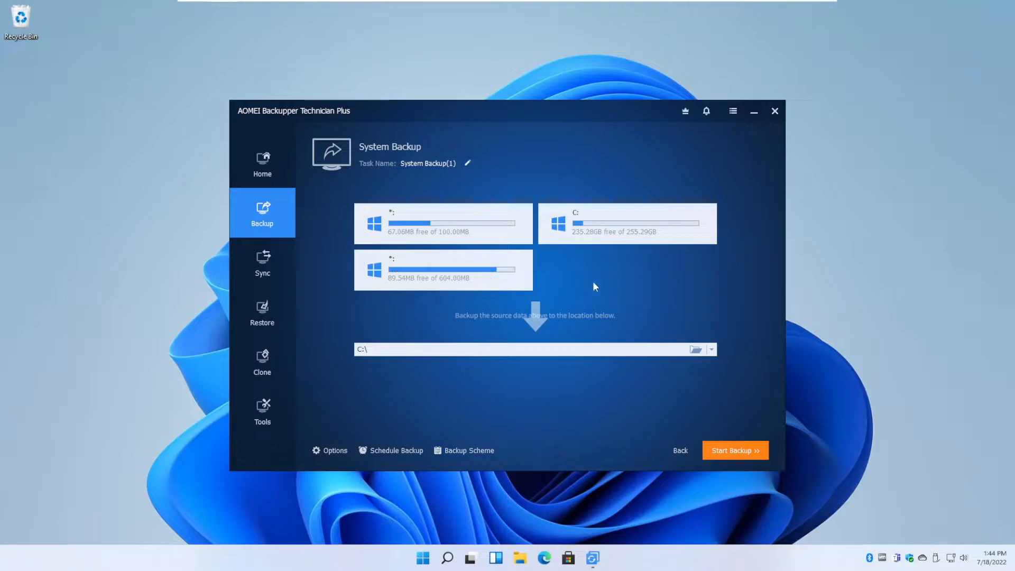
pyautogui.moveTo(582, 235)
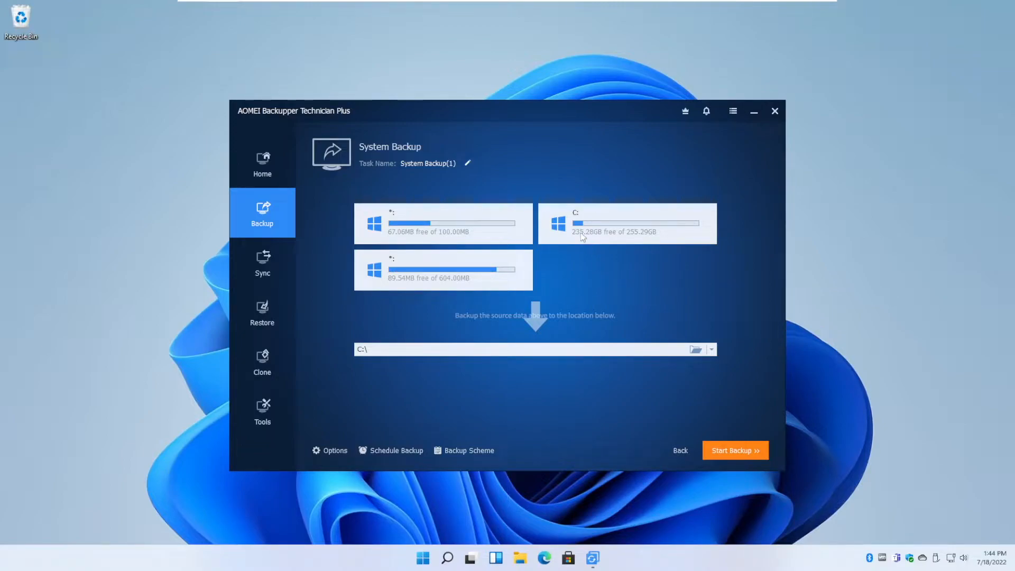
pyautogui.moveTo(590, 243)
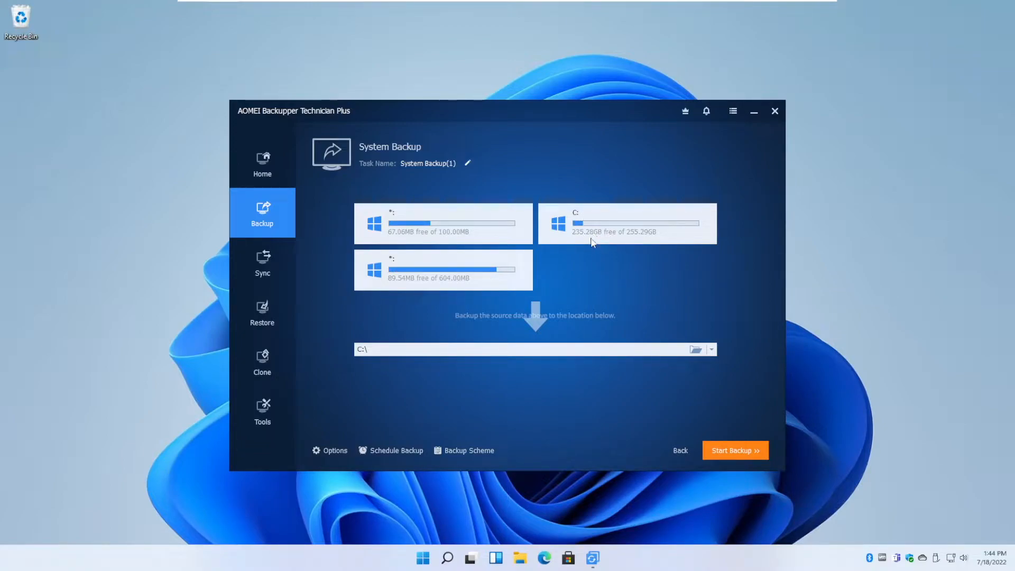
pyautogui.moveTo(570, 285)
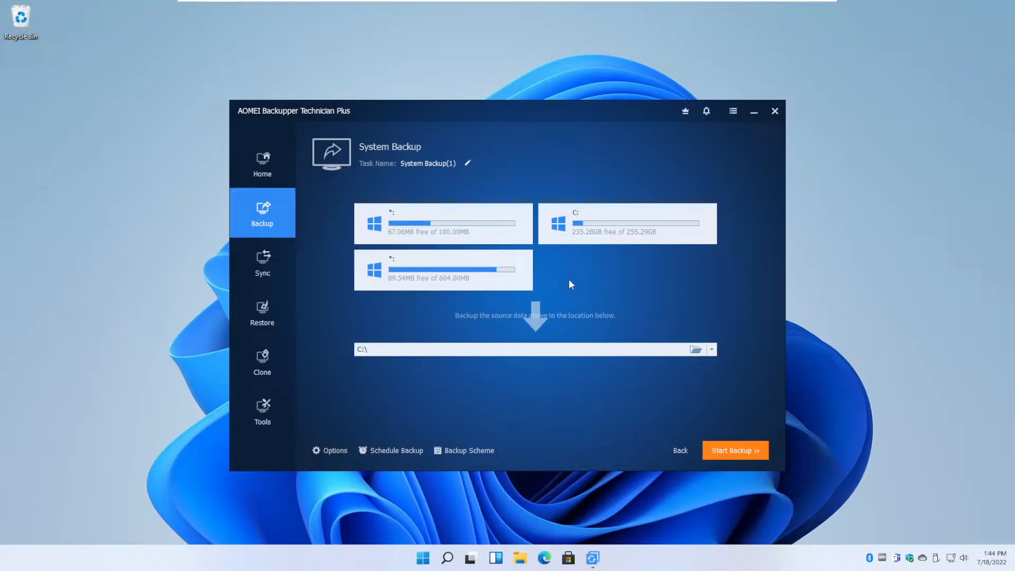
pyautogui.moveTo(604, 327)
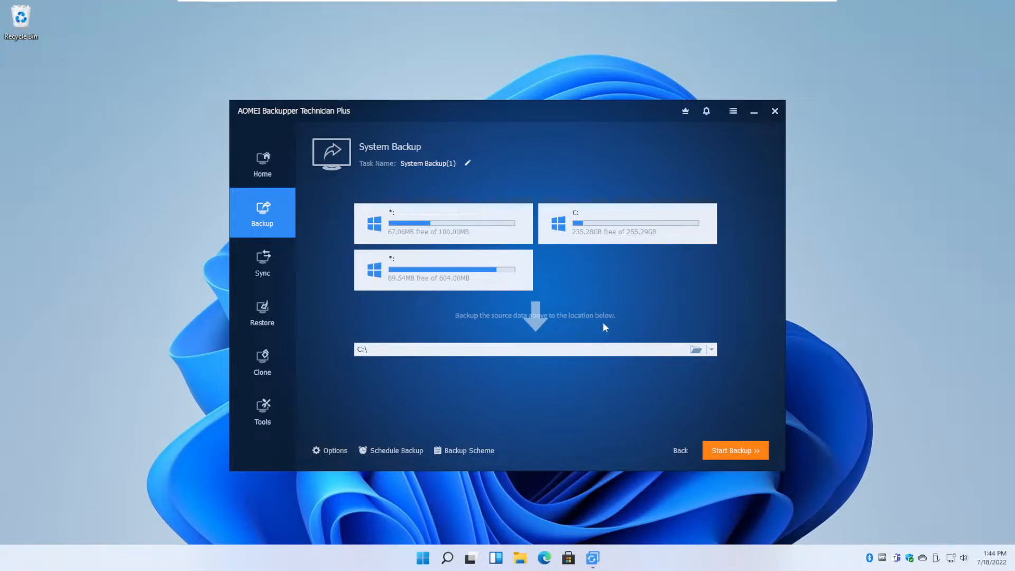
# Step: Browse to This PC and choose Local Disk (E:) as the backup destination
pyautogui.click(695, 350)
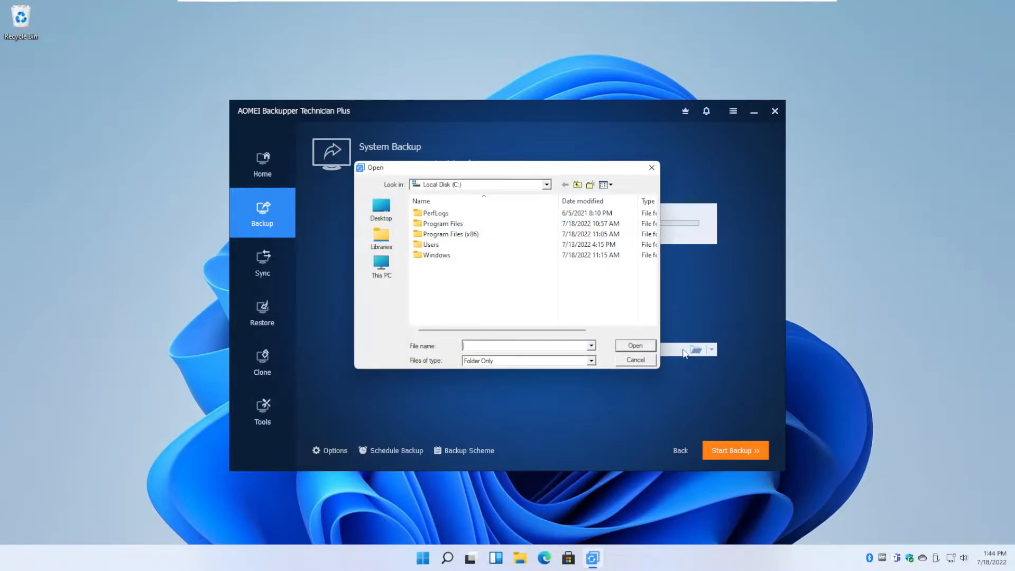
pyautogui.click(381, 267)
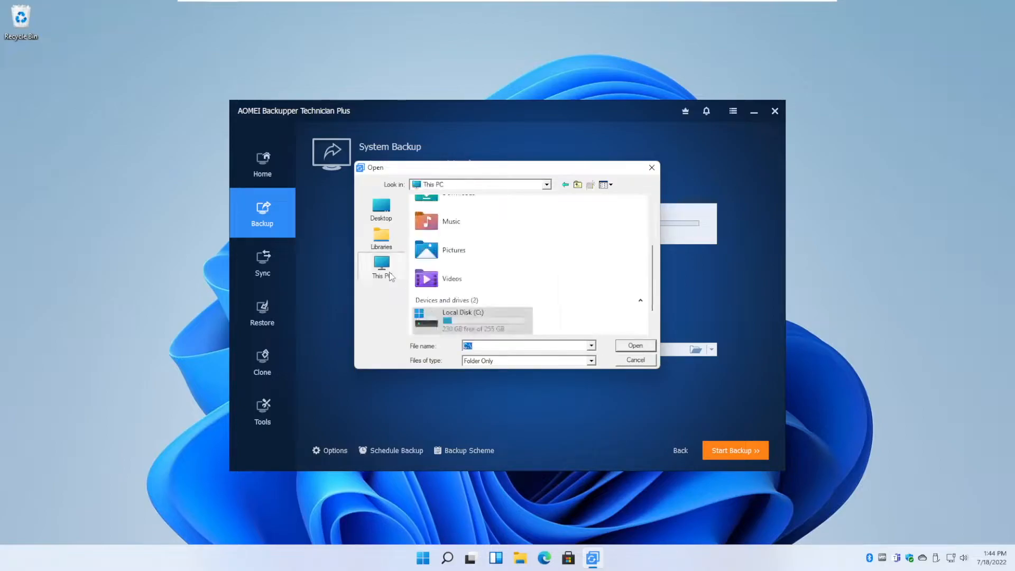
pyautogui.click(381, 268)
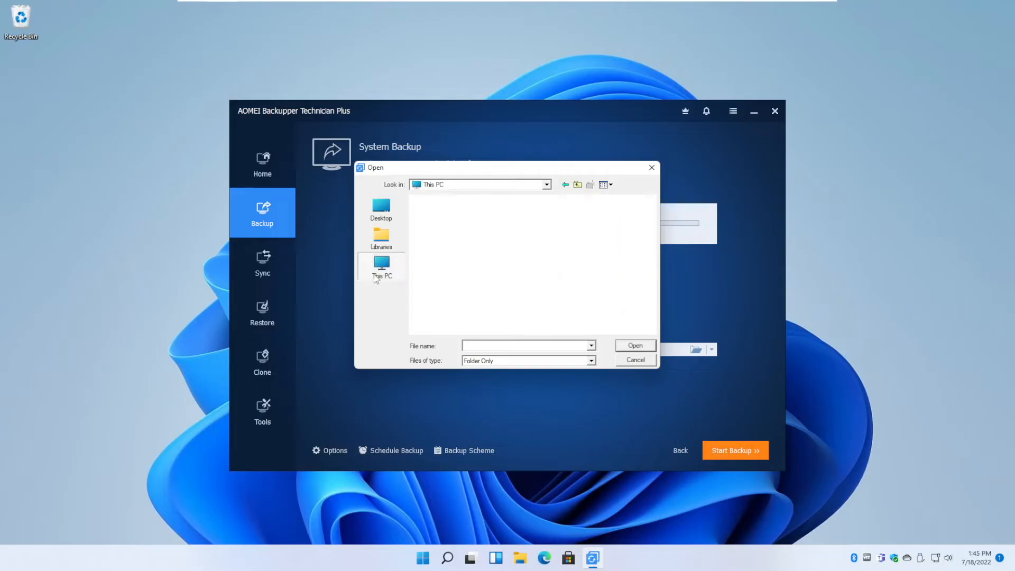
pyautogui.doubleClick(381, 265)
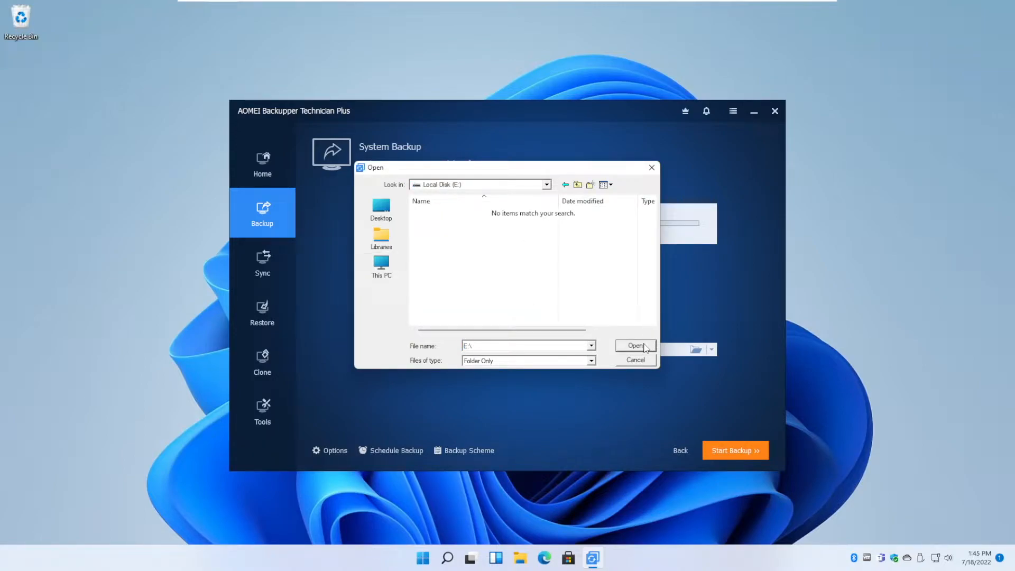
pyautogui.click(635, 345)
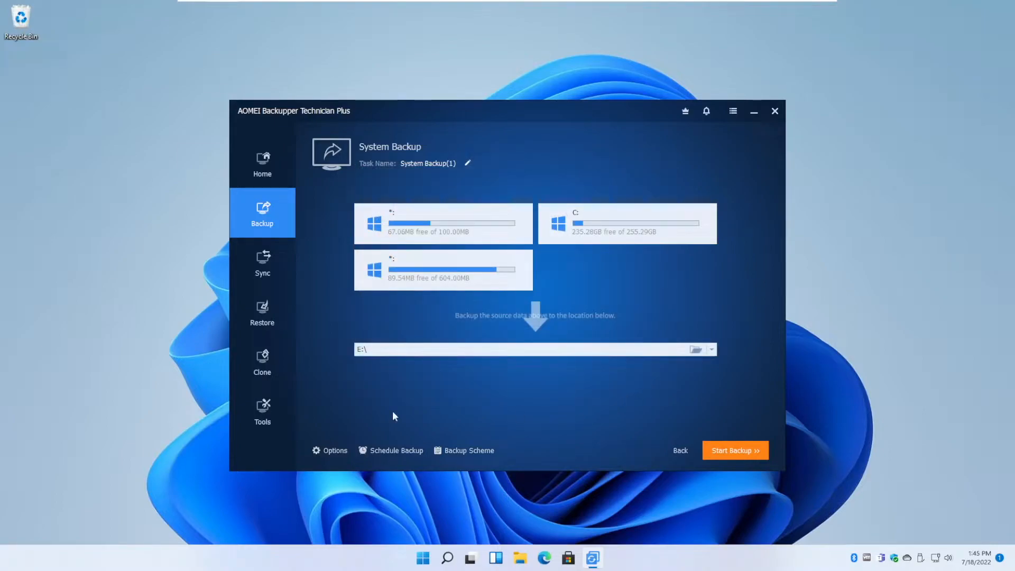
# Step: Set Backup Mode to Make an Exact Backup (sector-by-sector) and view the Advanced settings
pyautogui.click(335, 450)
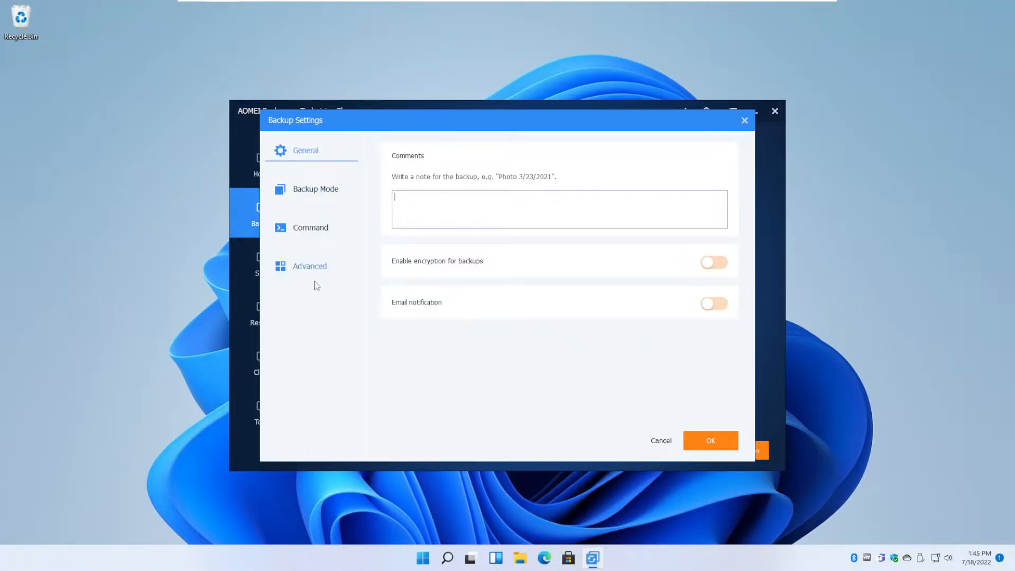
pyautogui.moveTo(336, 219)
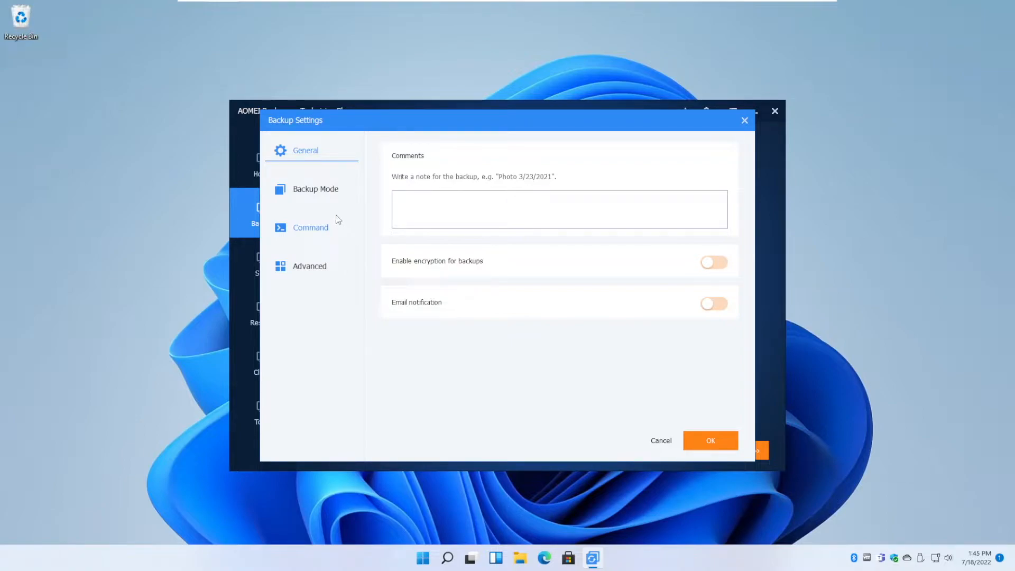
pyautogui.moveTo(316, 194)
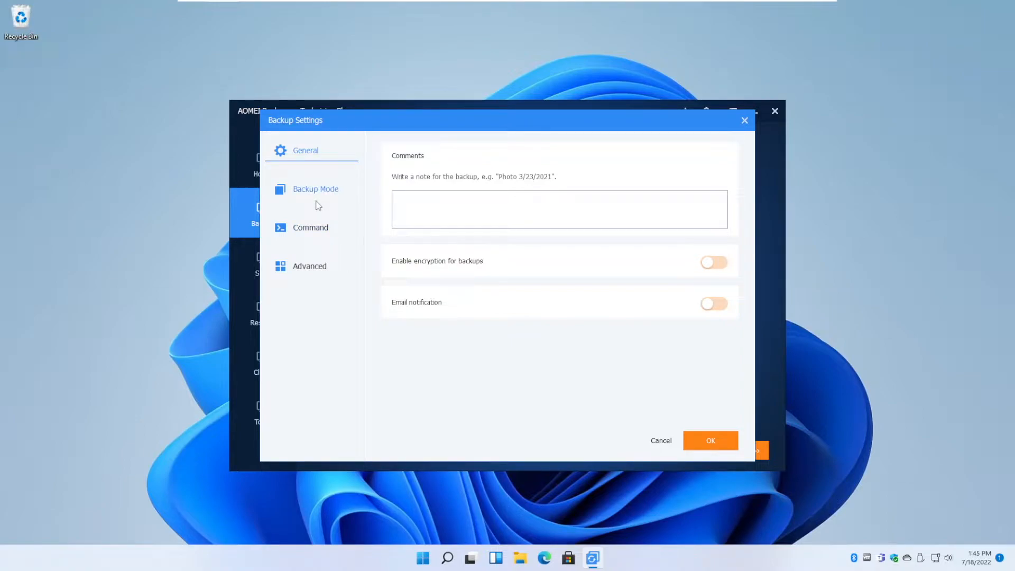
pyautogui.click(316, 189)
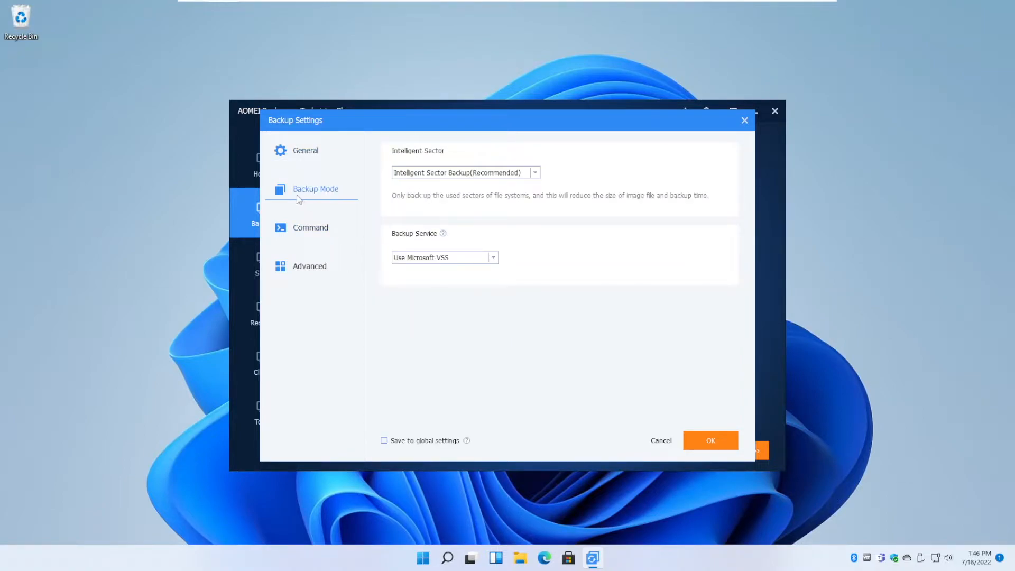
pyautogui.moveTo(319, 244)
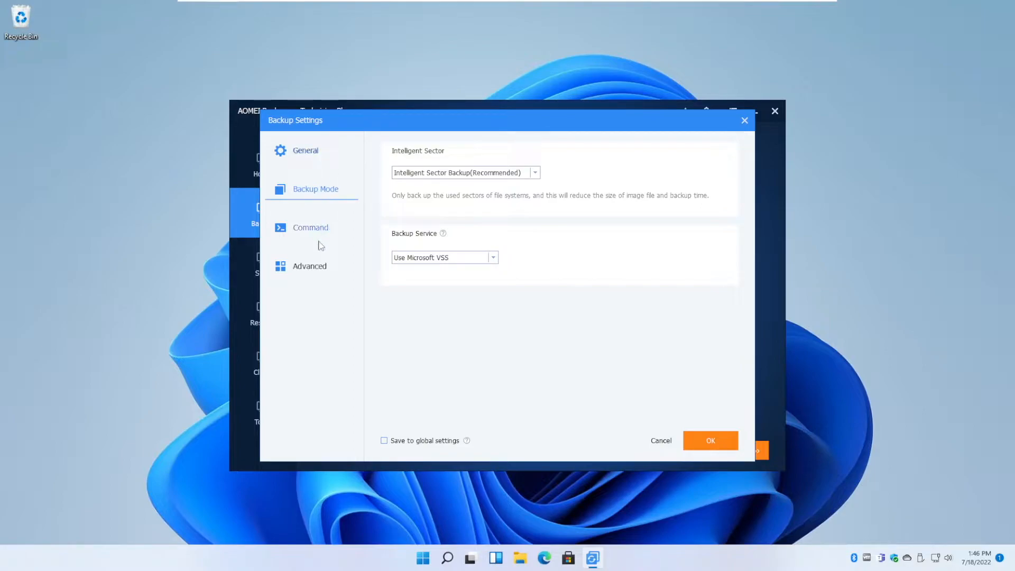
pyautogui.moveTo(327, 238)
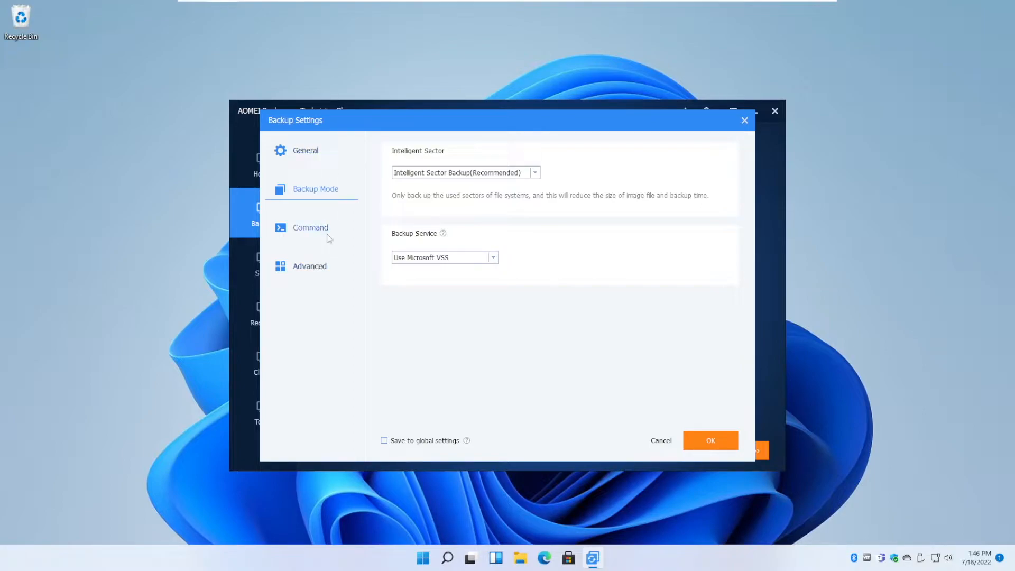
pyautogui.moveTo(306, 207)
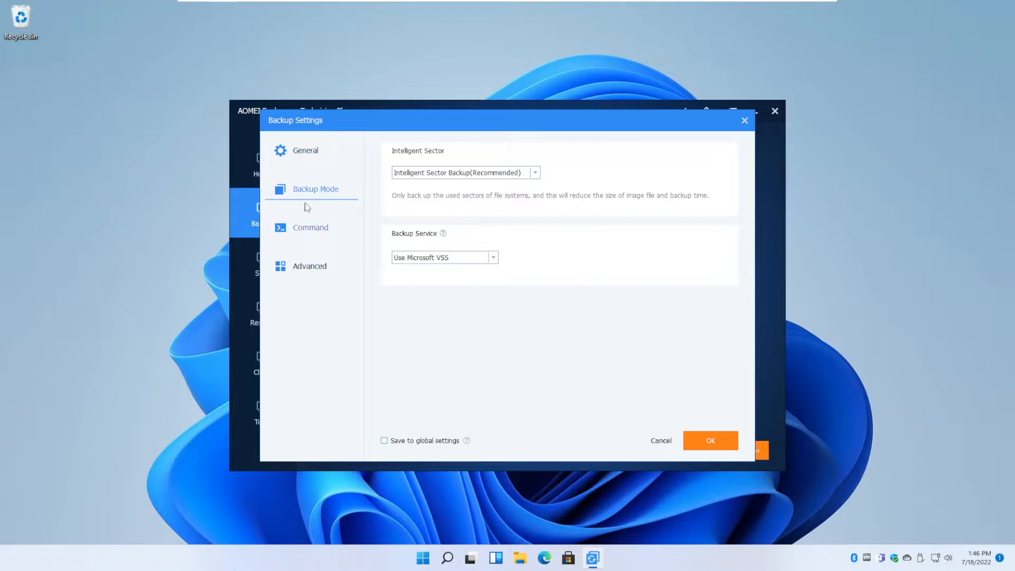
pyautogui.moveTo(306, 242)
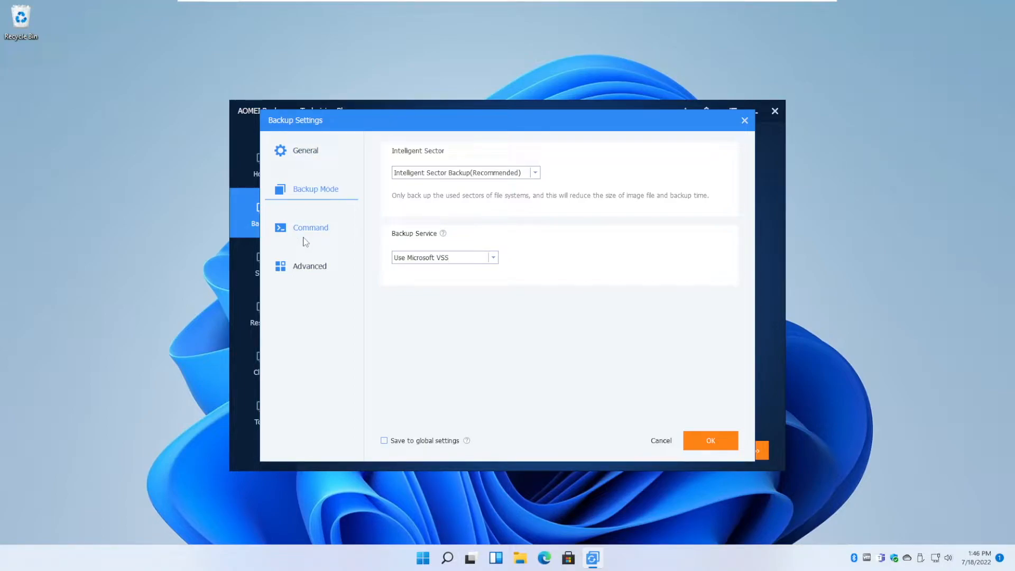
pyautogui.click(535, 172)
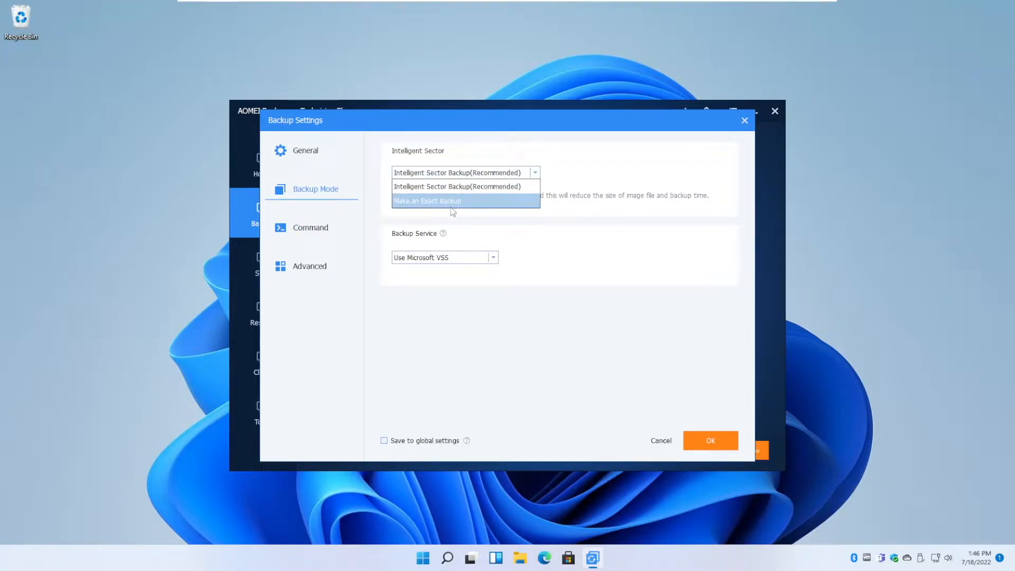
pyautogui.click(426, 201)
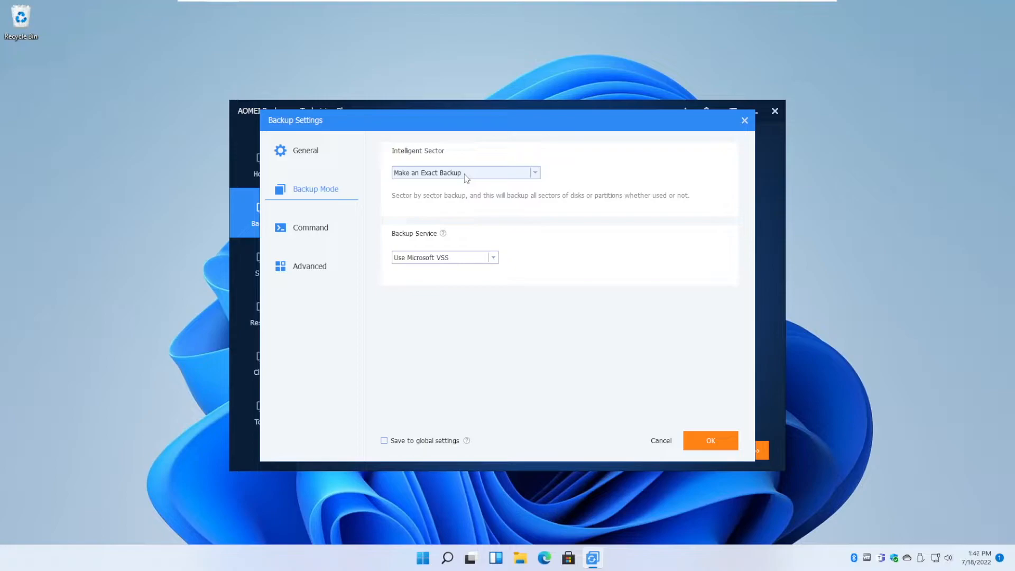
pyautogui.moveTo(461, 192)
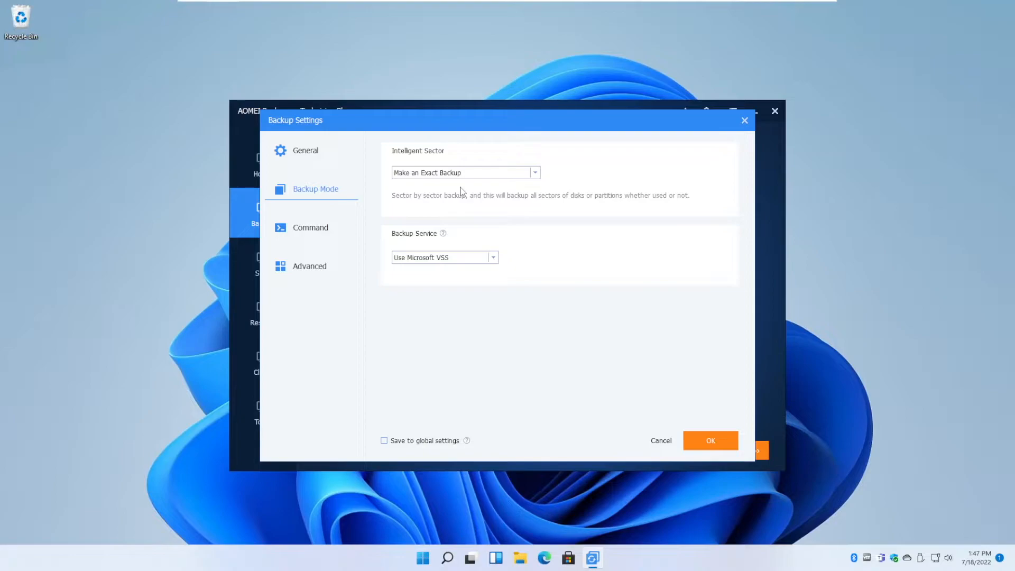
pyautogui.click(309, 266)
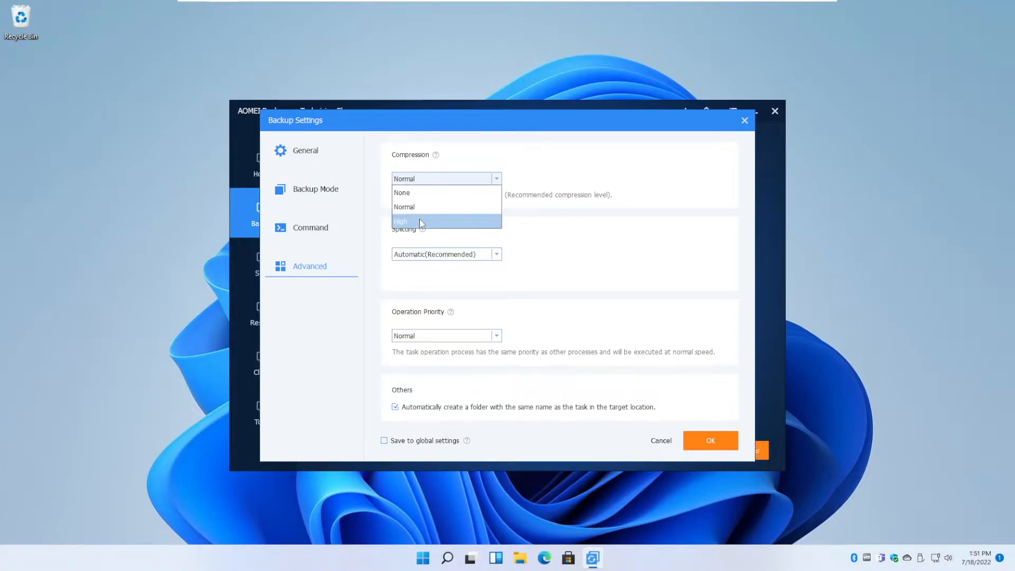
# Step: Set compression to High and reopen the list showing None, Normal and High
pyautogui.click(401, 222)
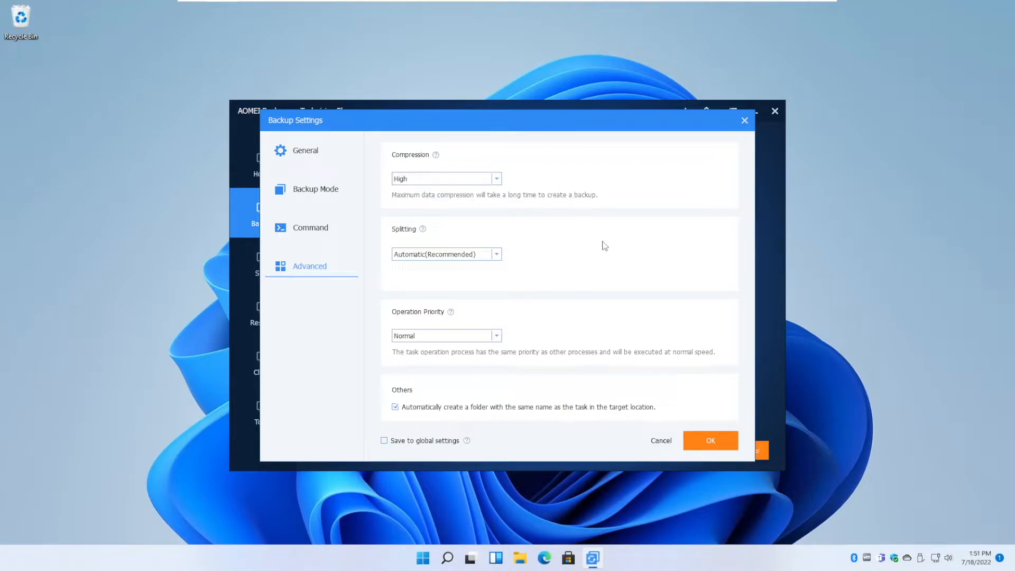
pyautogui.click(496, 178)
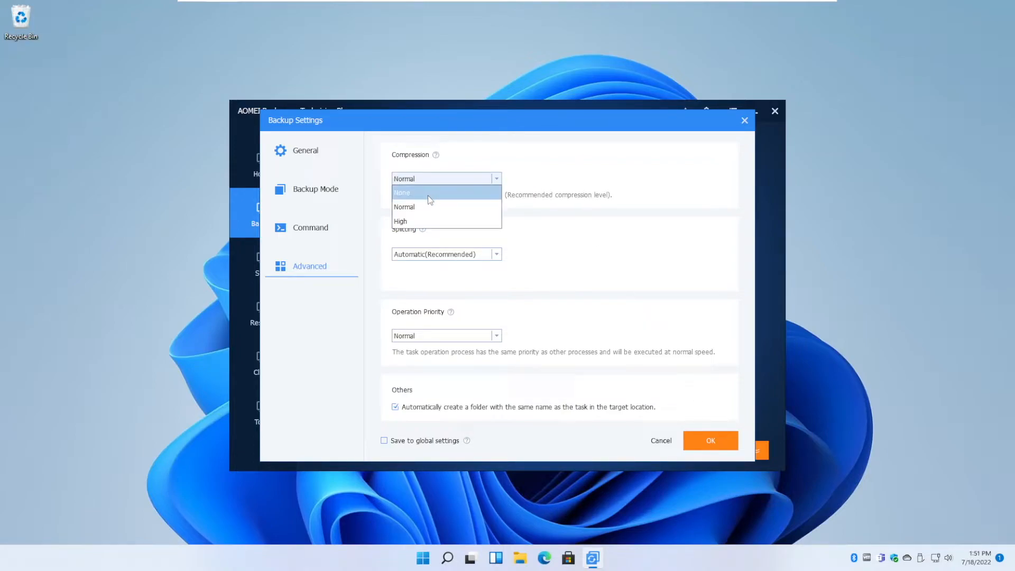
pyautogui.moveTo(423, 210)
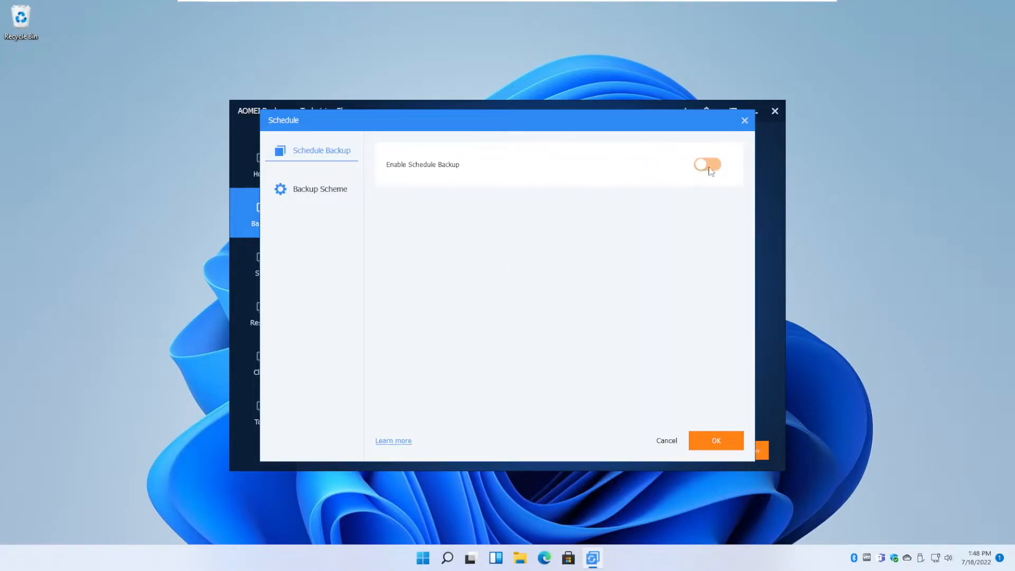
# Step: Enable a weekly backup schedule on Saturday with the run time at 12:58
pyautogui.click(707, 164)
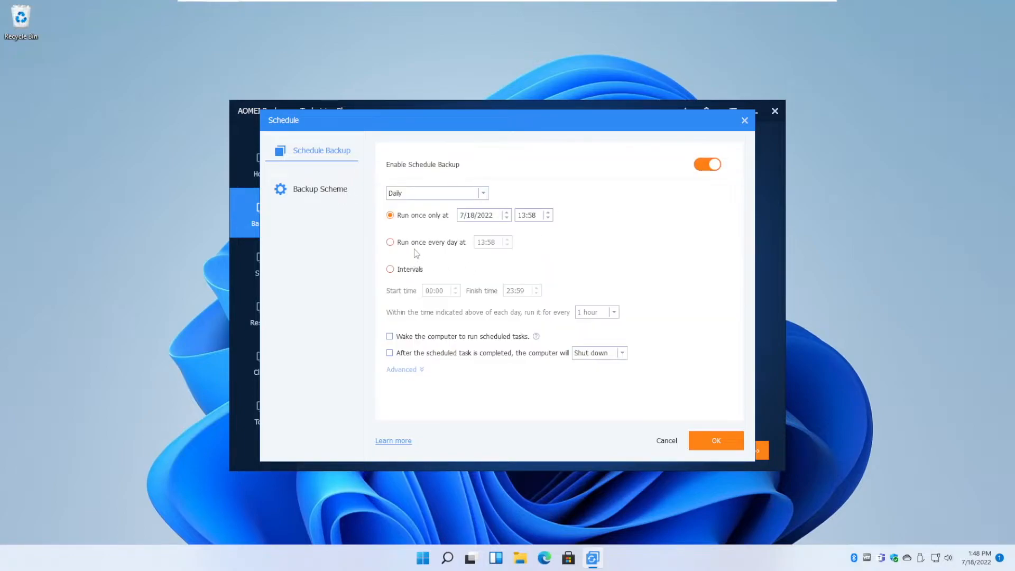
pyautogui.click(482, 193)
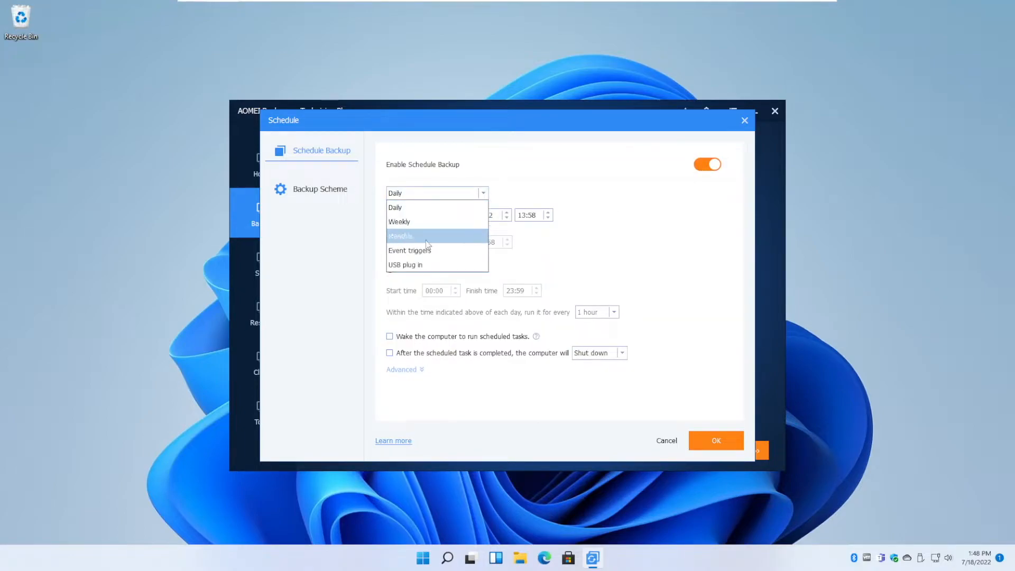
pyautogui.moveTo(431, 264)
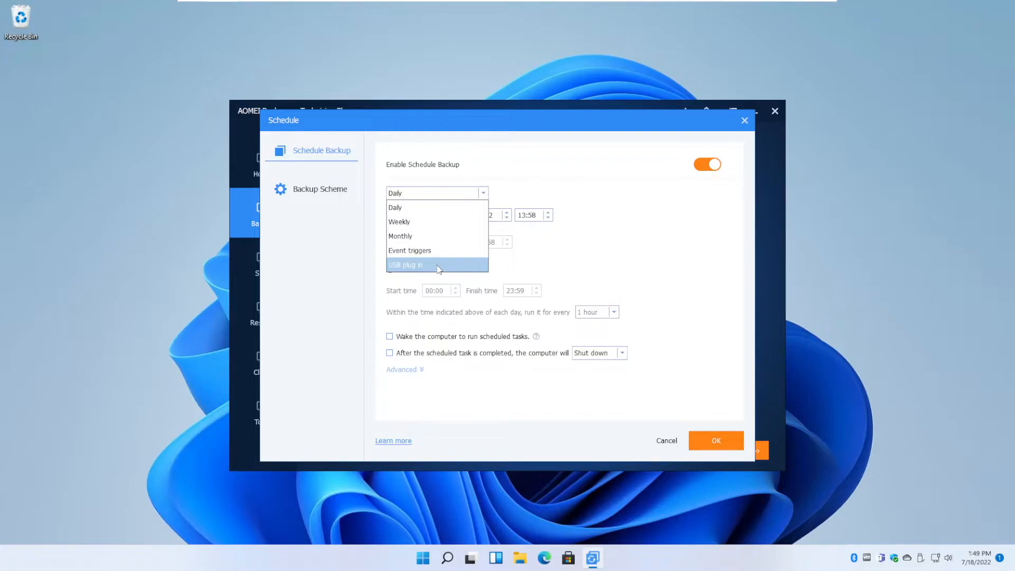
pyautogui.click(398, 221)
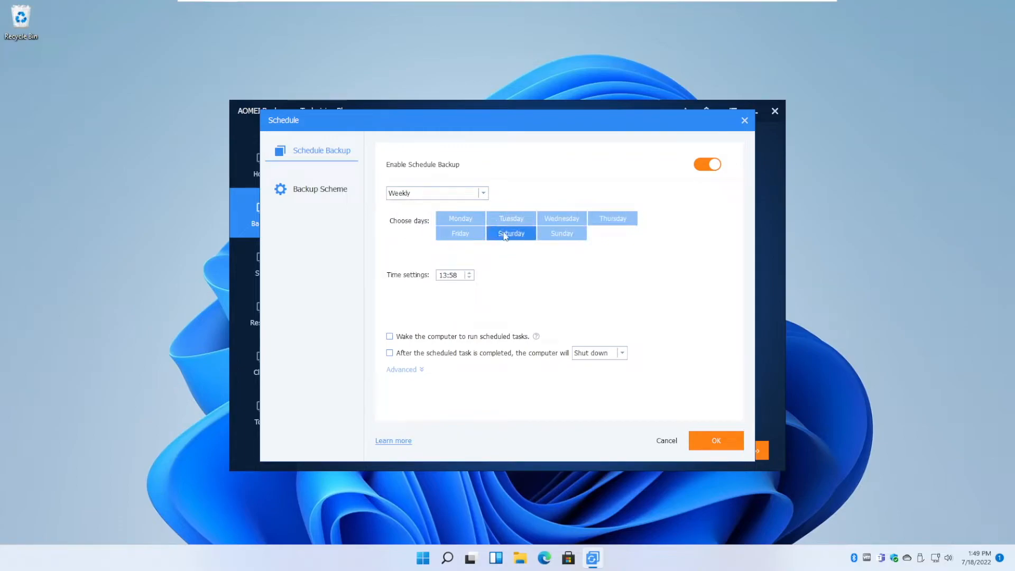
pyautogui.click(510, 233)
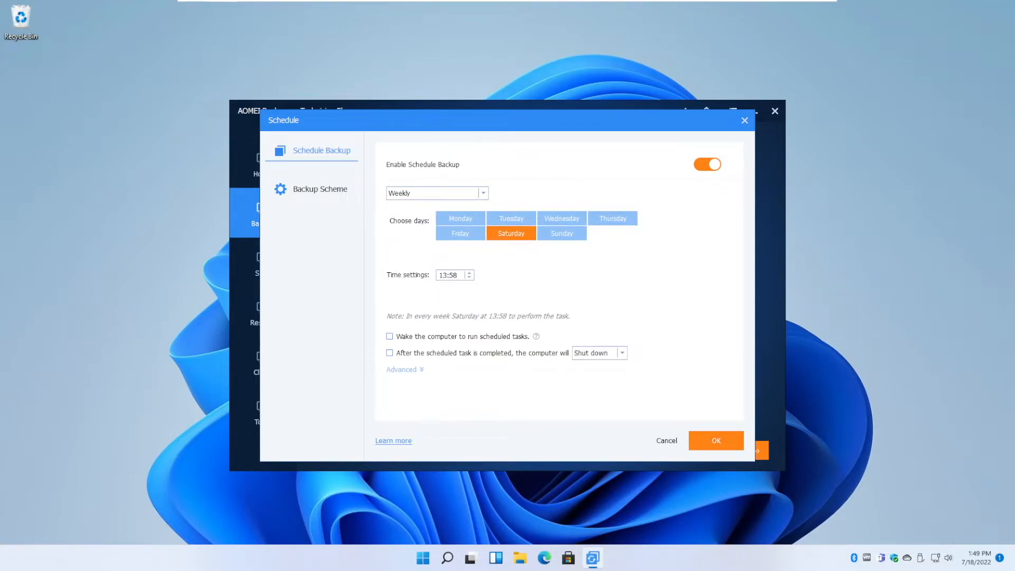
pyautogui.click(468, 278)
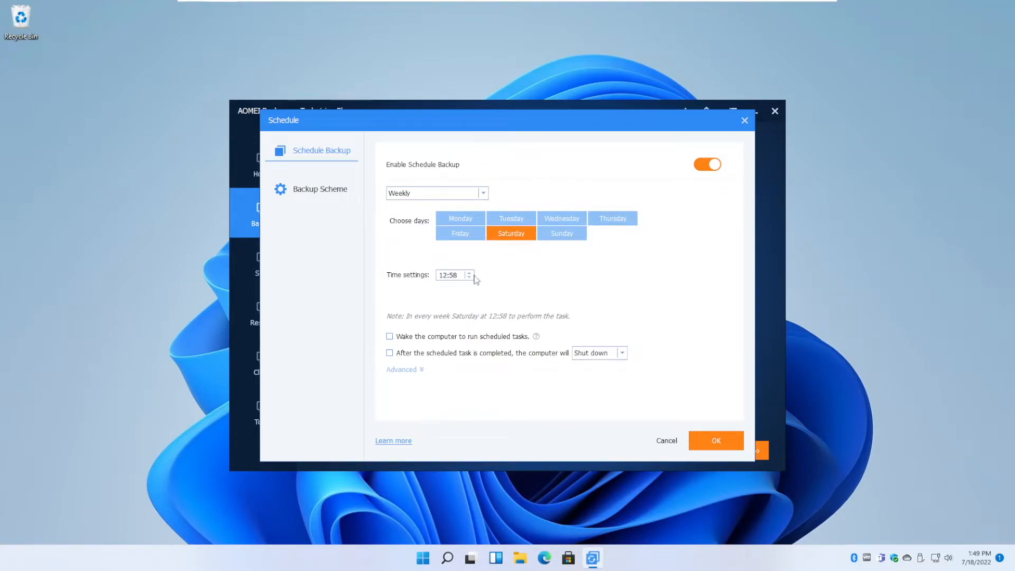
# Step: Use Full Backup with automatic cleanup by quantity keeping 7, and confirm the settings
pyautogui.click(319, 188)
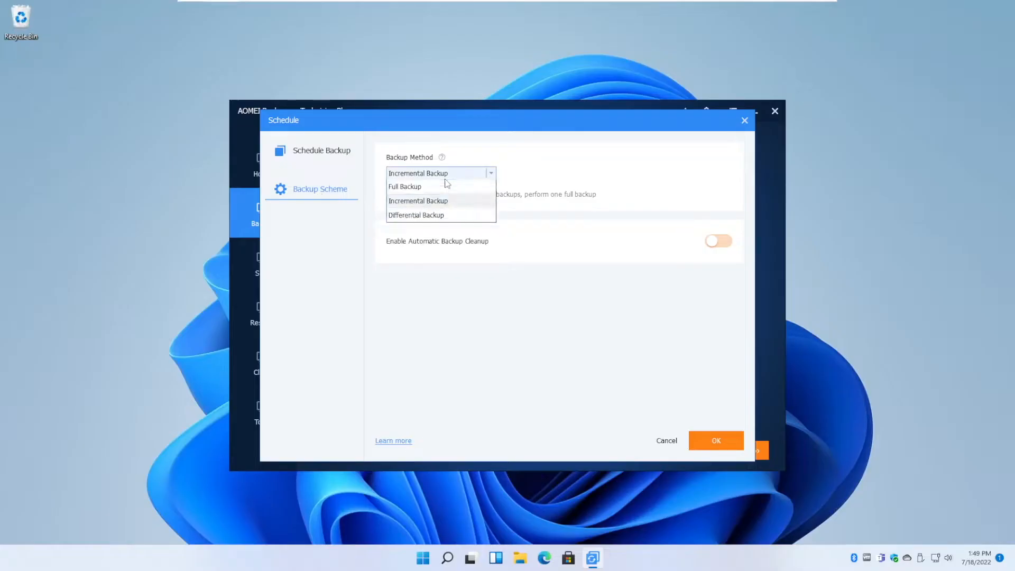
pyautogui.click(404, 187)
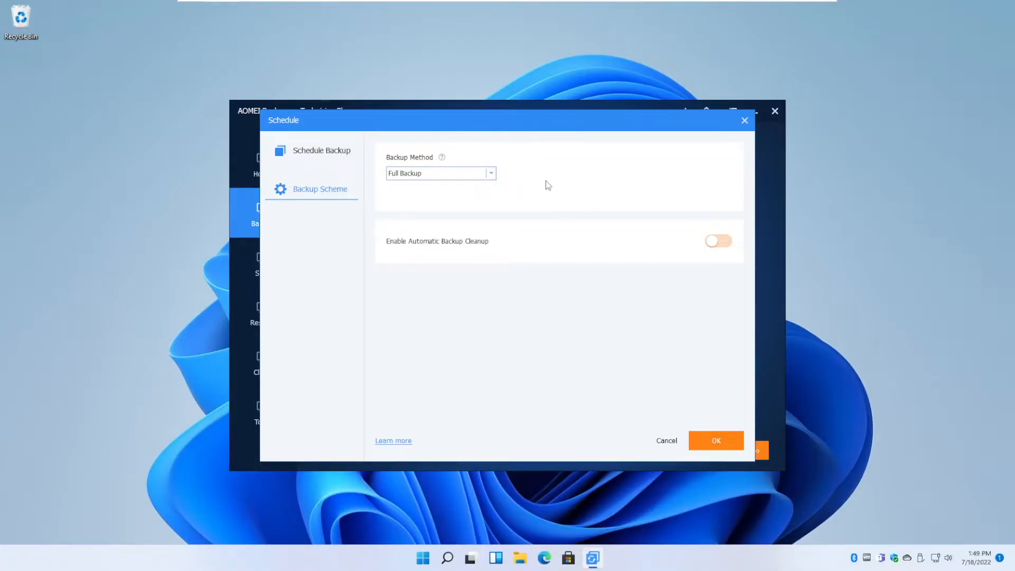
pyautogui.click(491, 173)
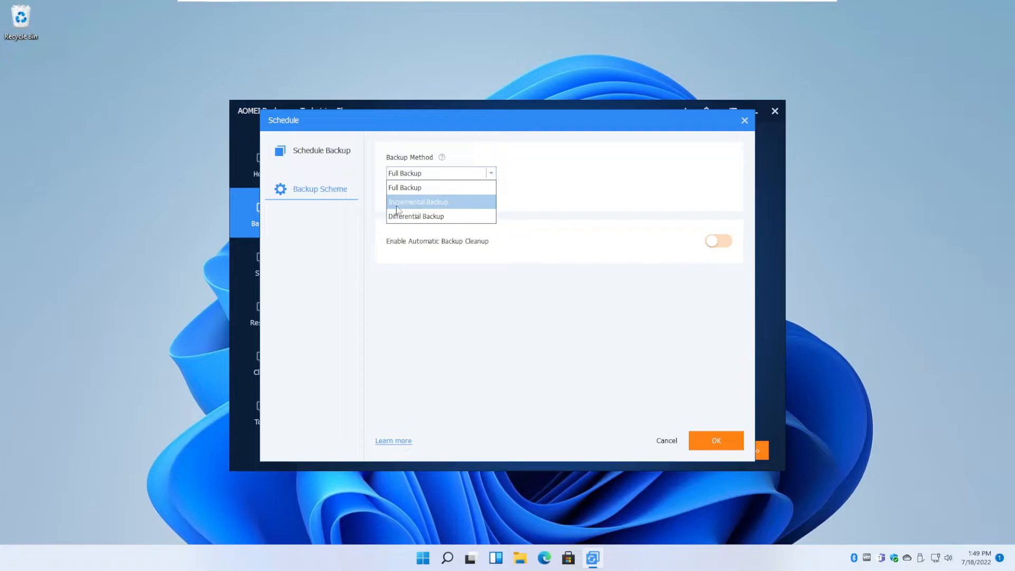
pyautogui.moveTo(439, 208)
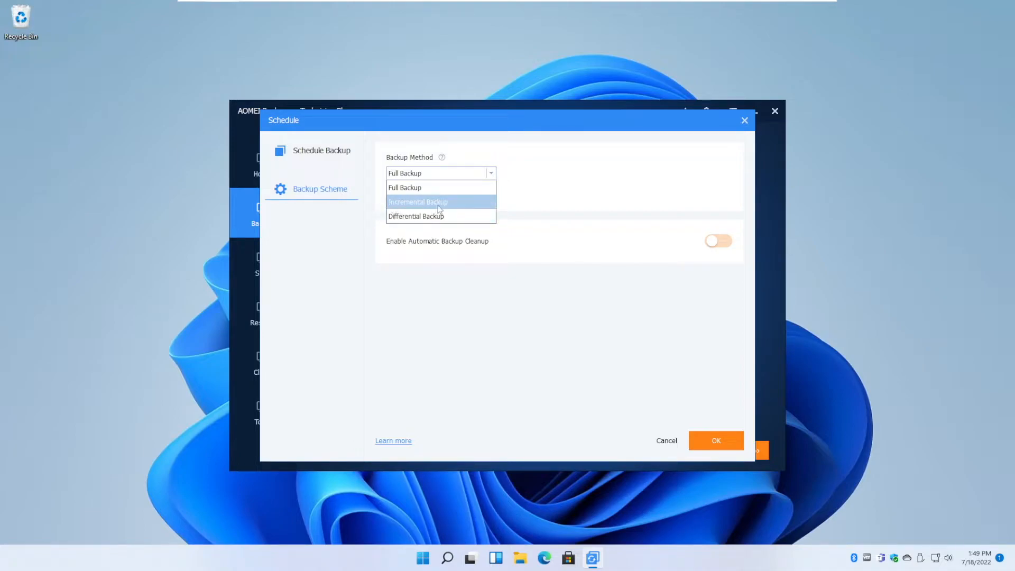
pyautogui.moveTo(416, 216)
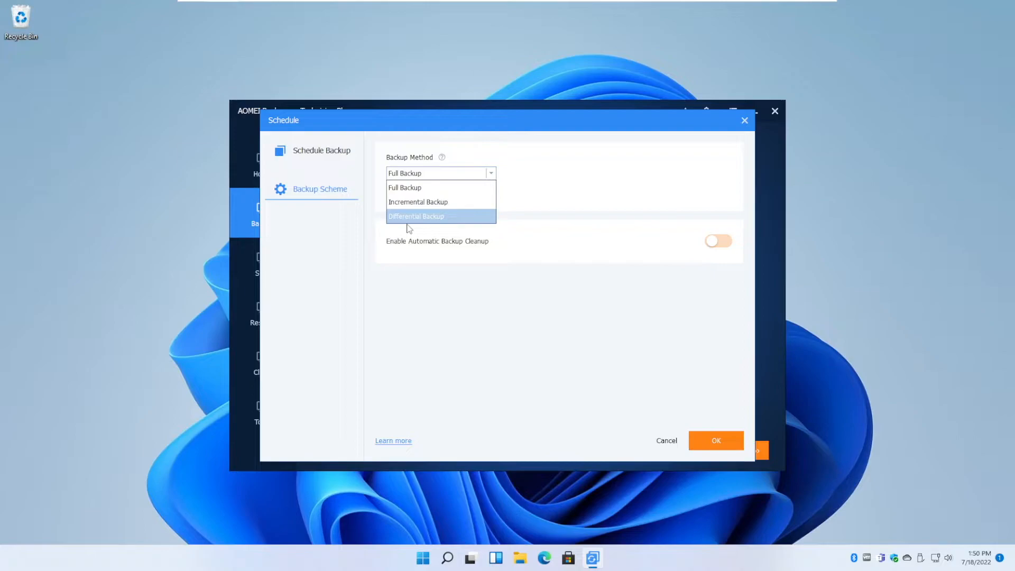
pyautogui.moveTo(418, 201)
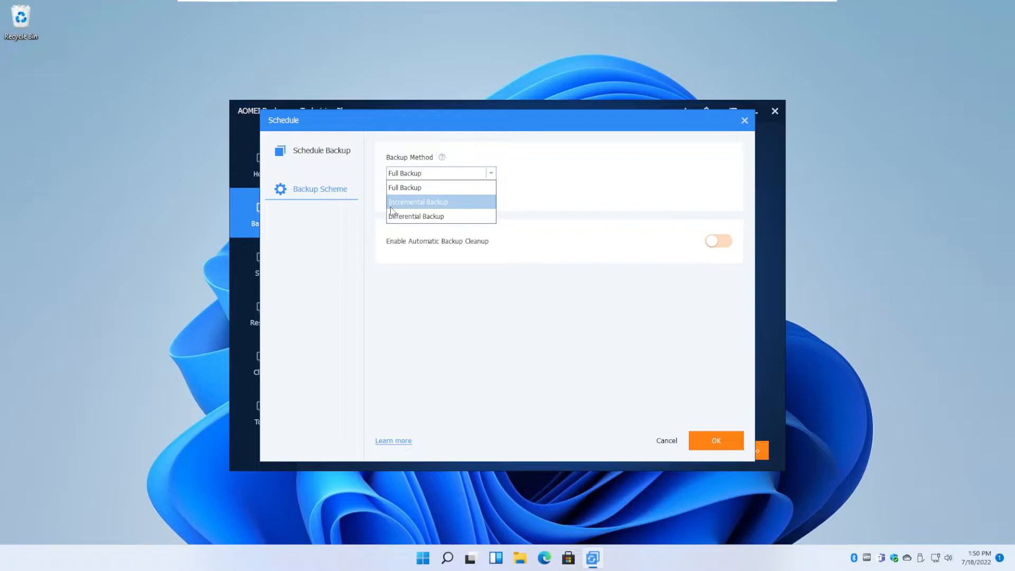
pyautogui.moveTo(416, 216)
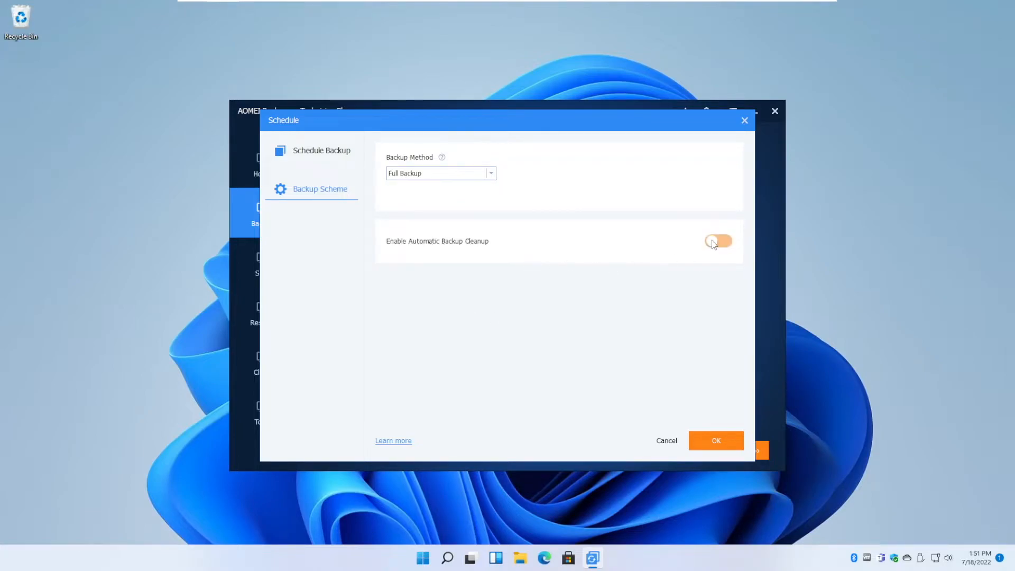
pyautogui.click(718, 242)
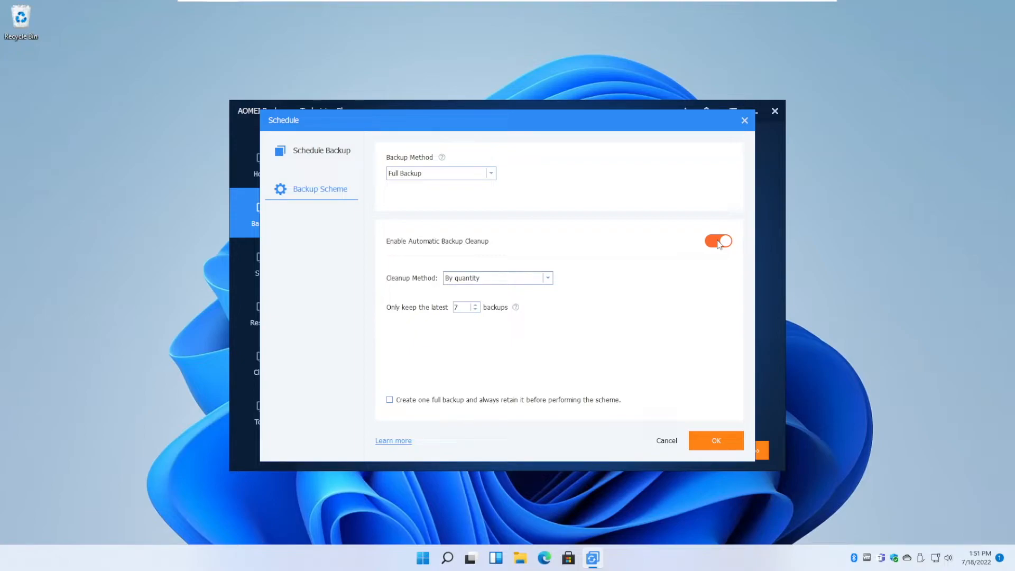
pyautogui.moveTo(669, 267)
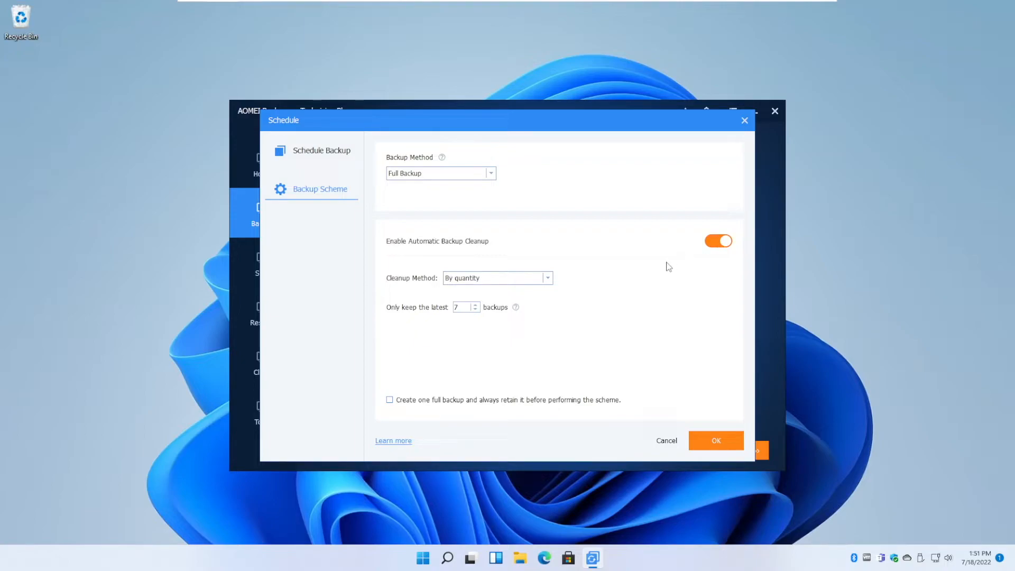
pyautogui.moveTo(600, 323)
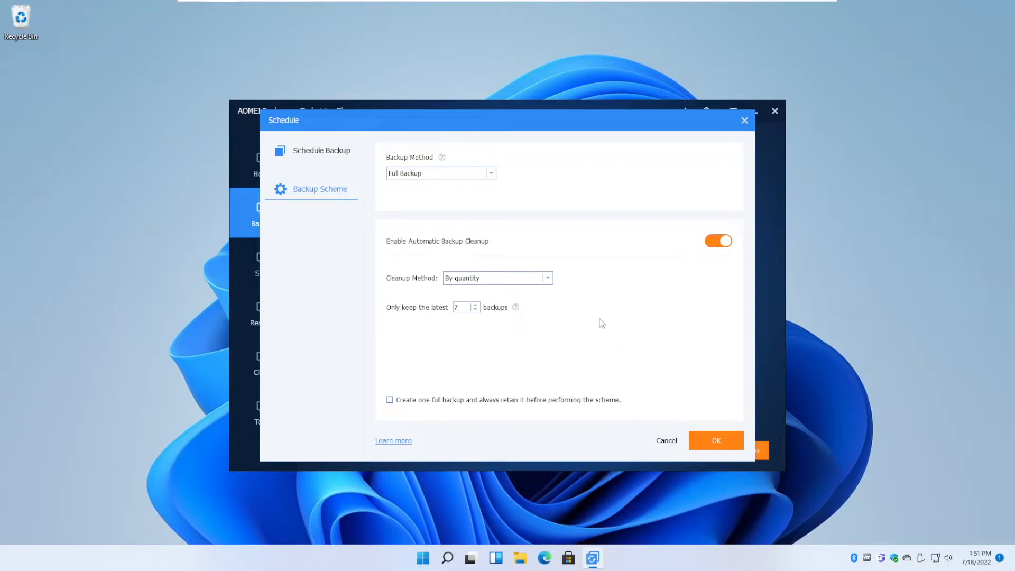
pyautogui.click(716, 441)
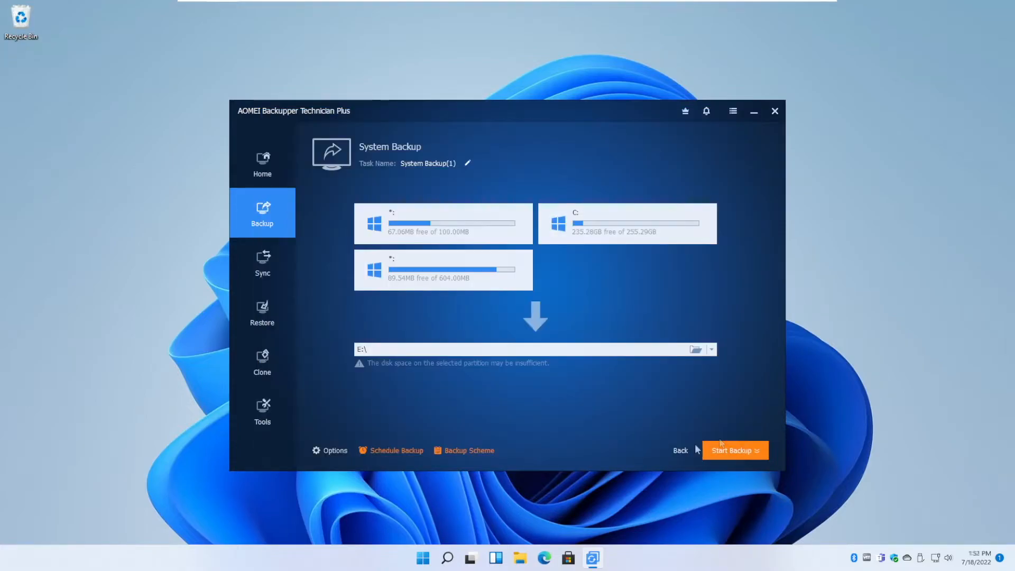
# Step: Launch the system backup of volume C: and let it run to completion
pyautogui.click(735, 450)
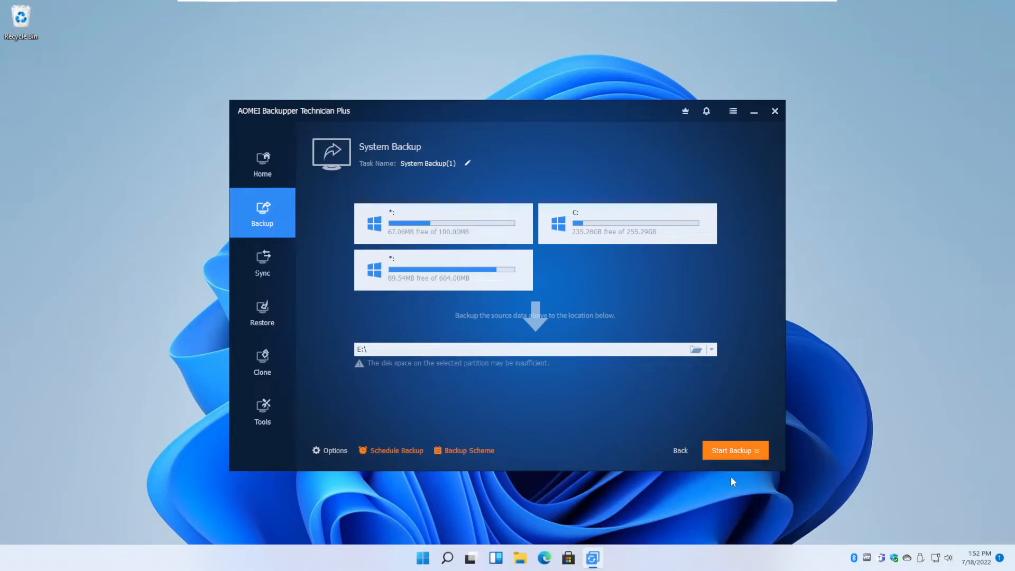
pyautogui.click(735, 450)
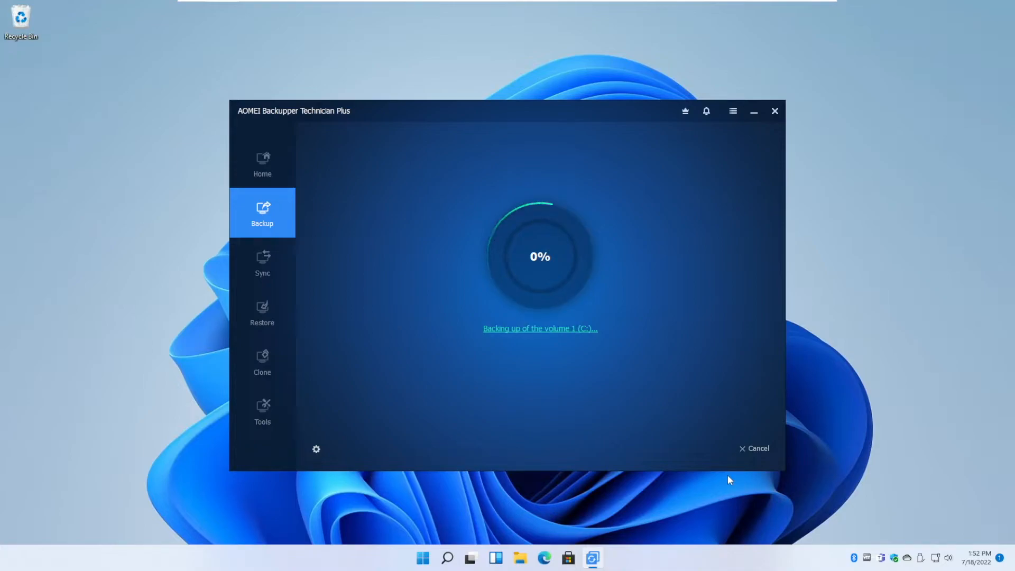
pyautogui.moveTo(699, 350)
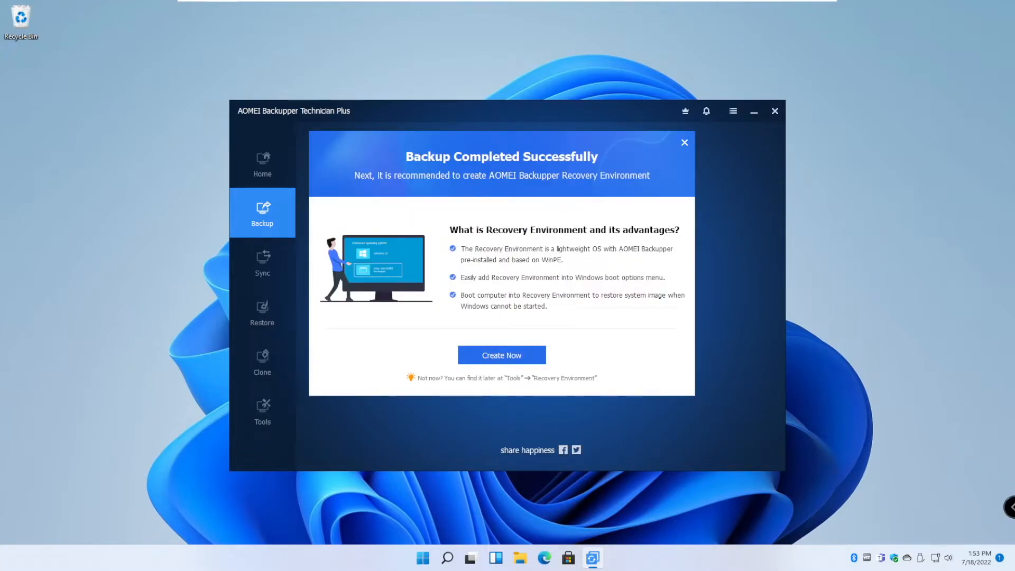
pyautogui.moveTo(436, 166)
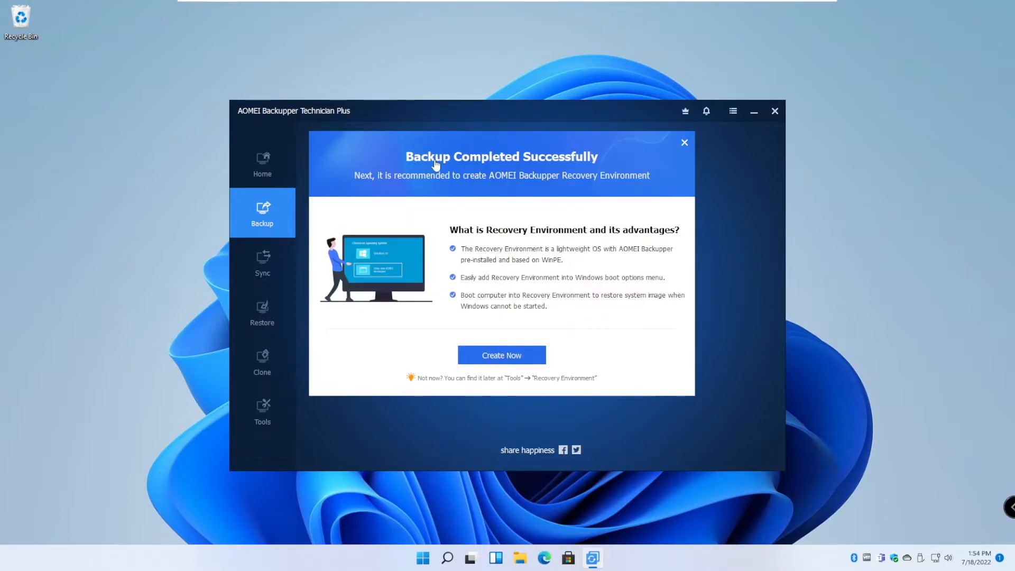
pyautogui.moveTo(596, 171)
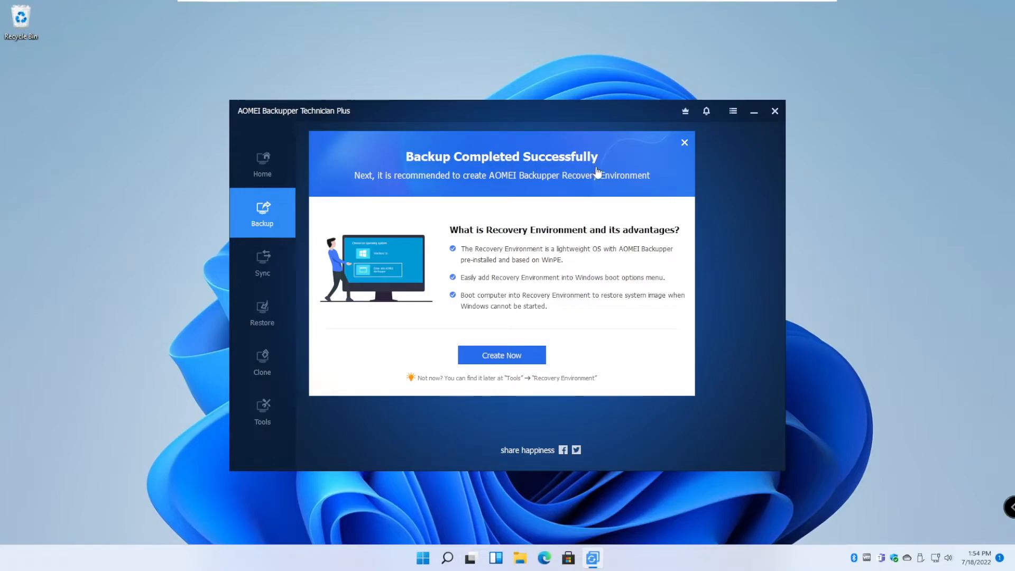
pyautogui.moveTo(569, 240)
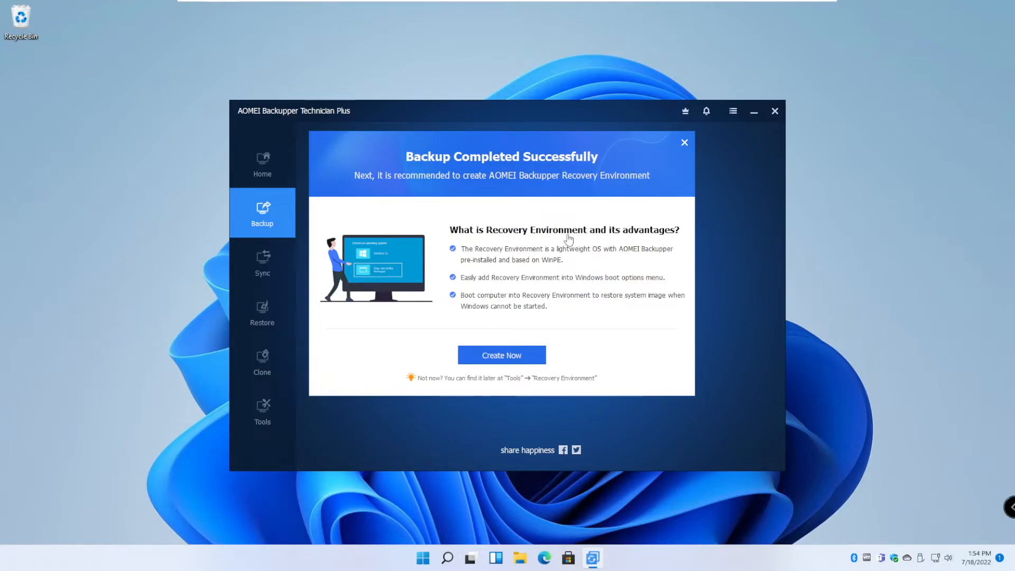
pyautogui.moveTo(491, 241)
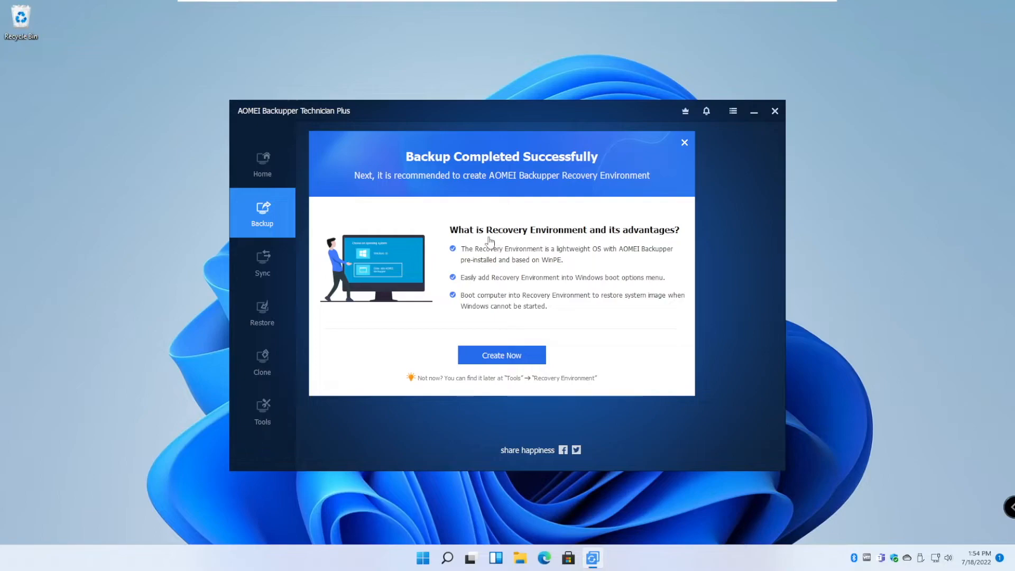
pyautogui.moveTo(535, 242)
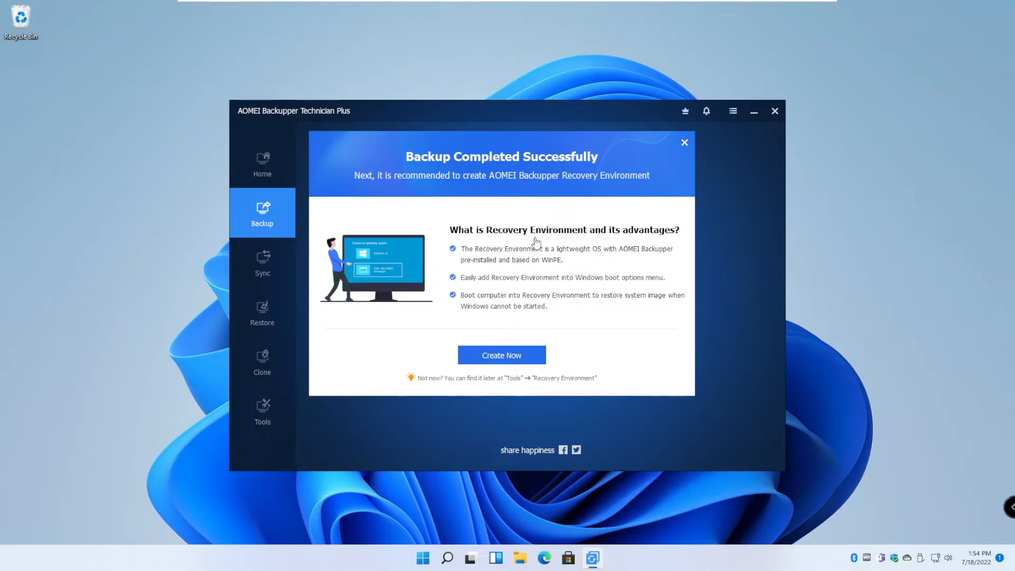
pyautogui.moveTo(586, 330)
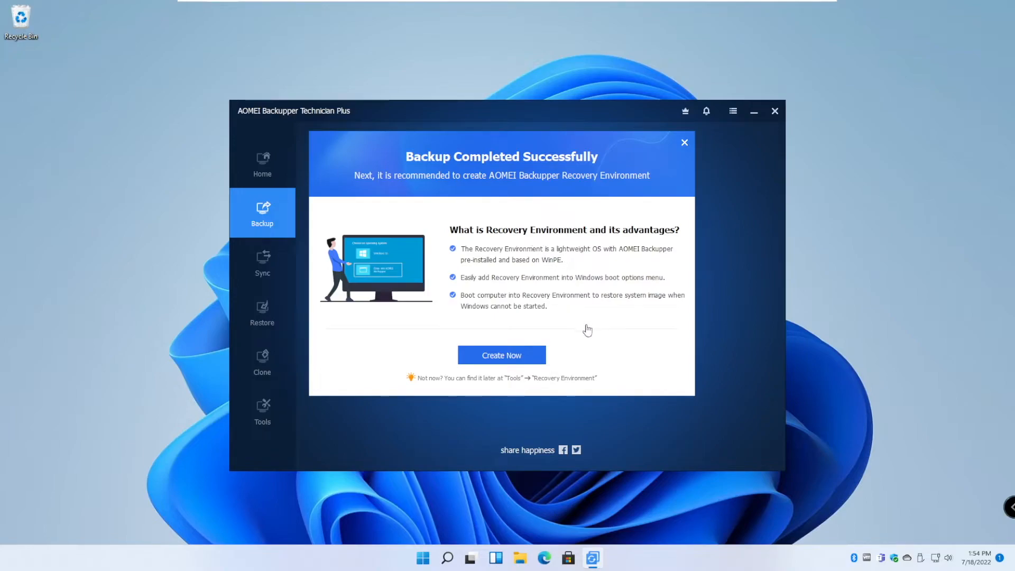
pyautogui.moveTo(606, 357)
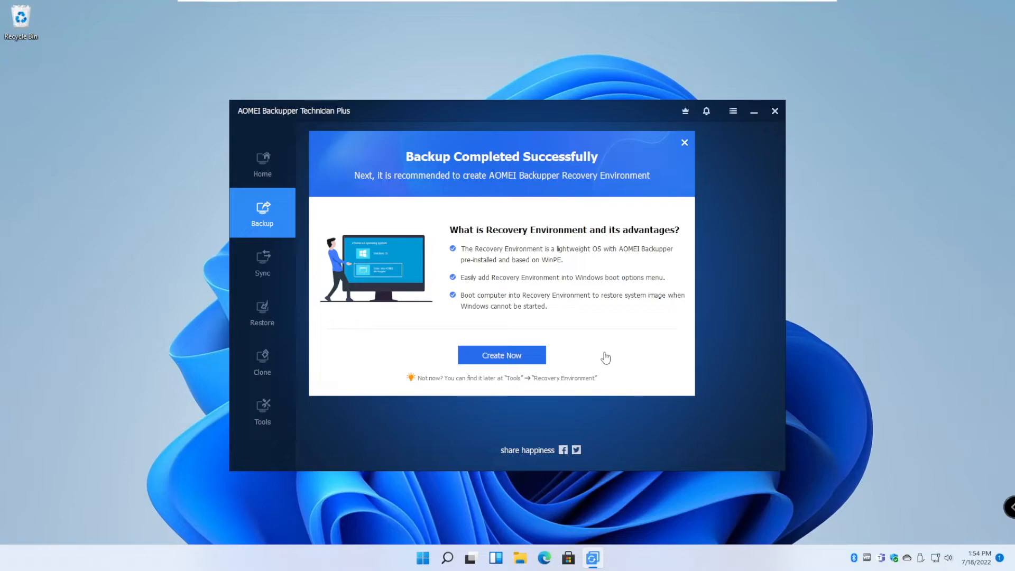
pyautogui.moveTo(518, 364)
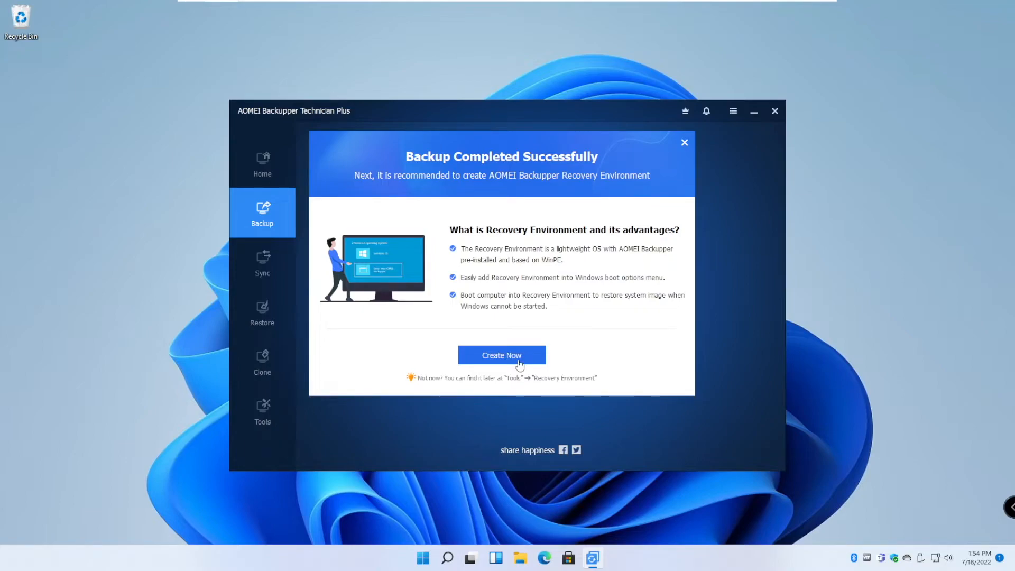
# Step: Dismiss the completion notice and finish, returning Home with System Backup(1) listed
pyautogui.click(684, 142)
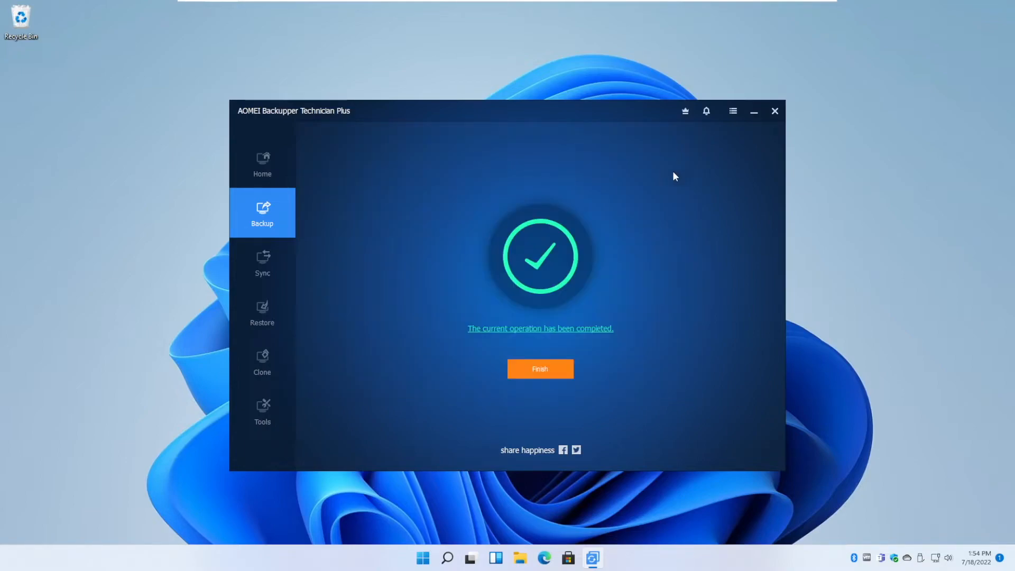
pyautogui.click(539, 369)
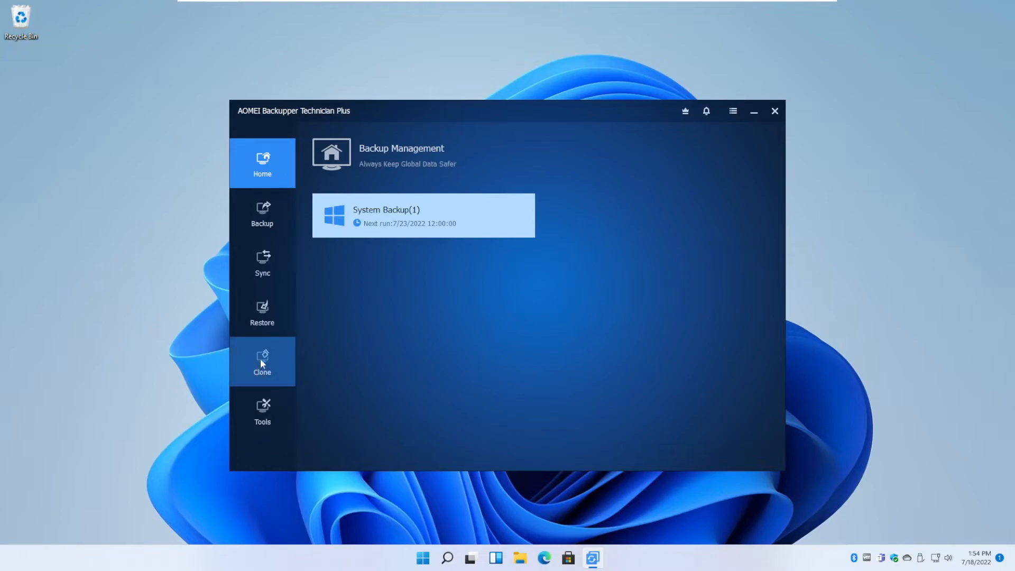
# Step: Enable the Recovery Environment boot option with a 6-second boot menu wait and acknowledge success
pyautogui.click(263, 412)
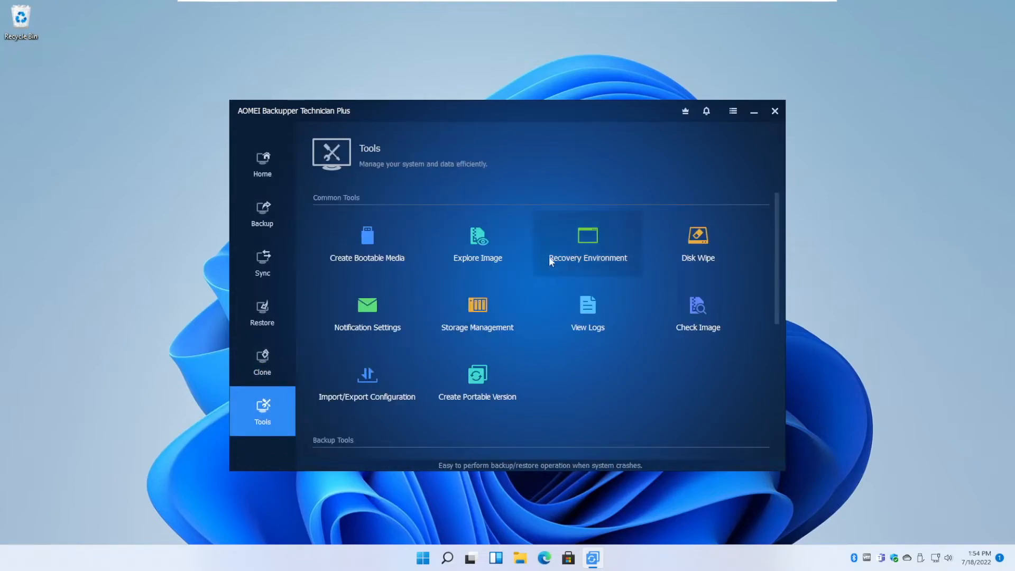
pyautogui.moveTo(589, 249)
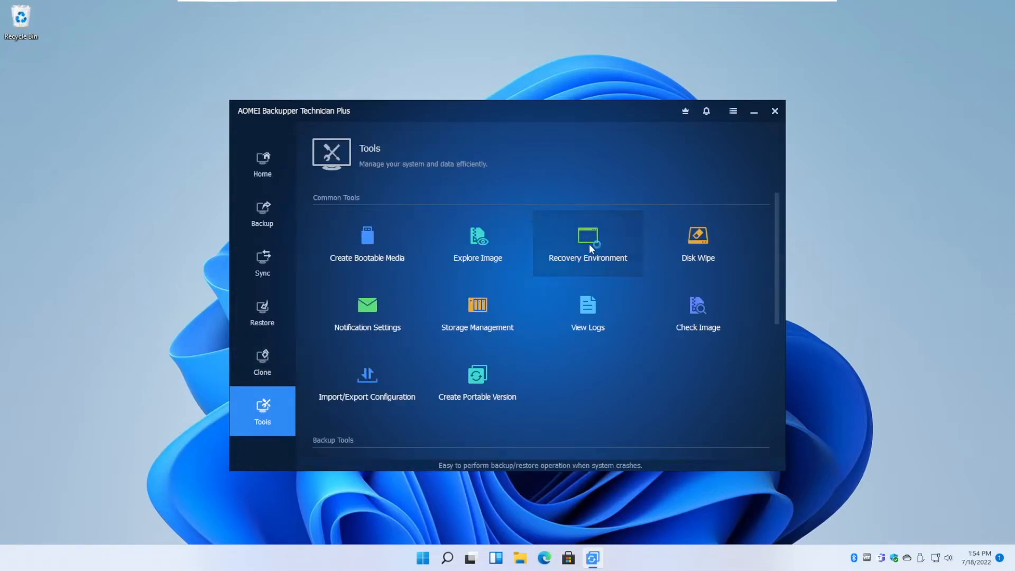
pyautogui.click(586, 243)
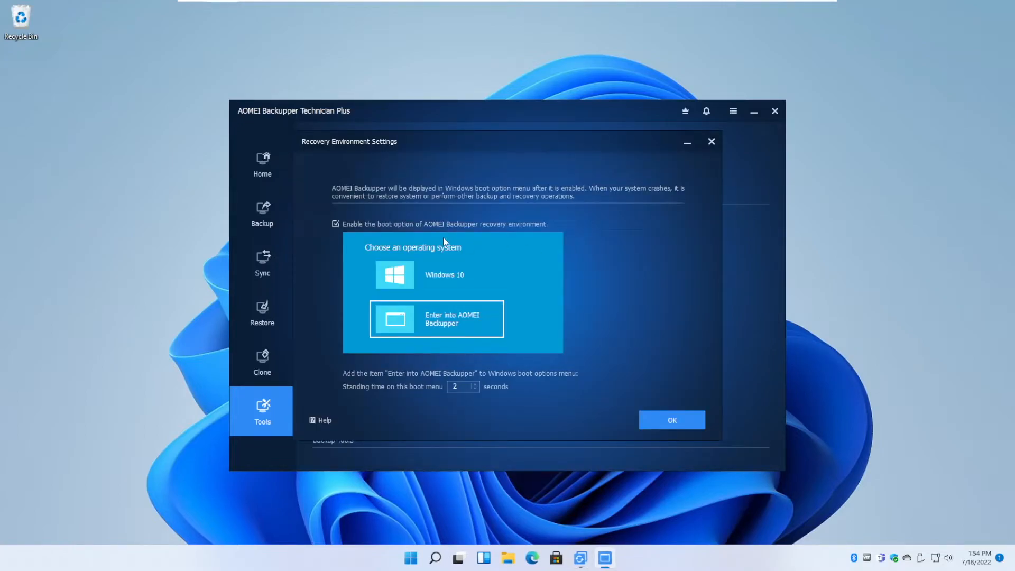
pyautogui.moveTo(347, 233)
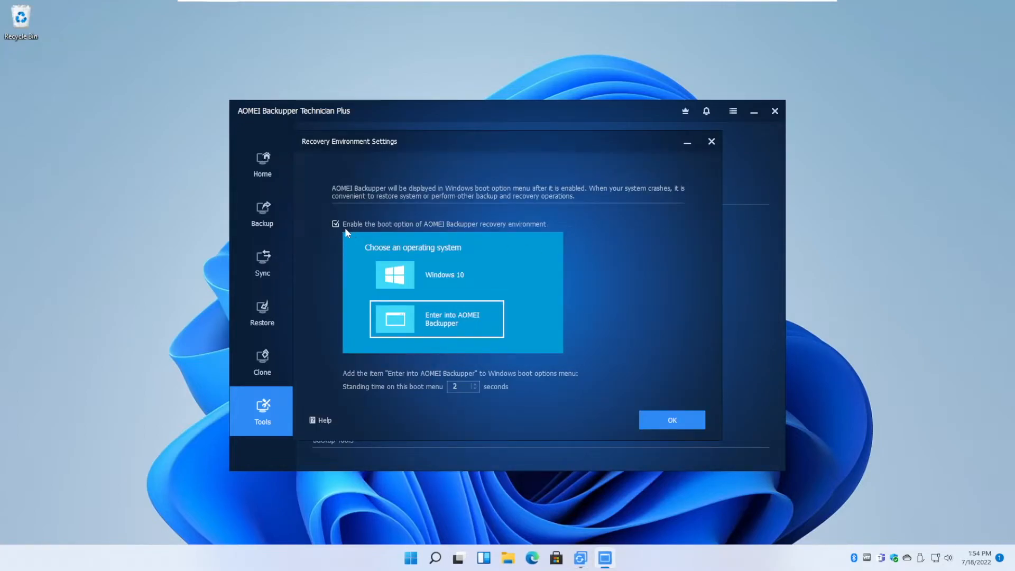
pyautogui.moveTo(452, 271)
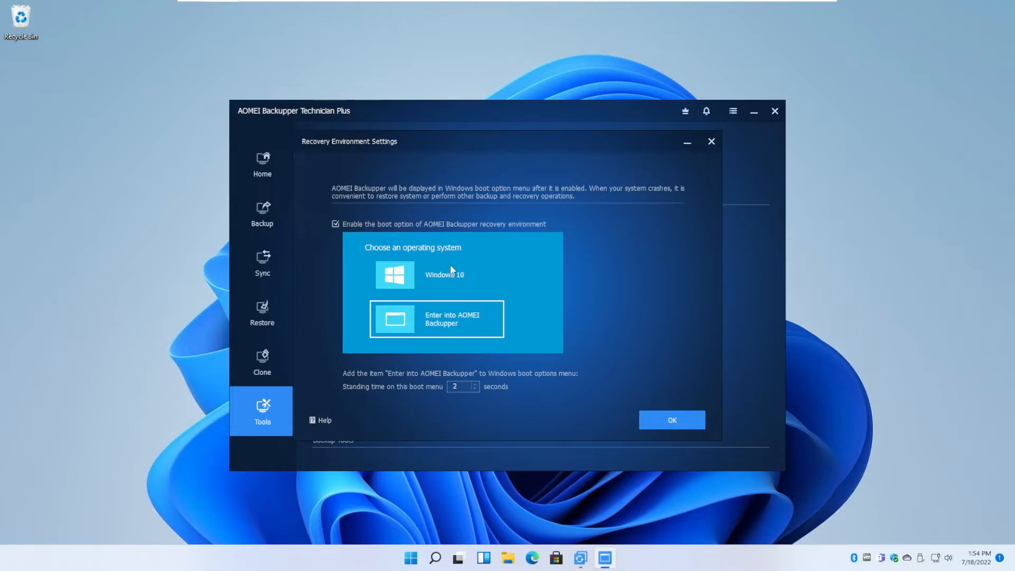
pyautogui.moveTo(530, 272)
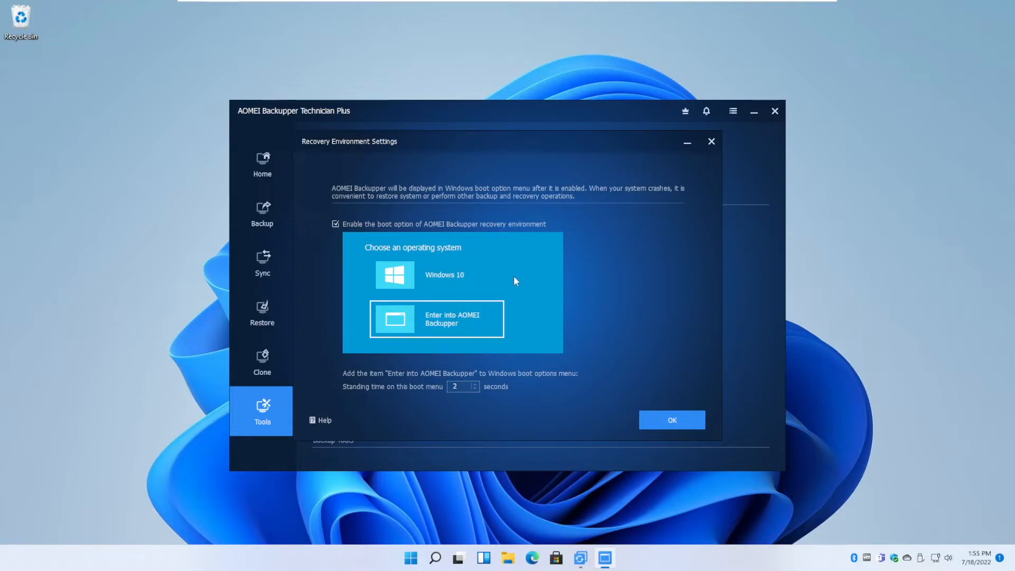
pyautogui.moveTo(507, 430)
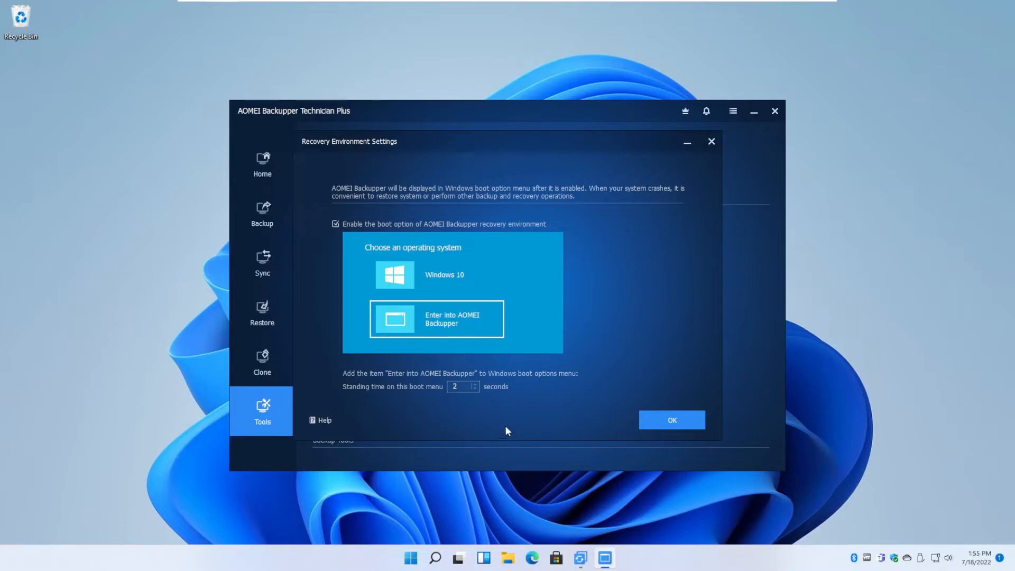
pyautogui.click(474, 383)
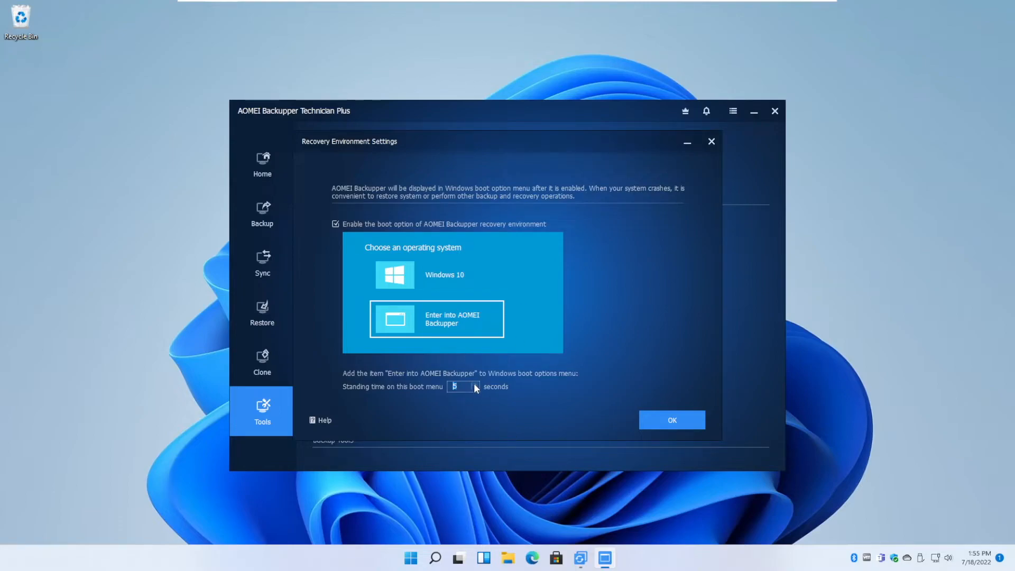
pyautogui.click(475, 384)
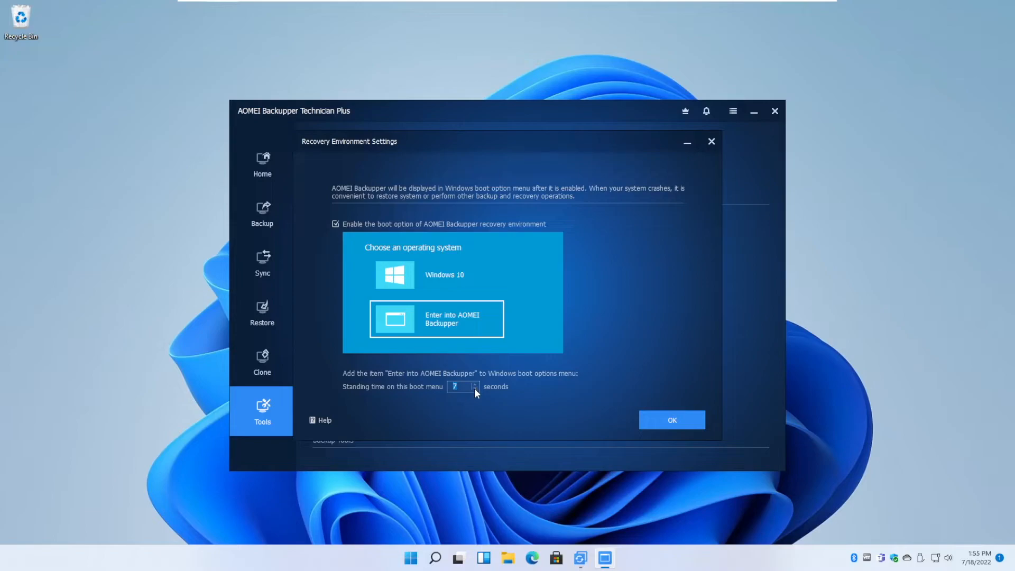
pyautogui.click(475, 389)
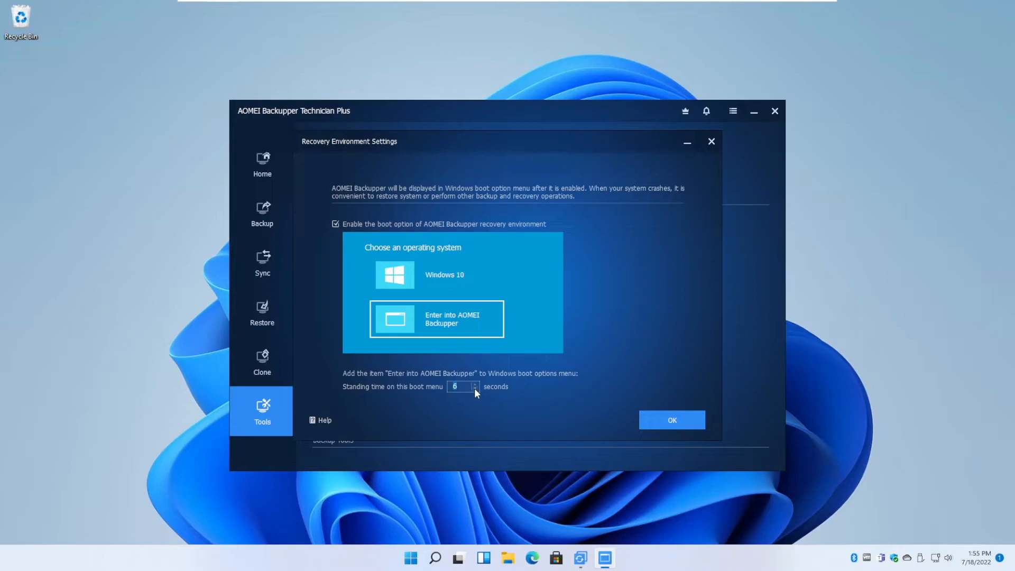
pyautogui.moveTo(524, 401)
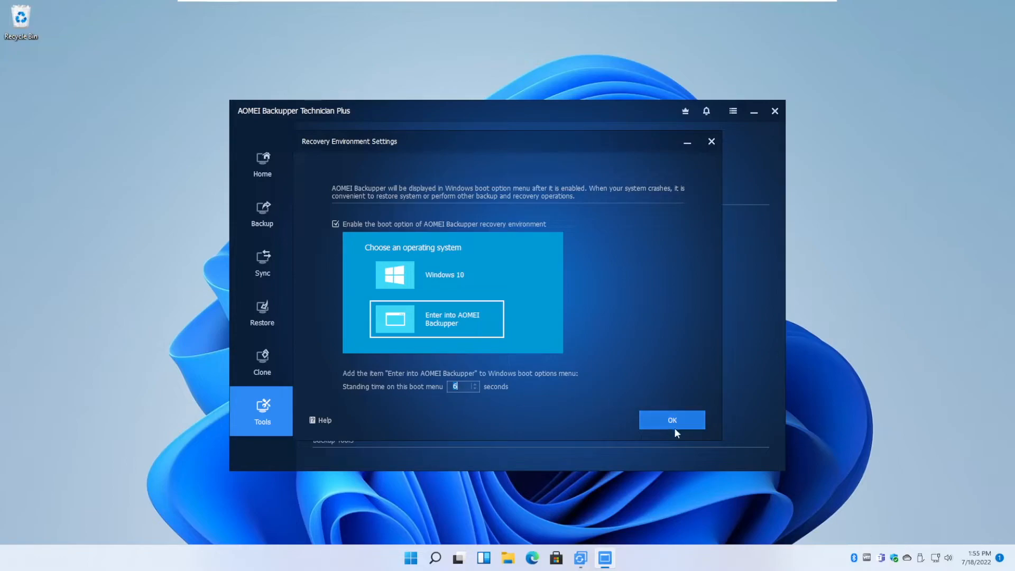
pyautogui.click(672, 420)
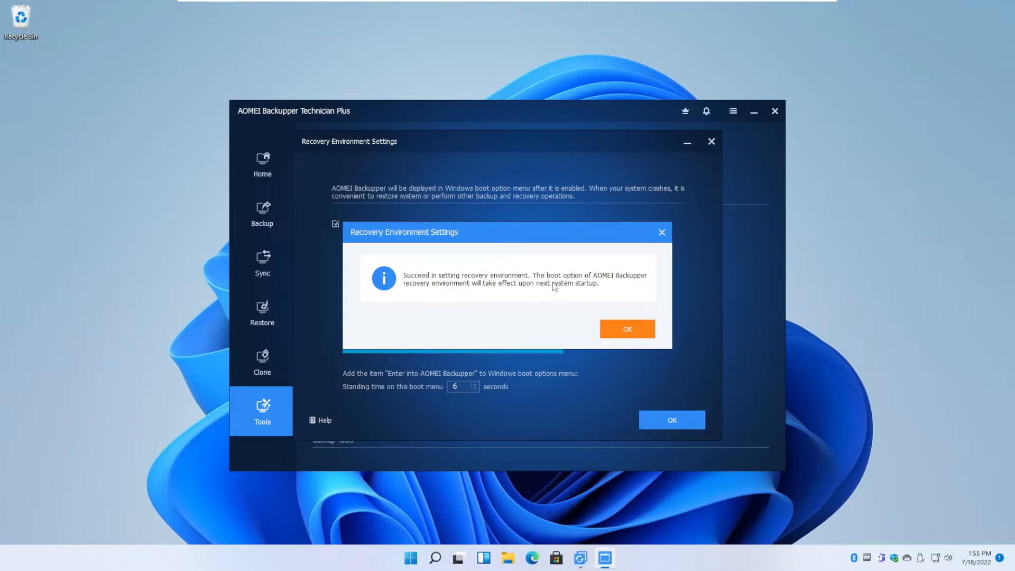
pyautogui.click(422, 557)
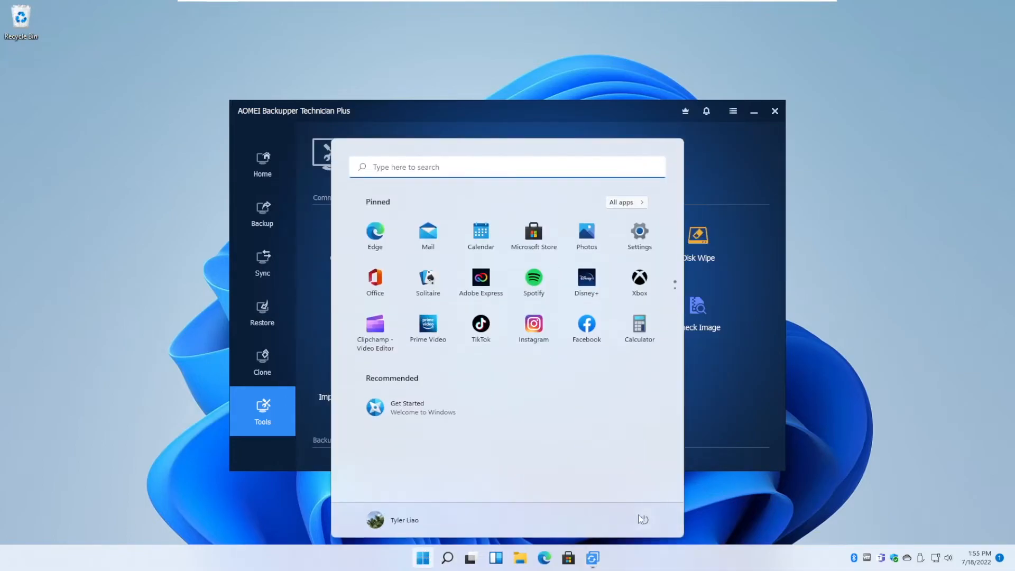
# Step: Restart Windows and choose Enter into AOMEI Backupper at the boot menu
pyautogui.click(643, 520)
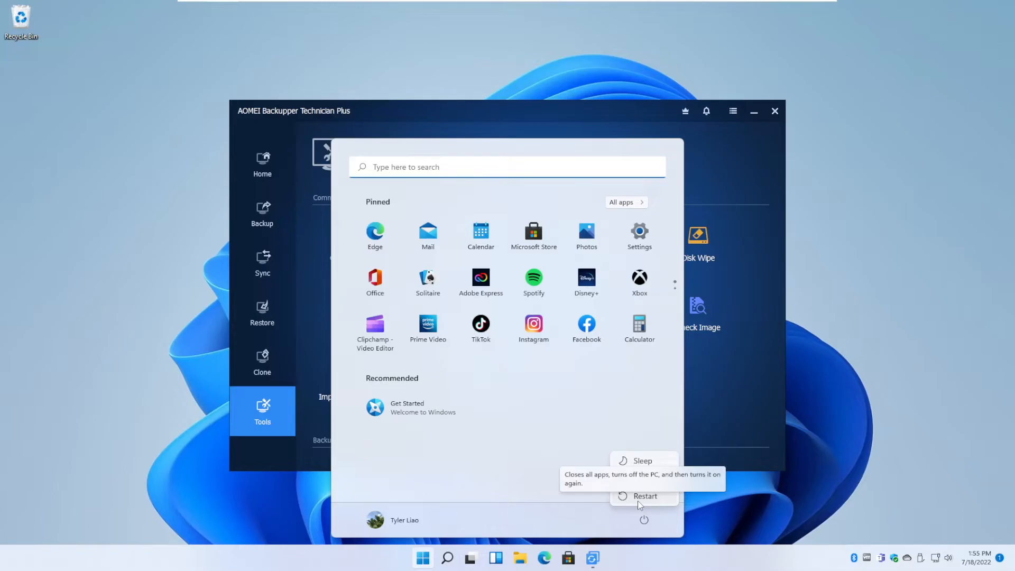
pyautogui.click(644, 496)
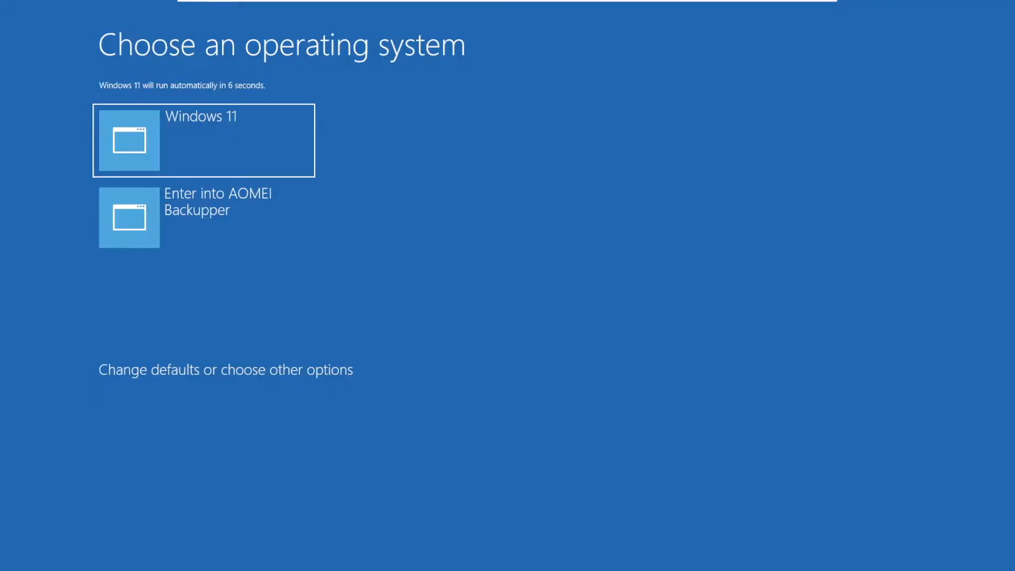
pyautogui.moveTo(204, 217)
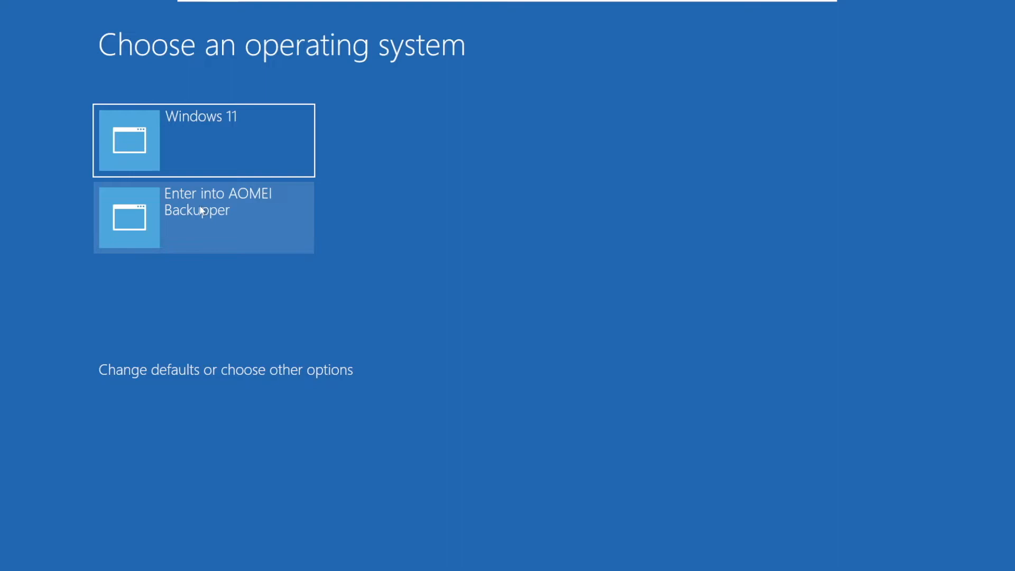
pyautogui.moveTo(257, 205)
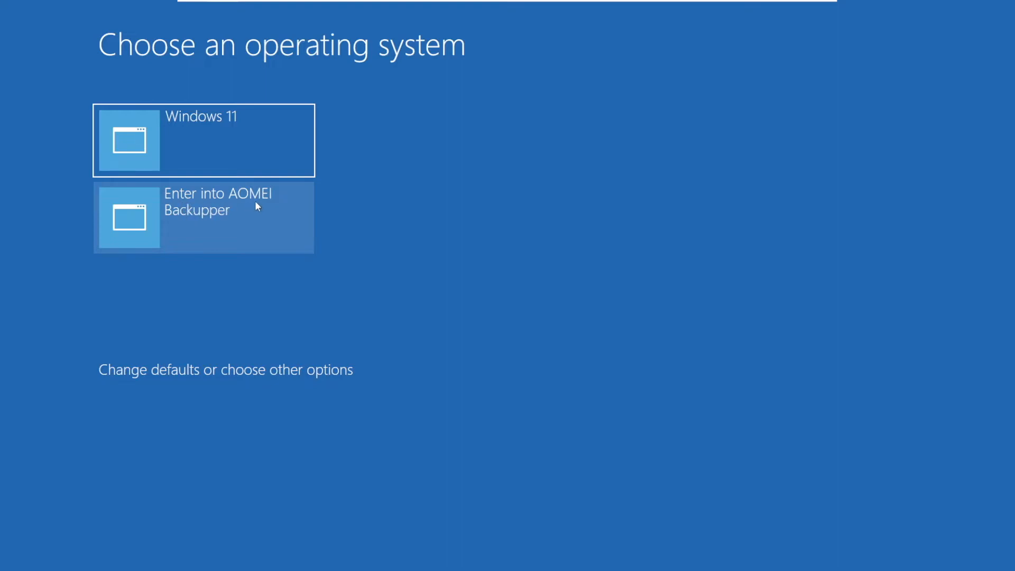
pyautogui.click(203, 217)
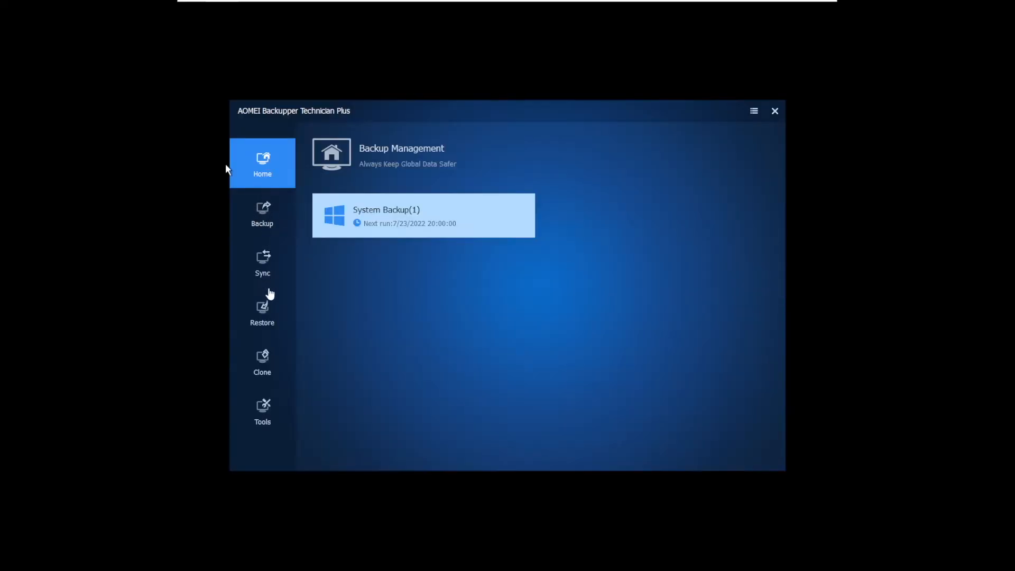
pyautogui.moveTo(263, 213)
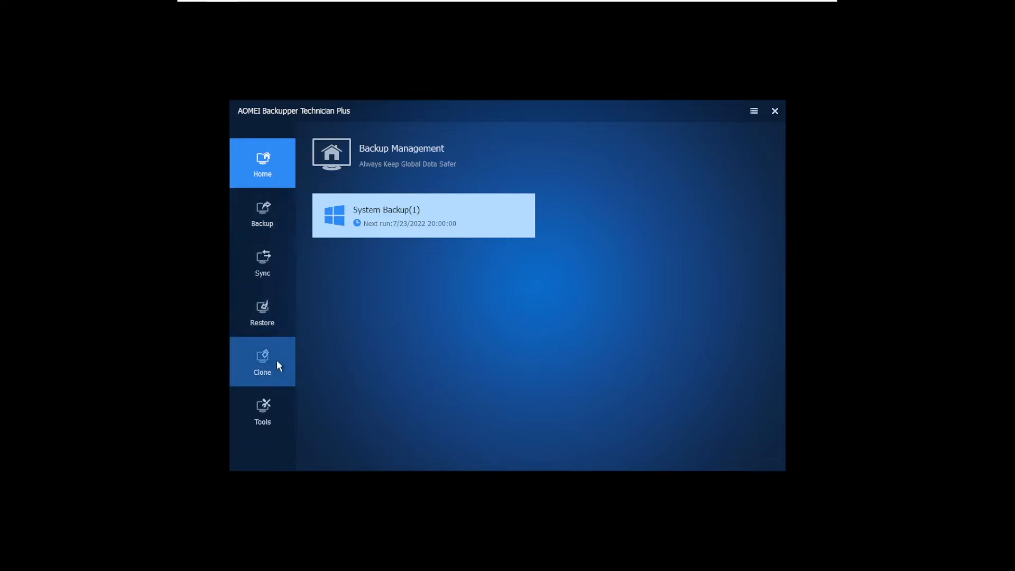
pyautogui.moveTo(283, 372)
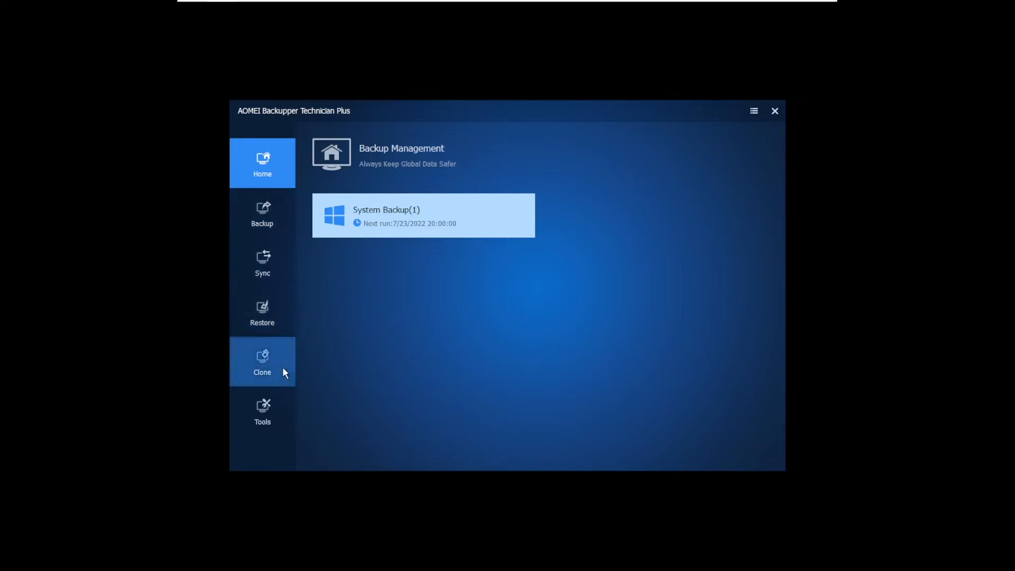
pyautogui.moveTo(344, 318)
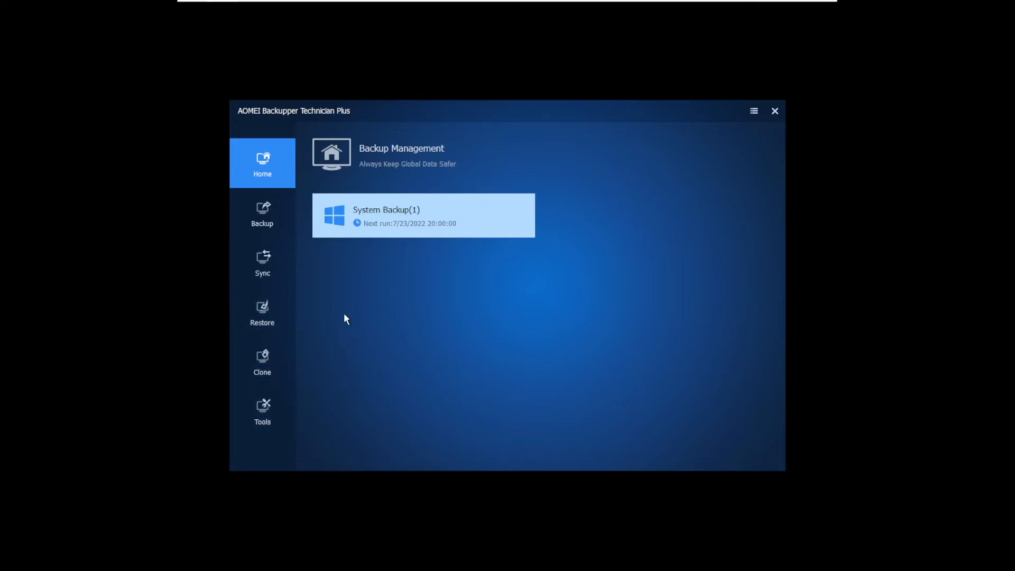
pyautogui.moveTo(460, 334)
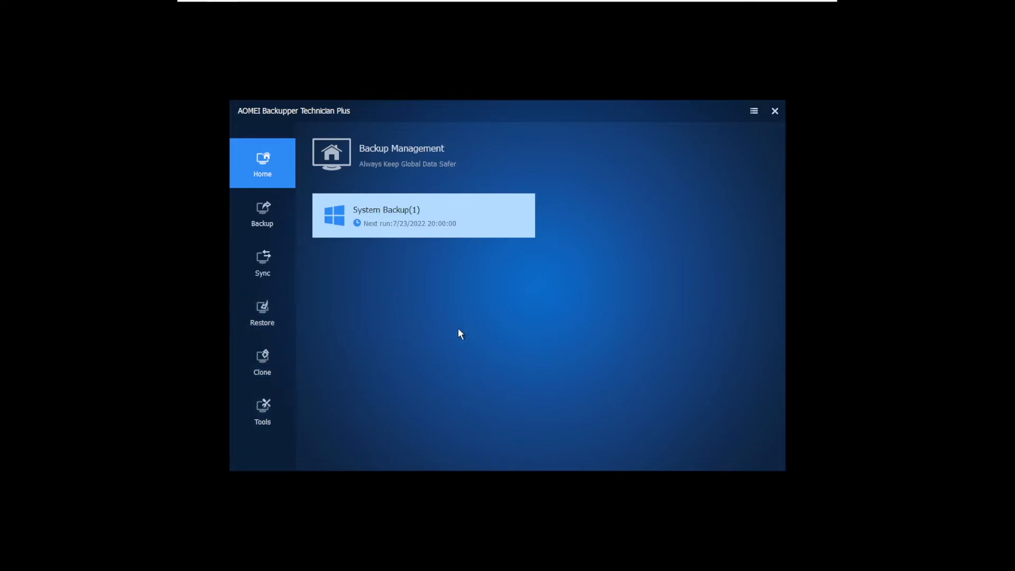
pyautogui.moveTo(450, 339)
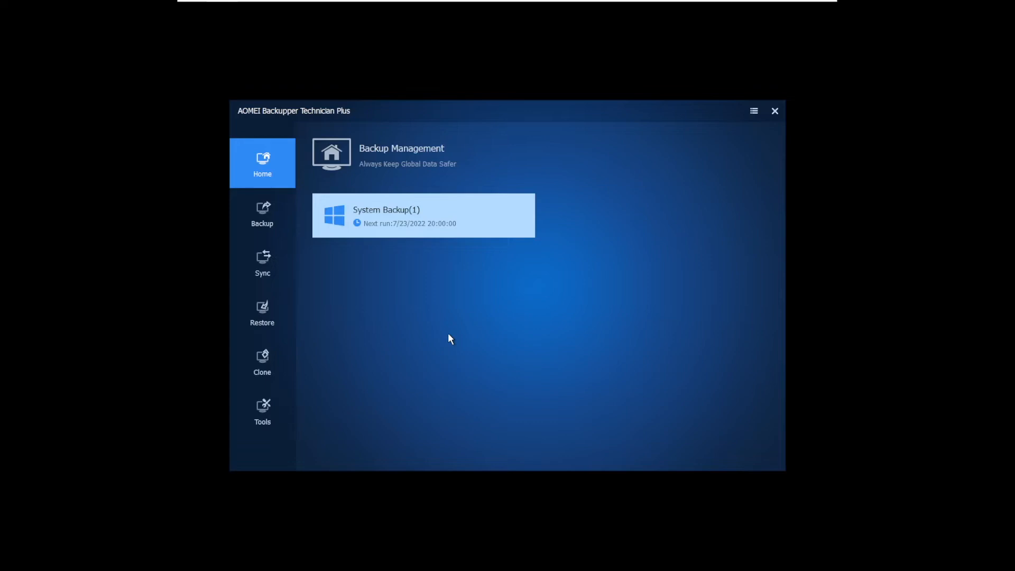
pyautogui.moveTo(413, 330)
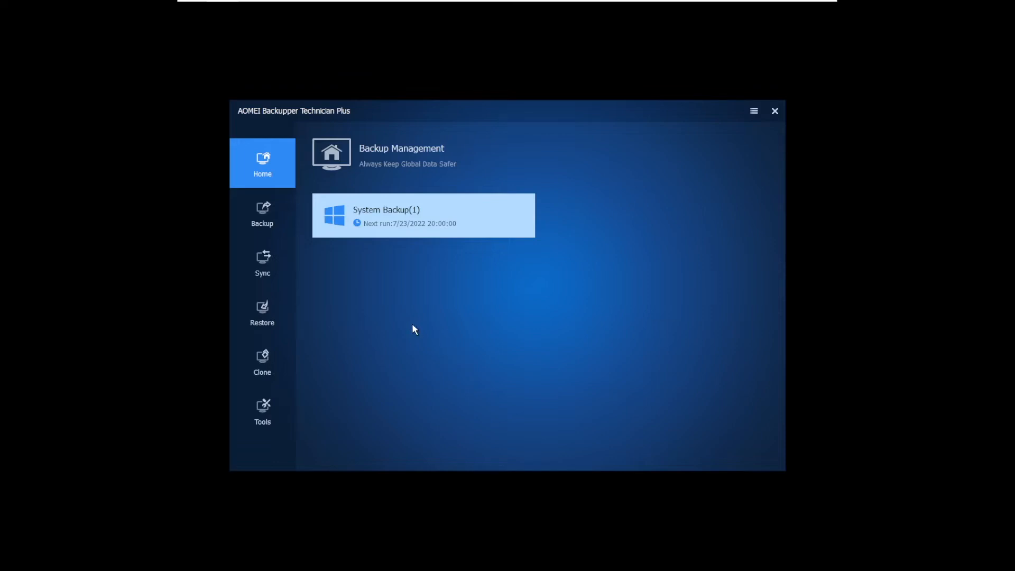
# Step: Open the Restore page from the AOMEI sidebar
pyautogui.click(262, 313)
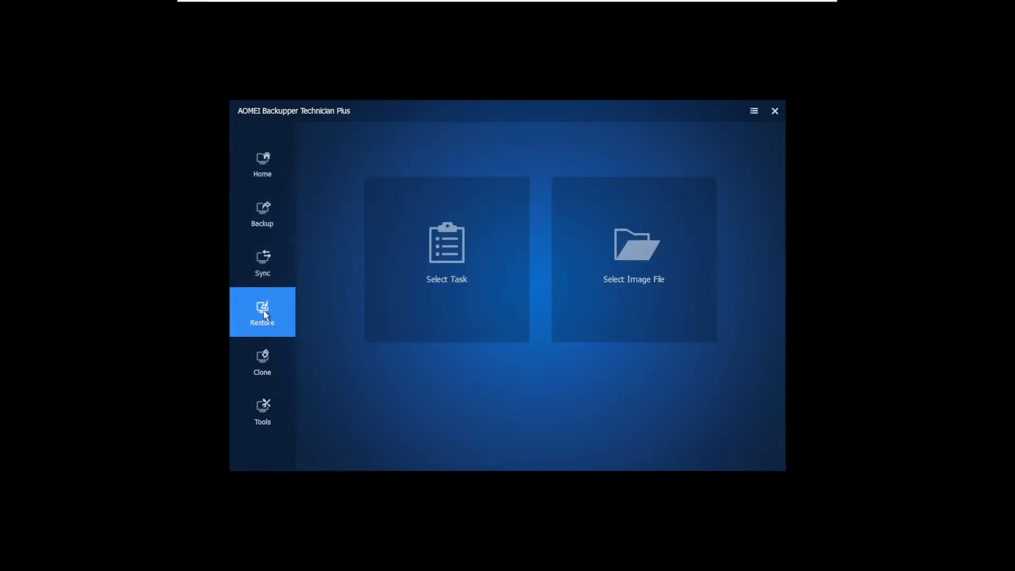
pyautogui.moveTo(586, 311)
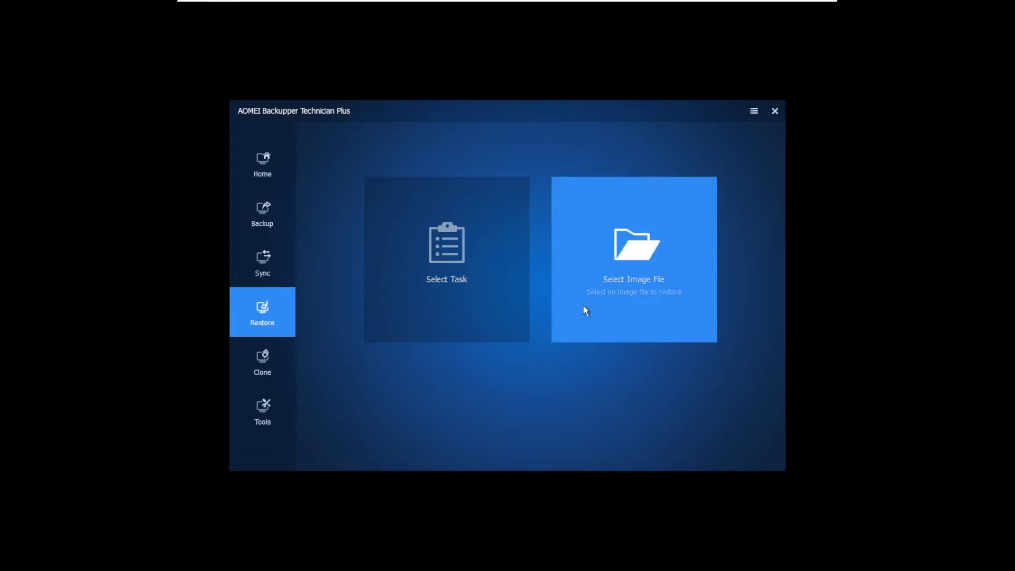
# Step: Restore from the System Backup(1).adi image file on Local Disk (E:)
pyautogui.click(634, 259)
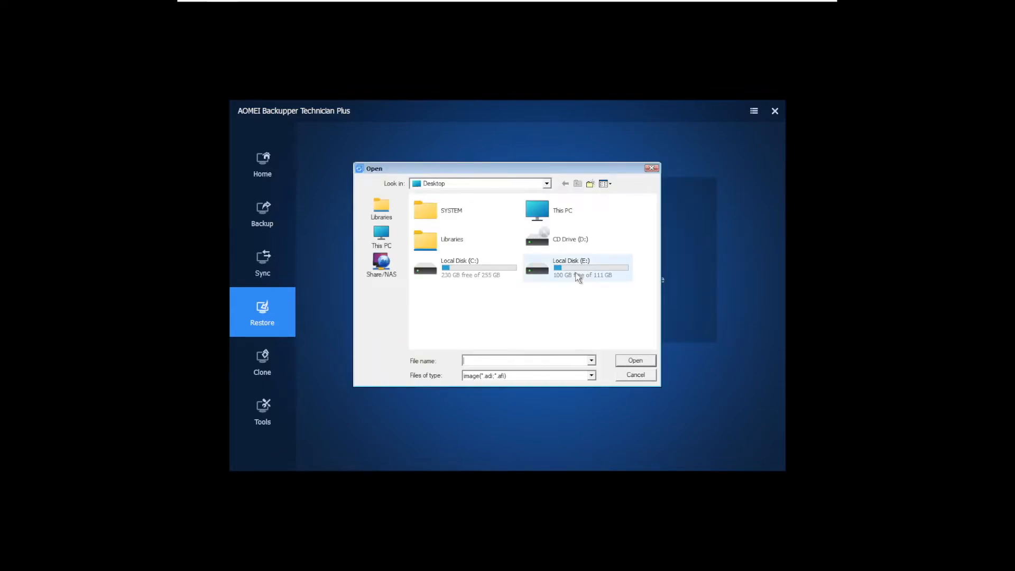
pyautogui.doubleClick(571, 266)
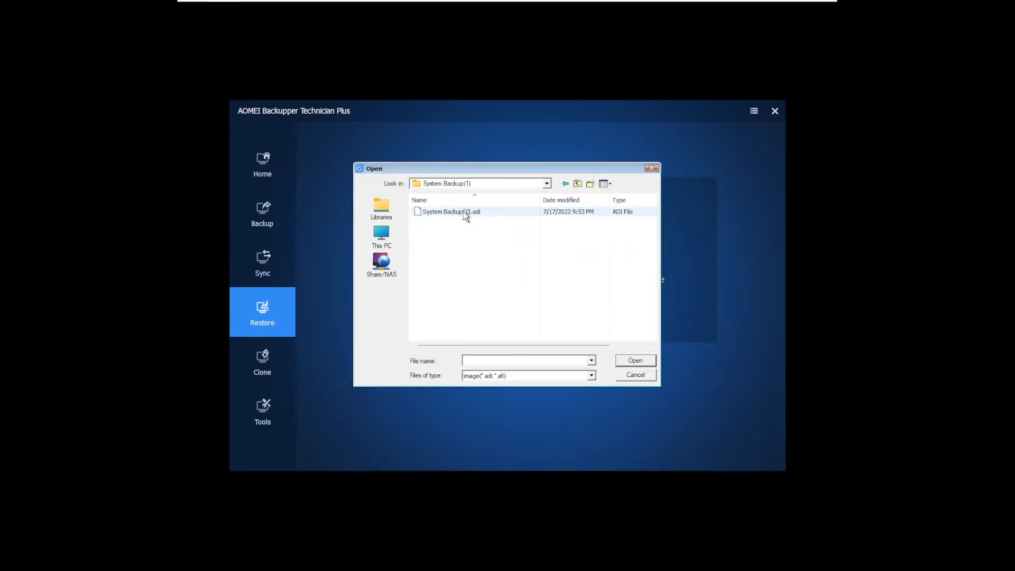
pyautogui.moveTo(454, 213)
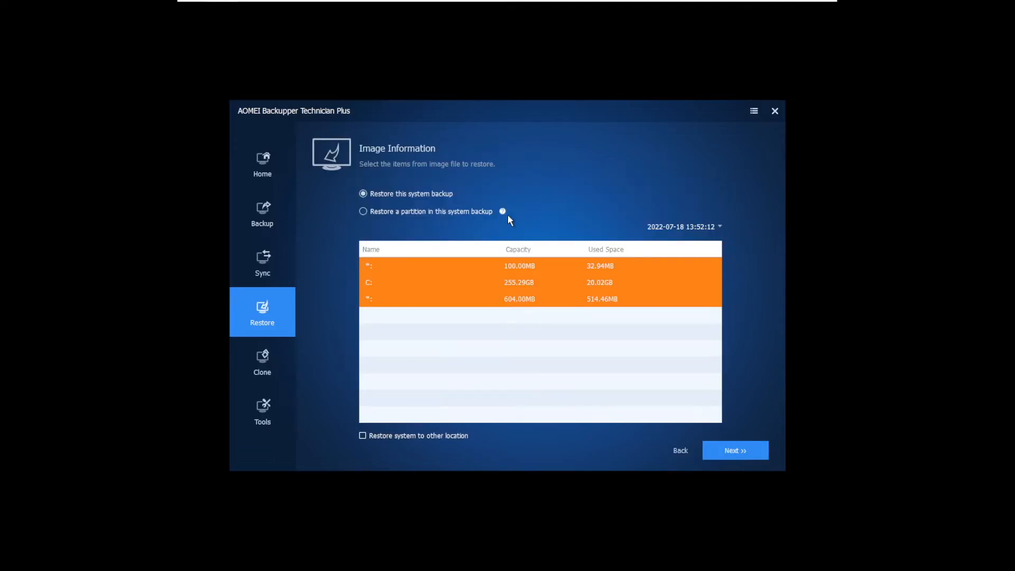
pyautogui.moveTo(375, 268)
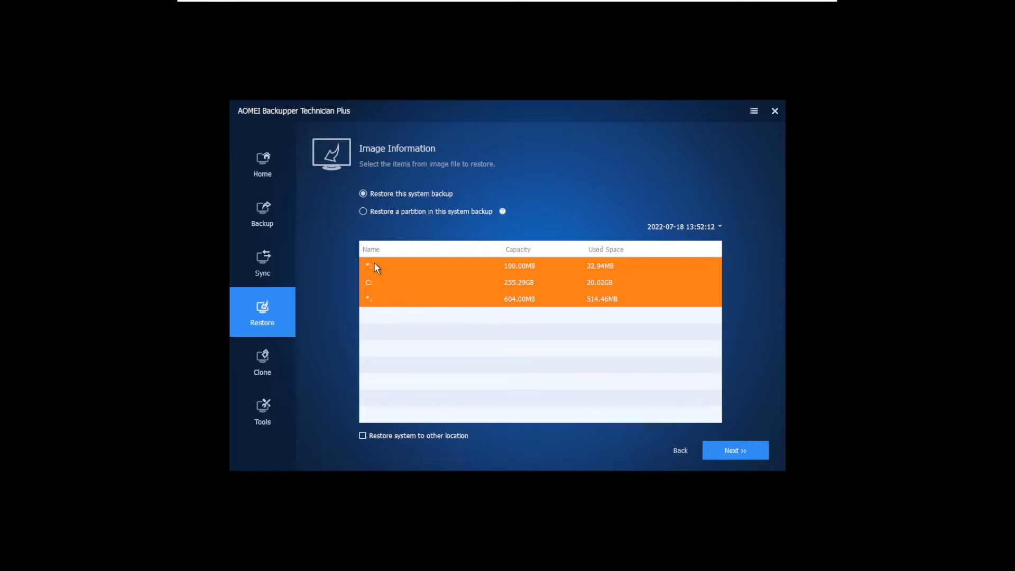
pyautogui.moveTo(373, 289)
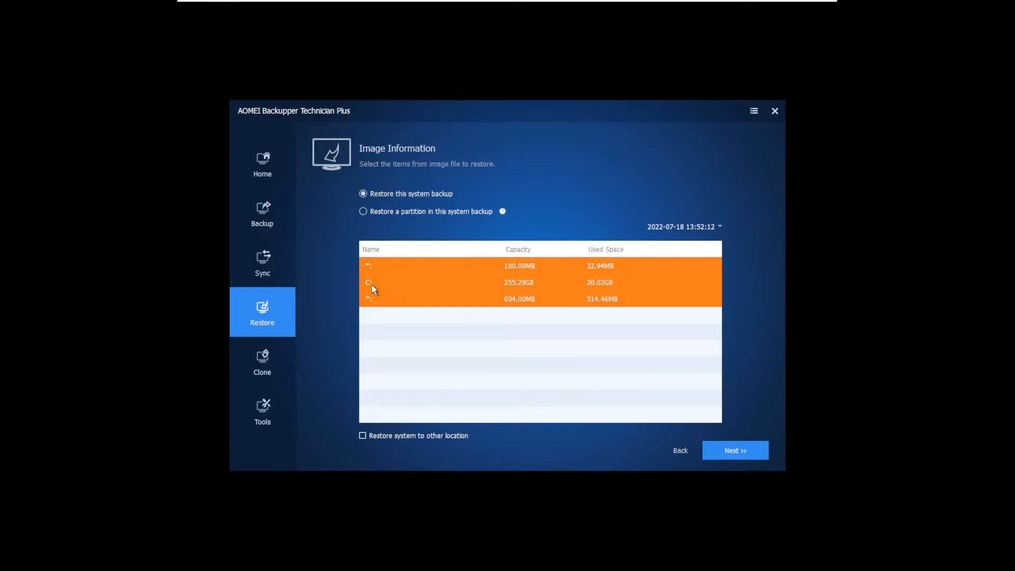
pyautogui.moveTo(374, 308)
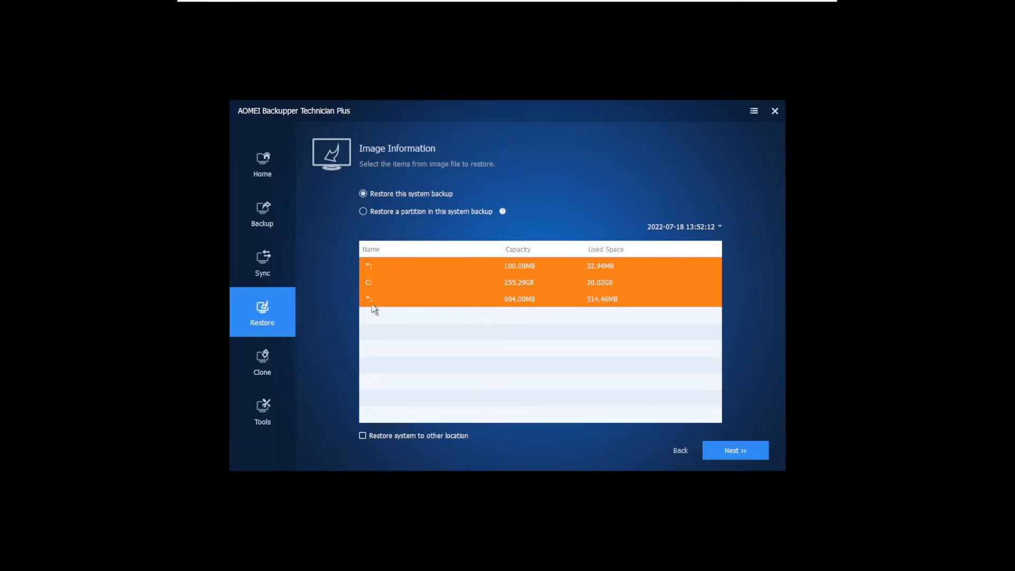
pyautogui.moveTo(486, 547)
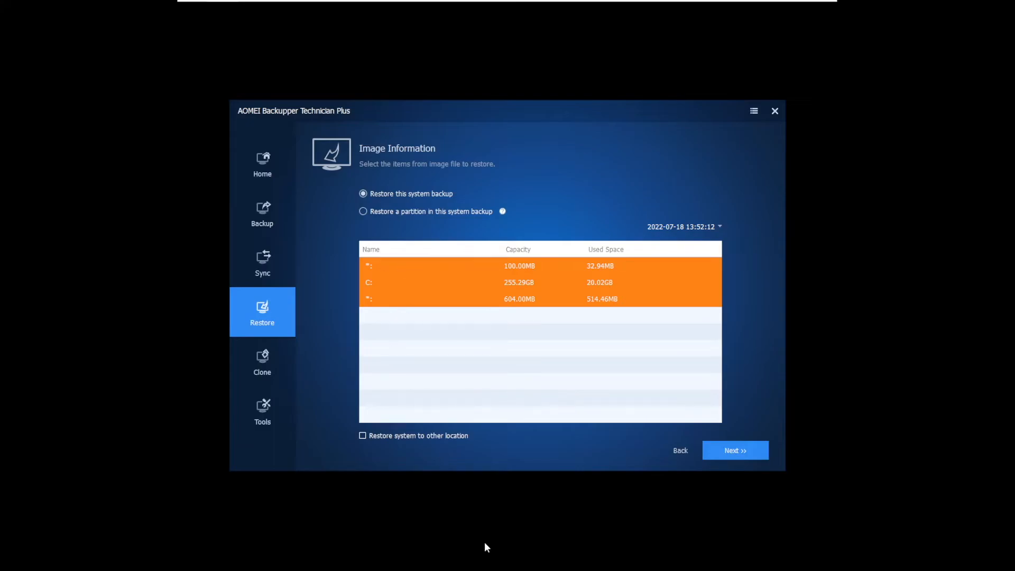
pyautogui.moveTo(736, 451)
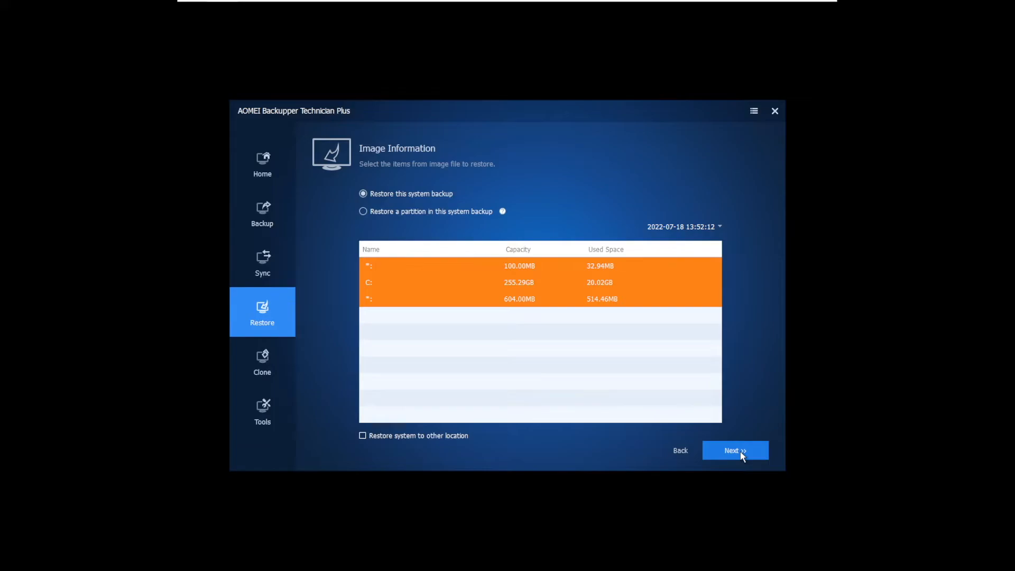
pyautogui.click(735, 450)
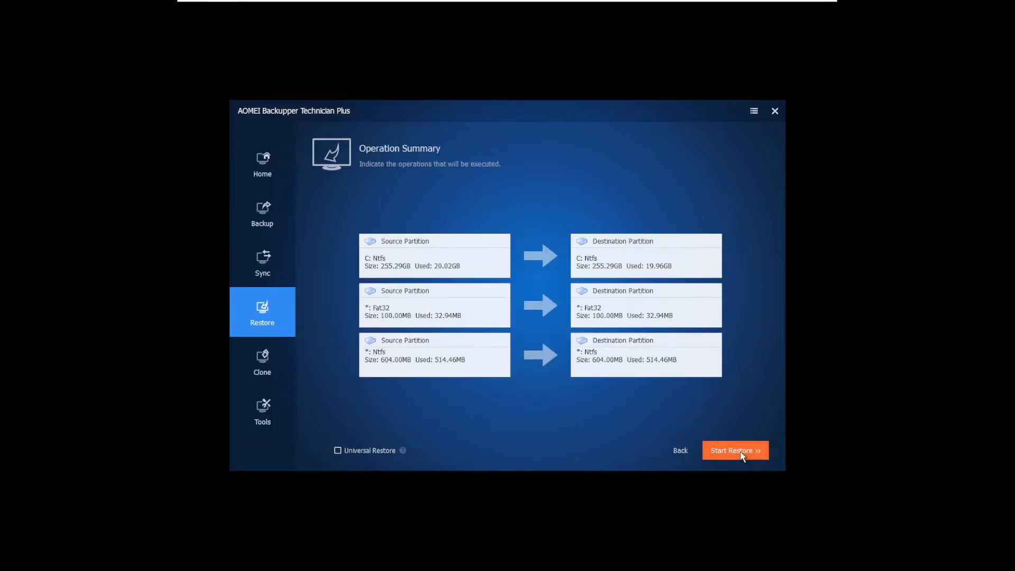
pyautogui.moveTo(395, 234)
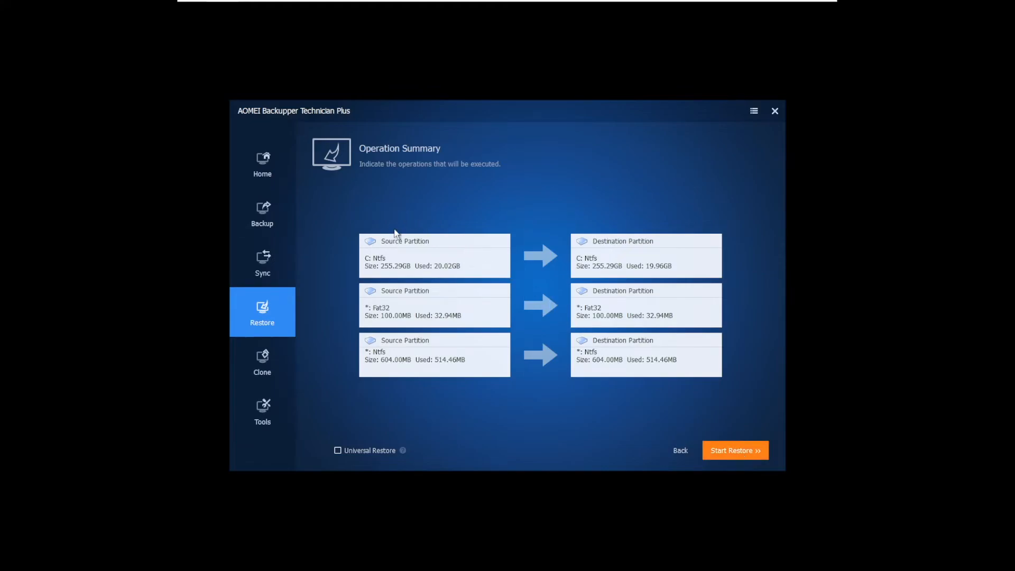
pyautogui.moveTo(400, 317)
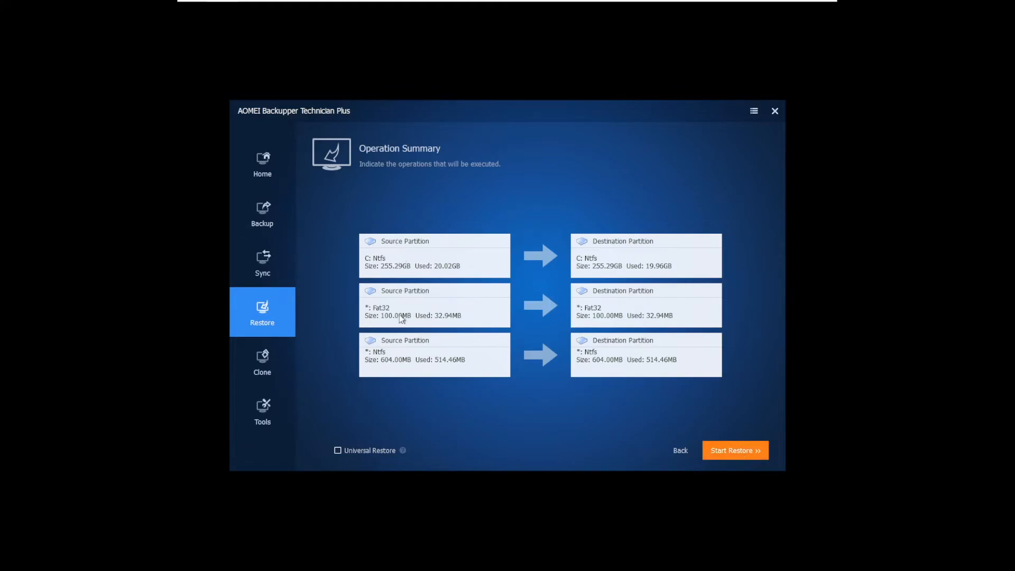
pyautogui.moveTo(634, 253)
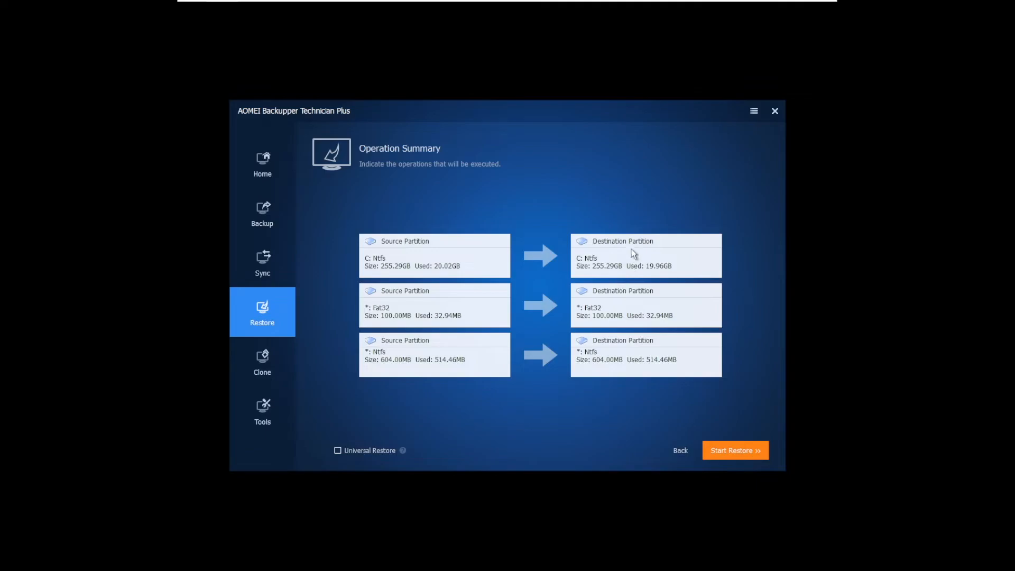
pyautogui.moveTo(634, 333)
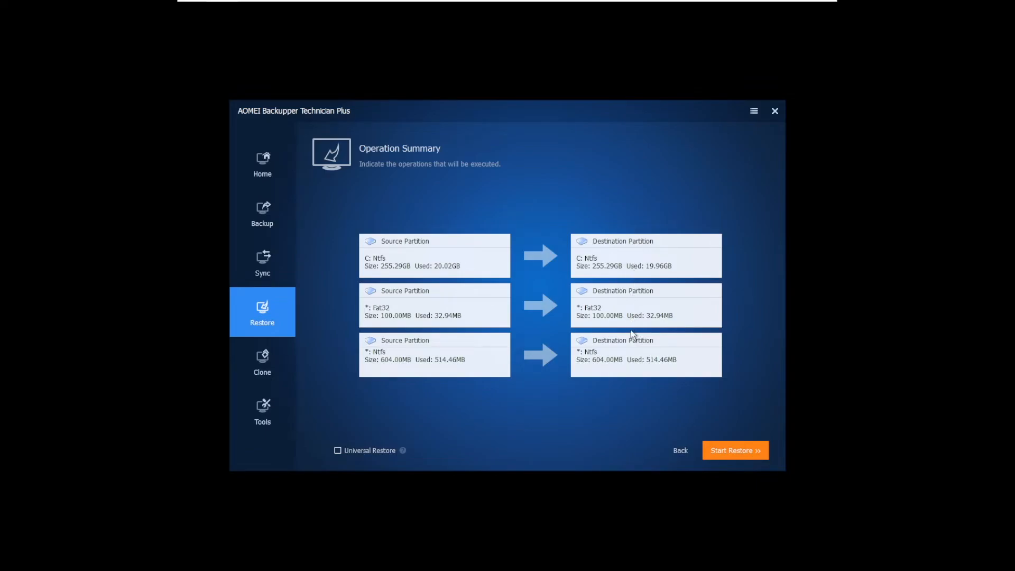
pyautogui.moveTo(650, 350)
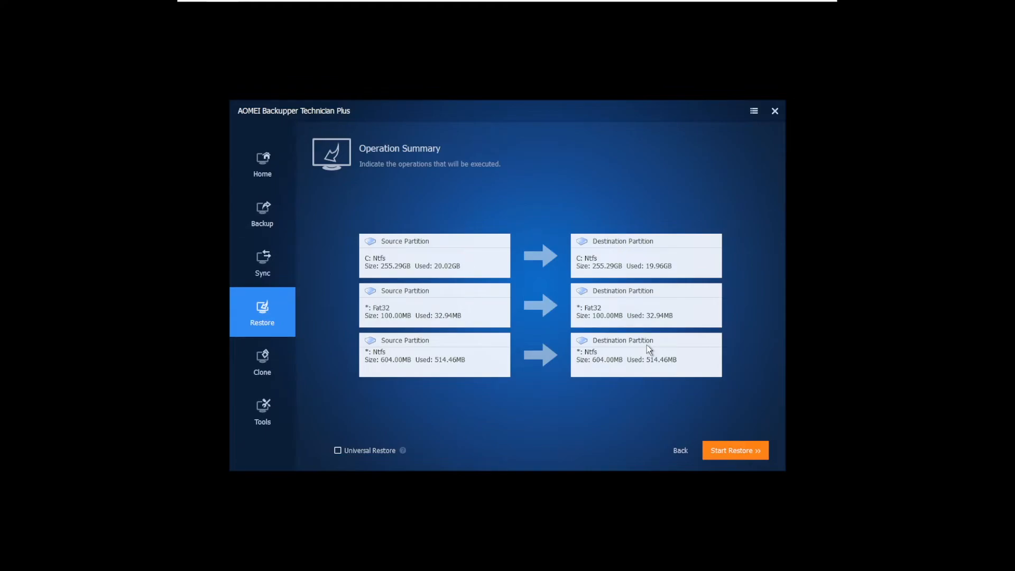
pyautogui.moveTo(433, 447)
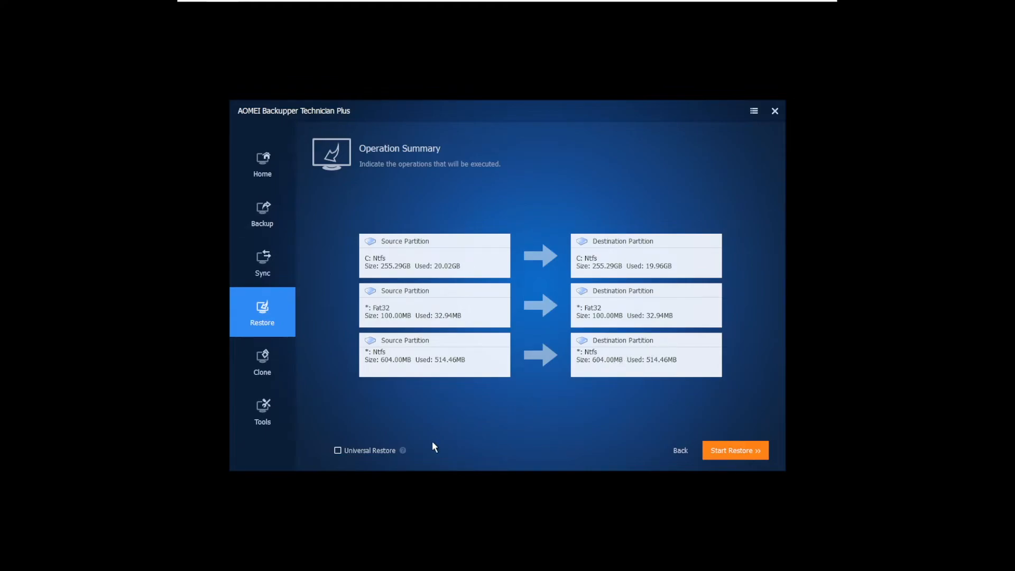
pyautogui.moveTo(437, 413)
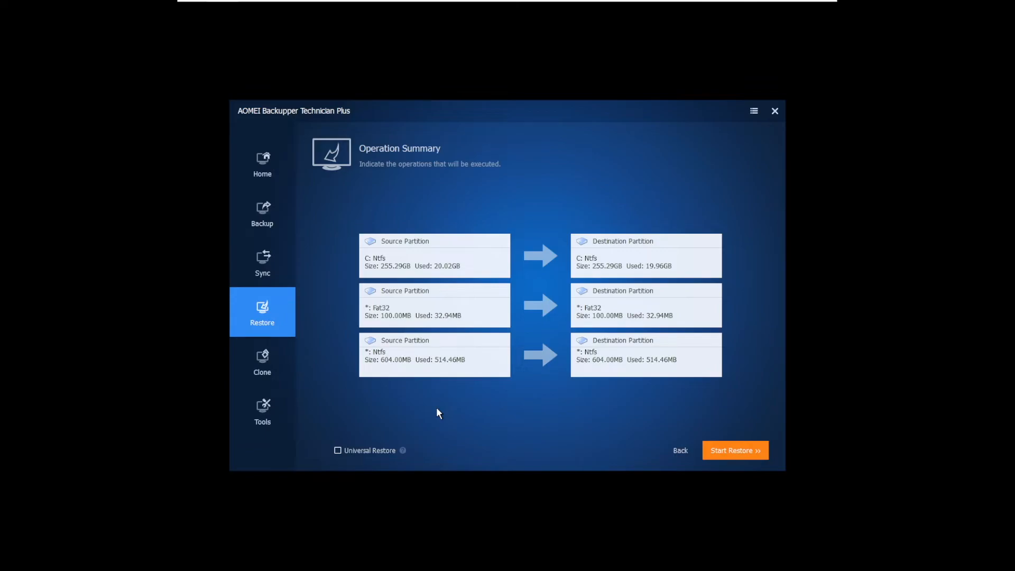
pyautogui.moveTo(353, 453)
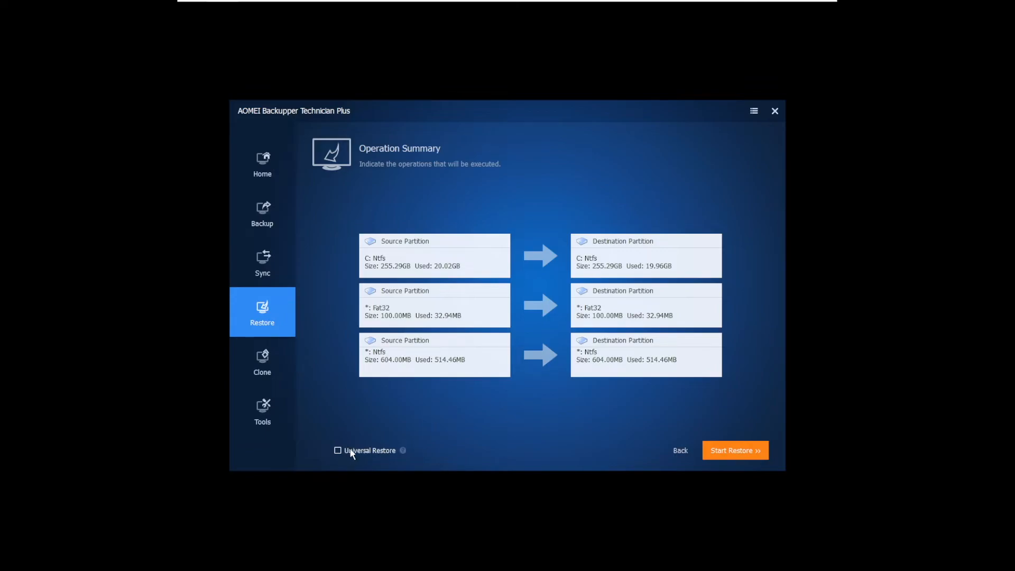
pyautogui.moveTo(548, 419)
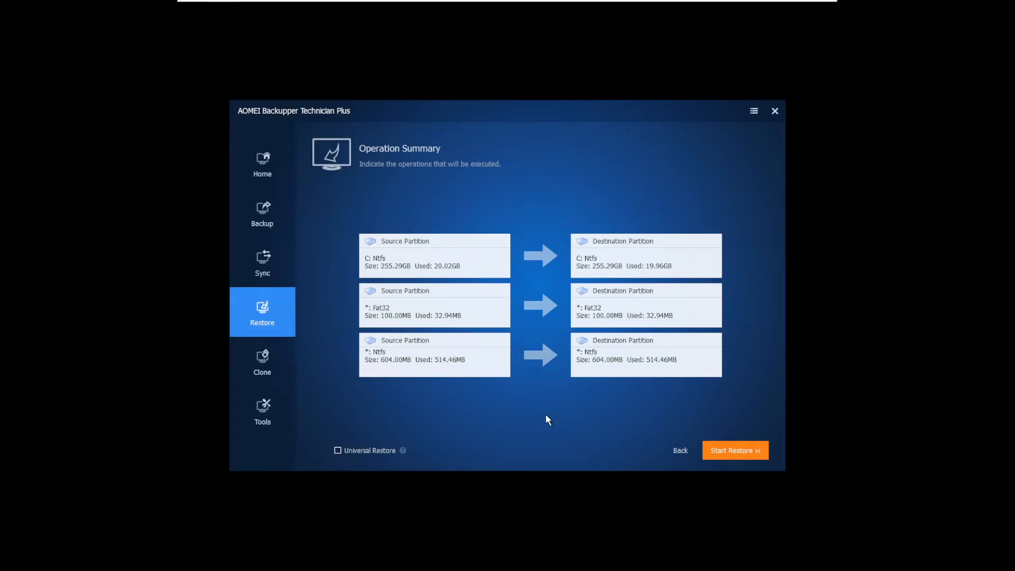
pyautogui.moveTo(432, 331)
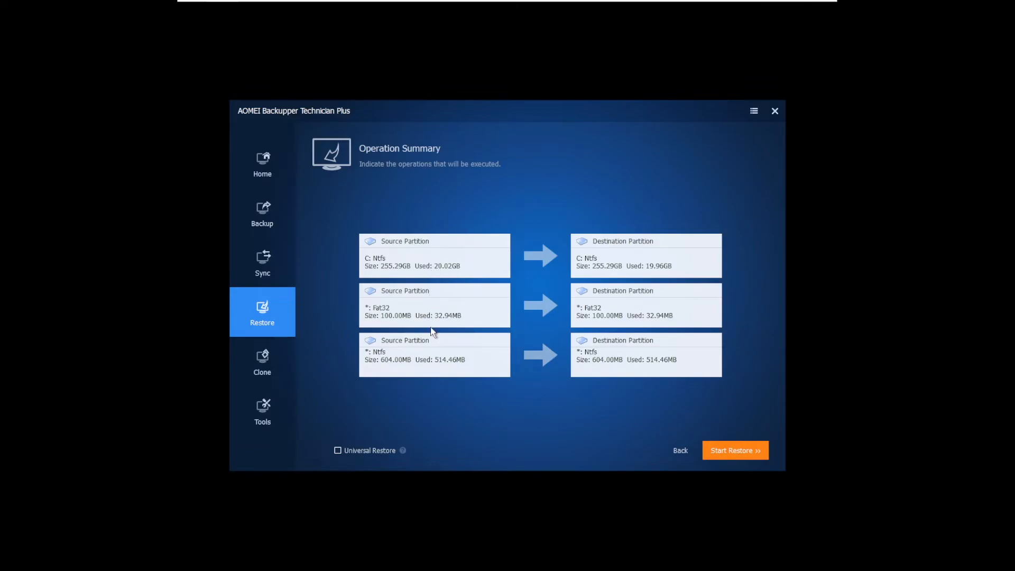
pyautogui.moveTo(620, 340)
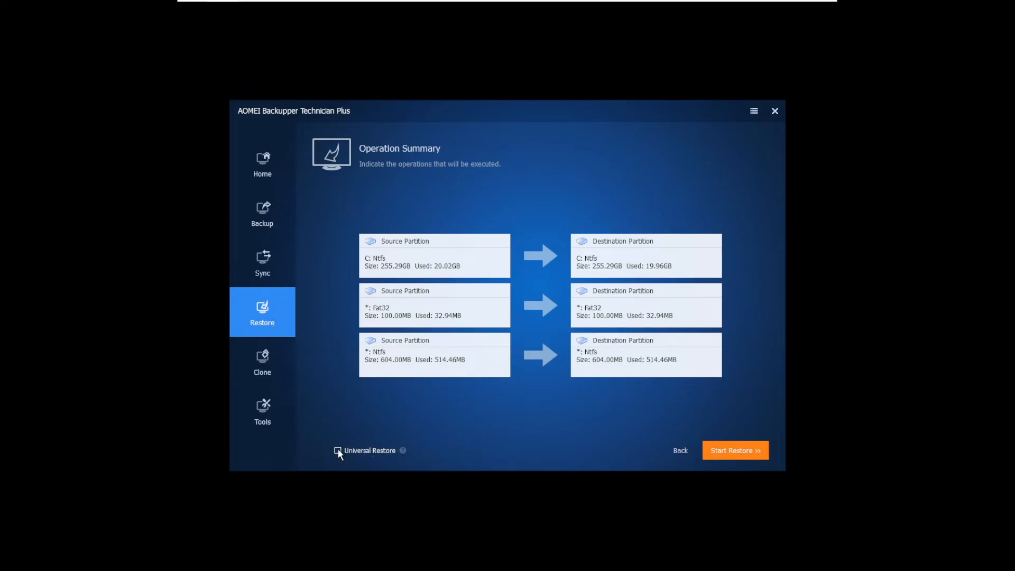
pyautogui.moveTo(694, 406)
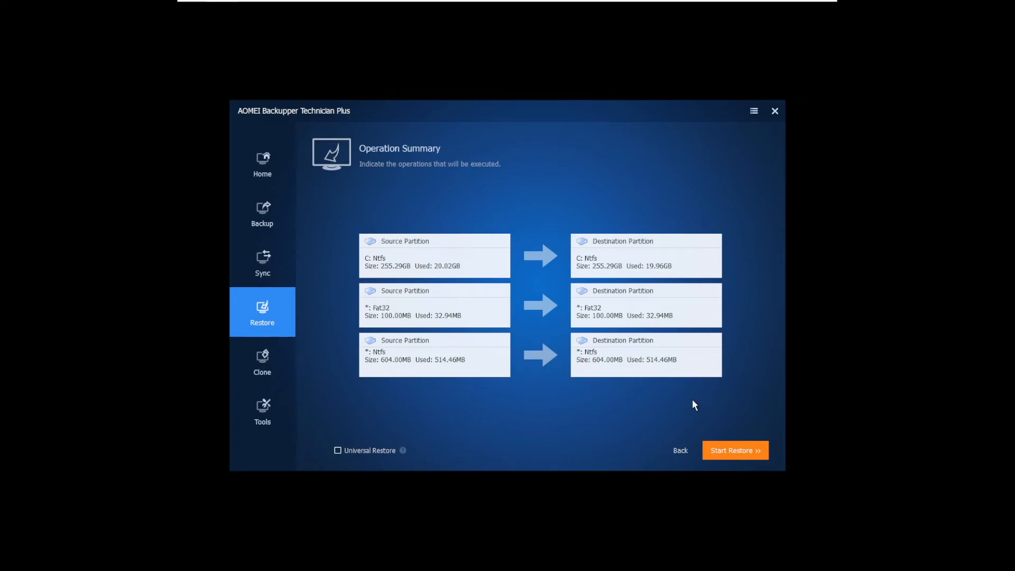
pyautogui.moveTo(750, 408)
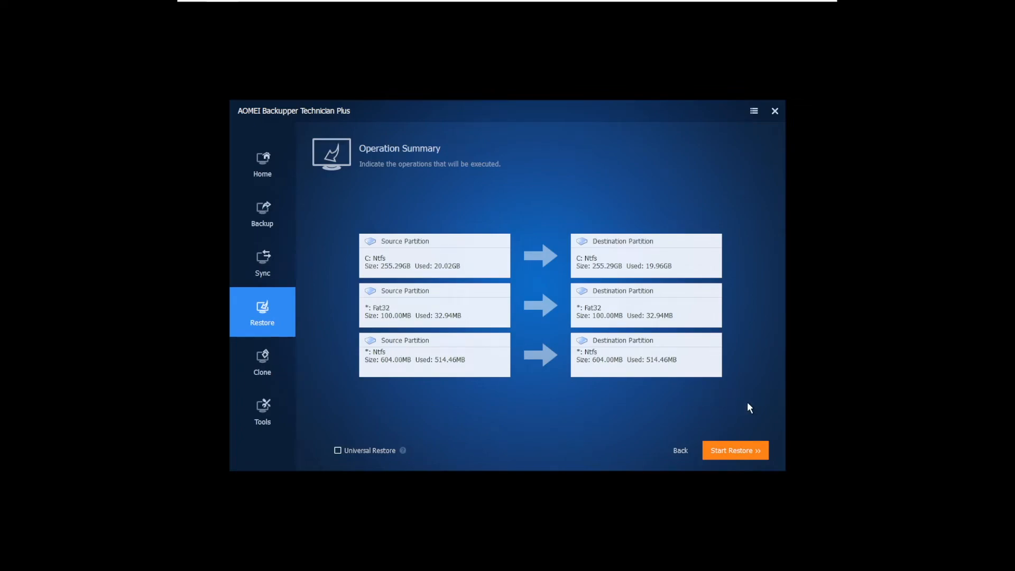
pyautogui.moveTo(735, 450)
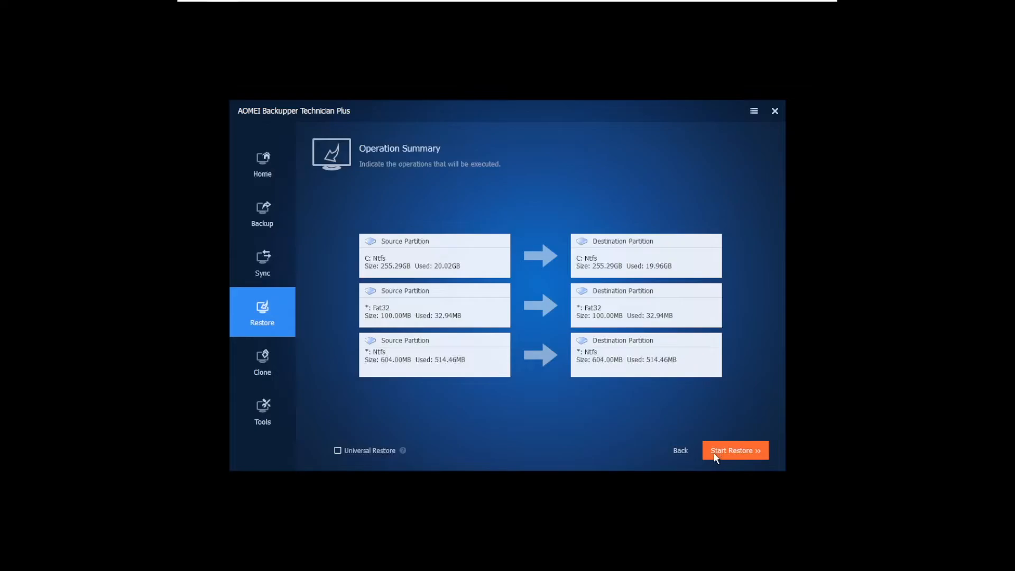
pyautogui.moveTo(722, 459)
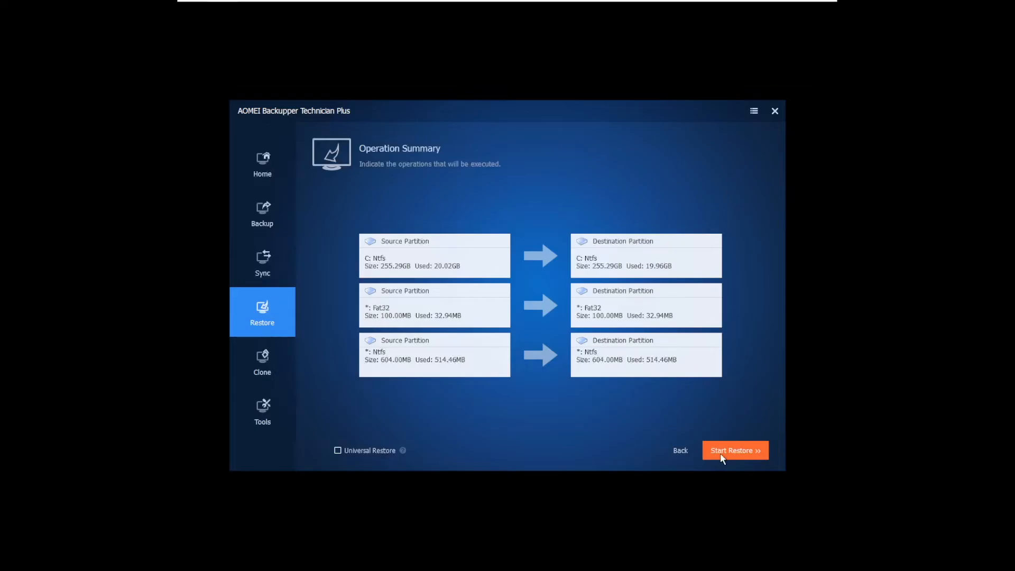
# Step: Start the partition restore, then finish once it completes
pyautogui.click(735, 450)
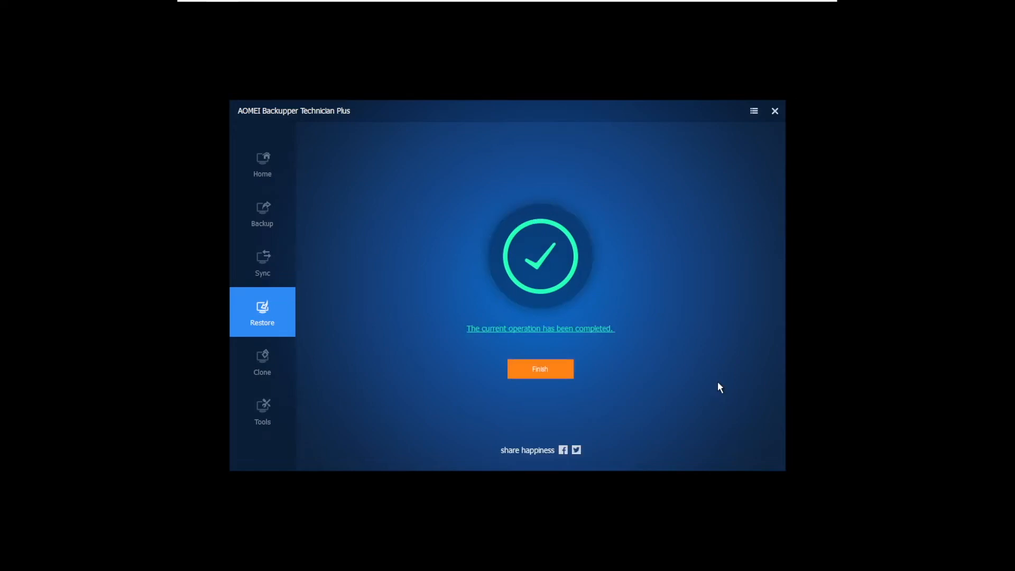
pyautogui.moveTo(667, 409)
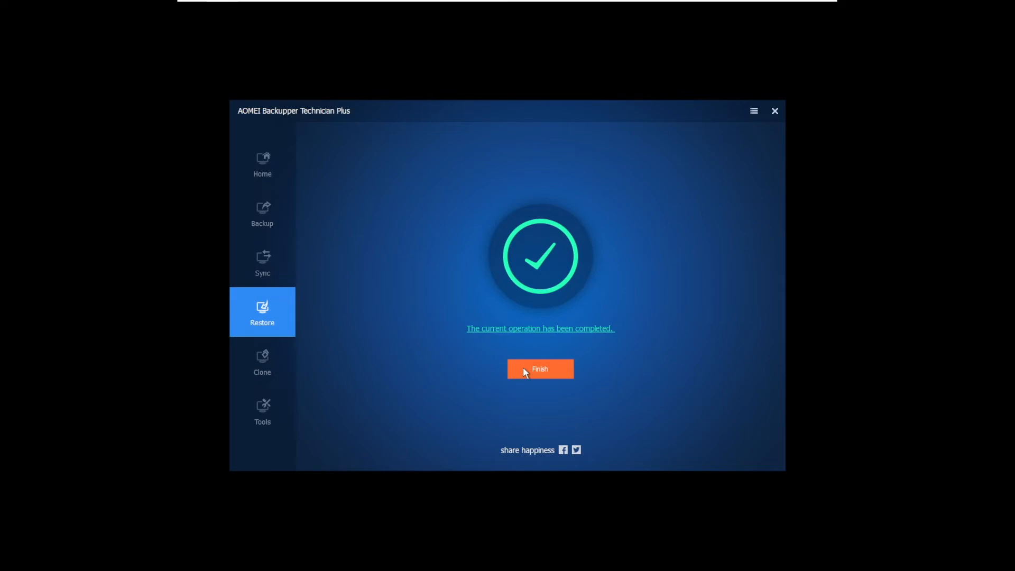
pyautogui.click(540, 369)
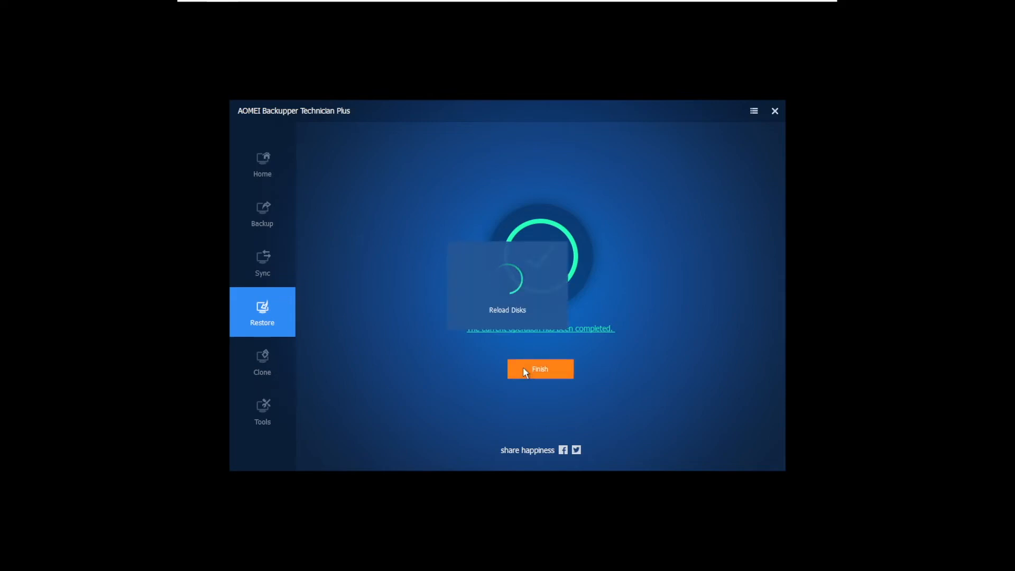
pyautogui.click(539, 369)
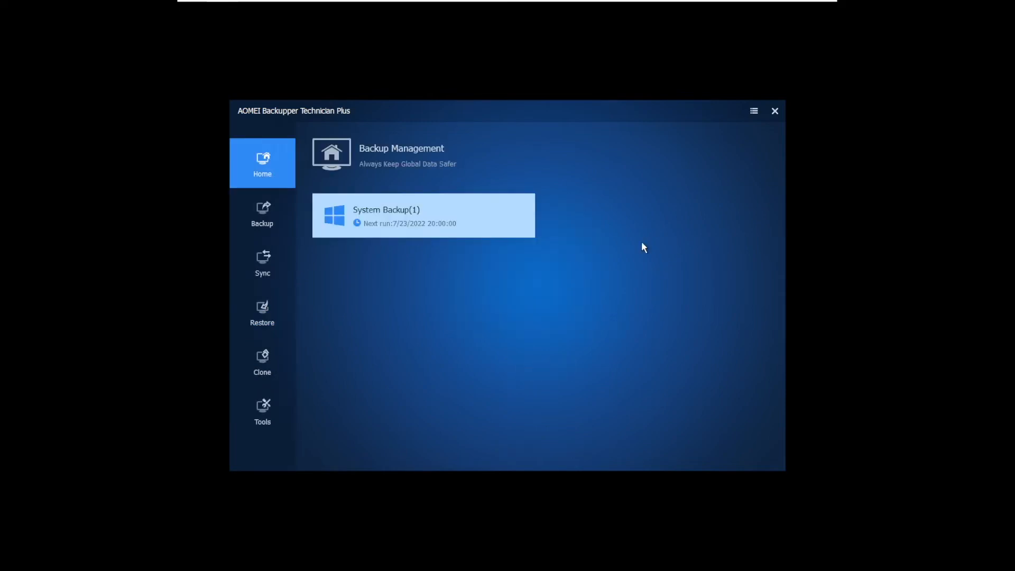
pyautogui.moveTo(646, 265)
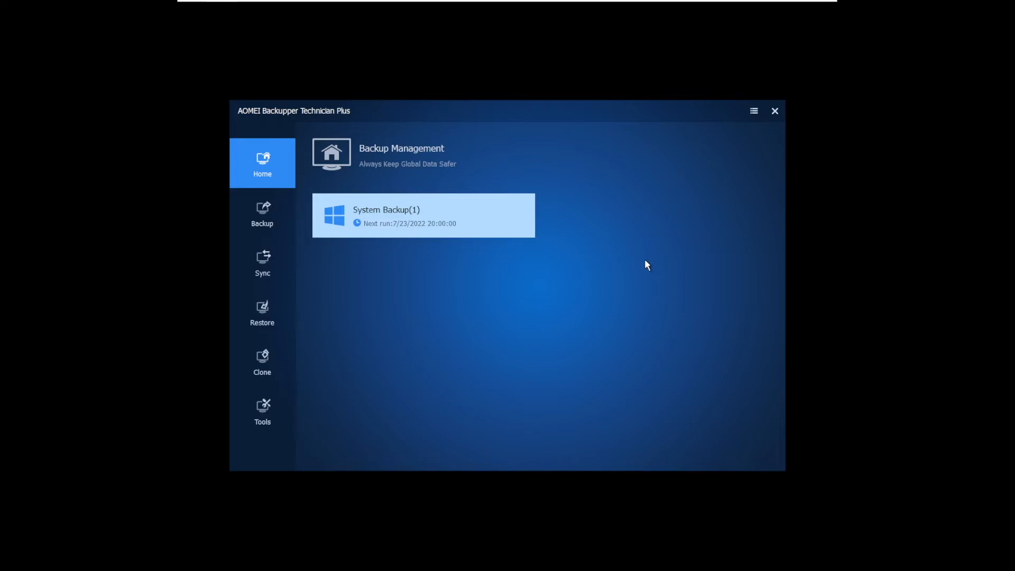
pyautogui.moveTo(774, 111)
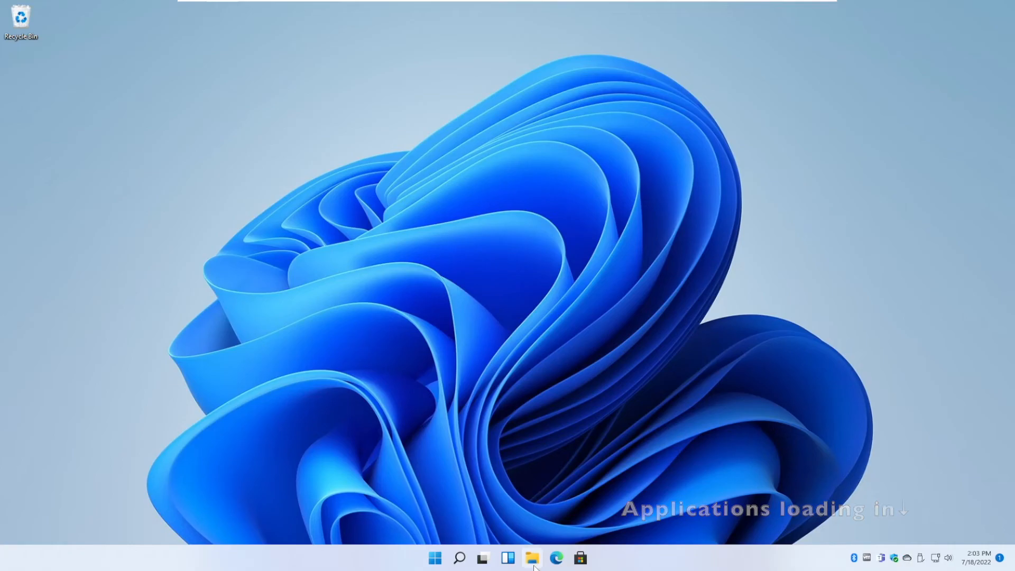
pyautogui.click(534, 559)
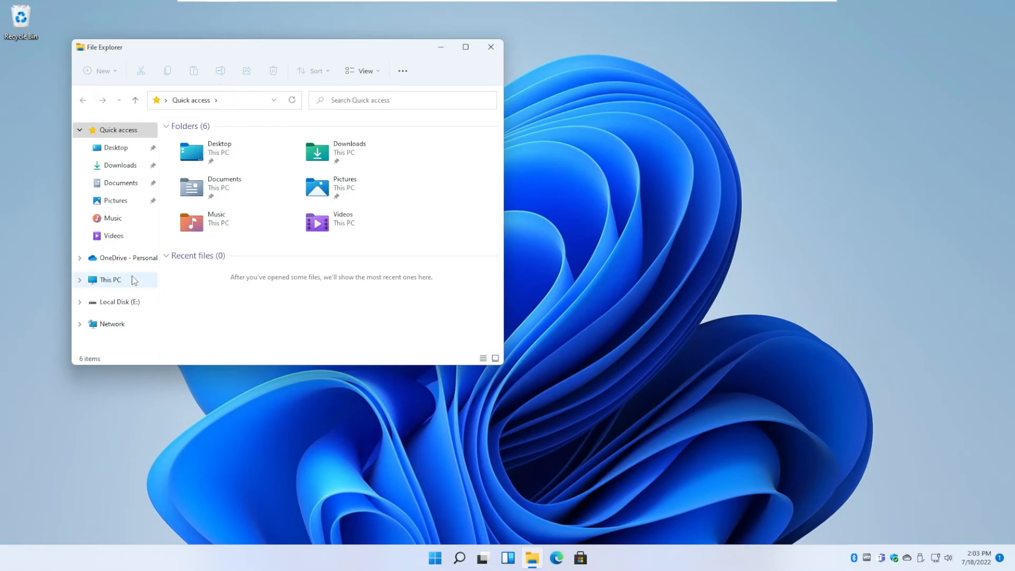
pyautogui.click(117, 302)
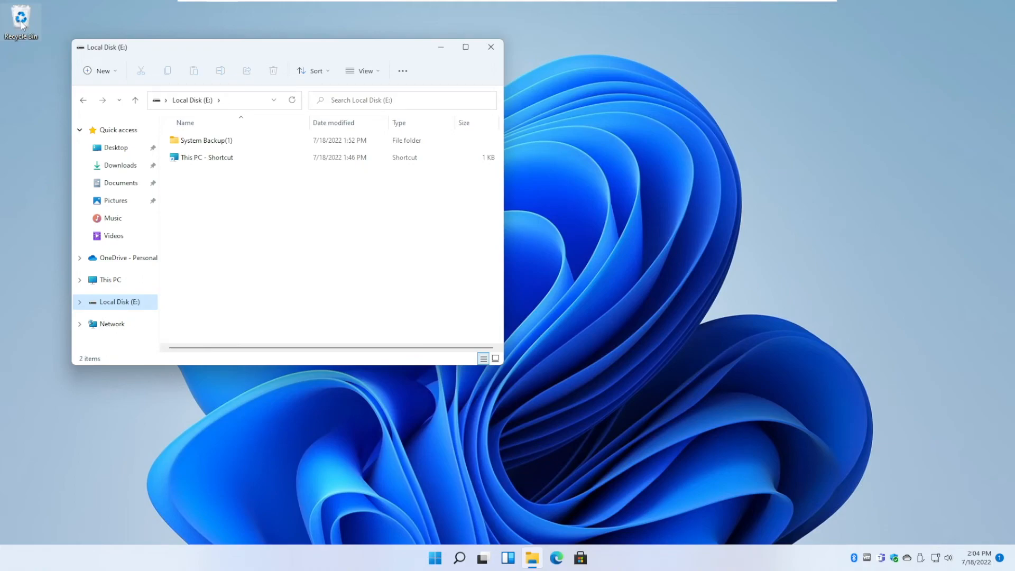
pyautogui.click(120, 165)
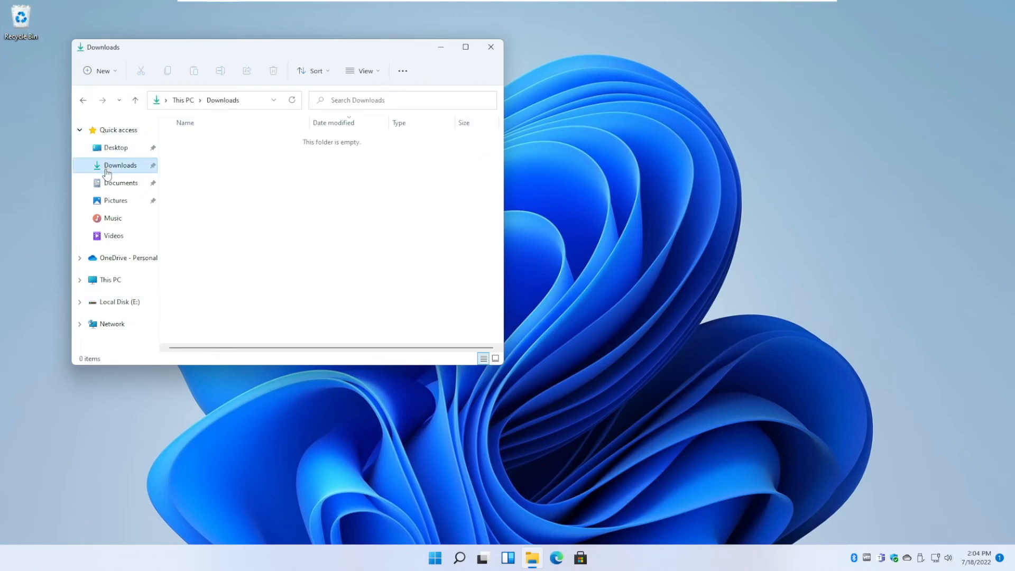
pyautogui.click(120, 182)
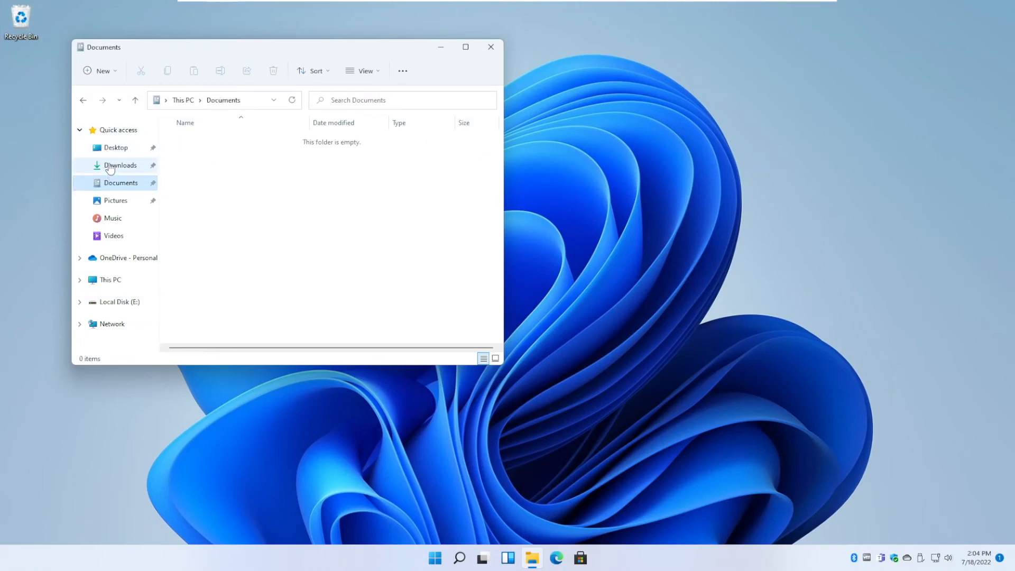
pyautogui.click(120, 165)
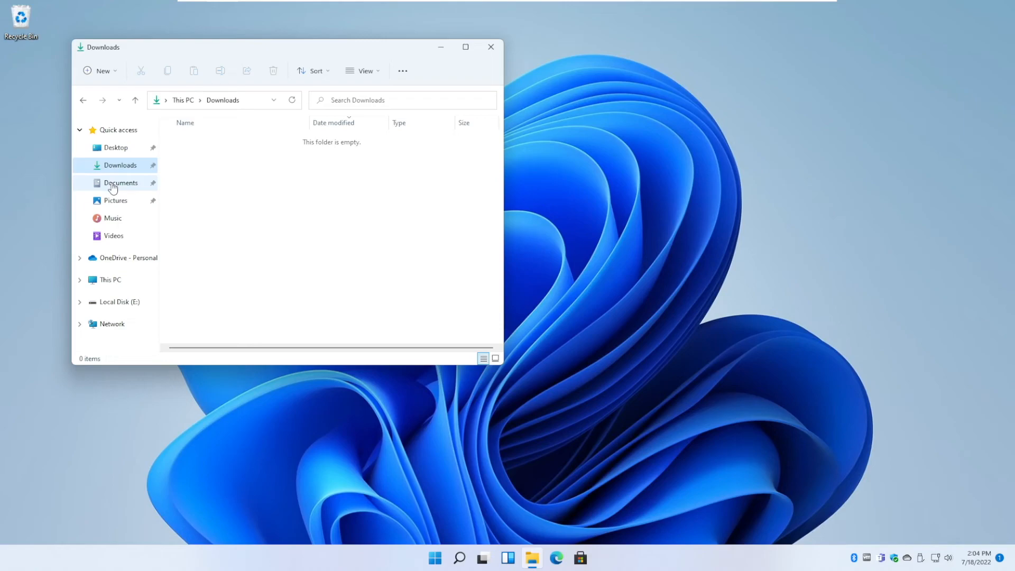
pyautogui.click(115, 200)
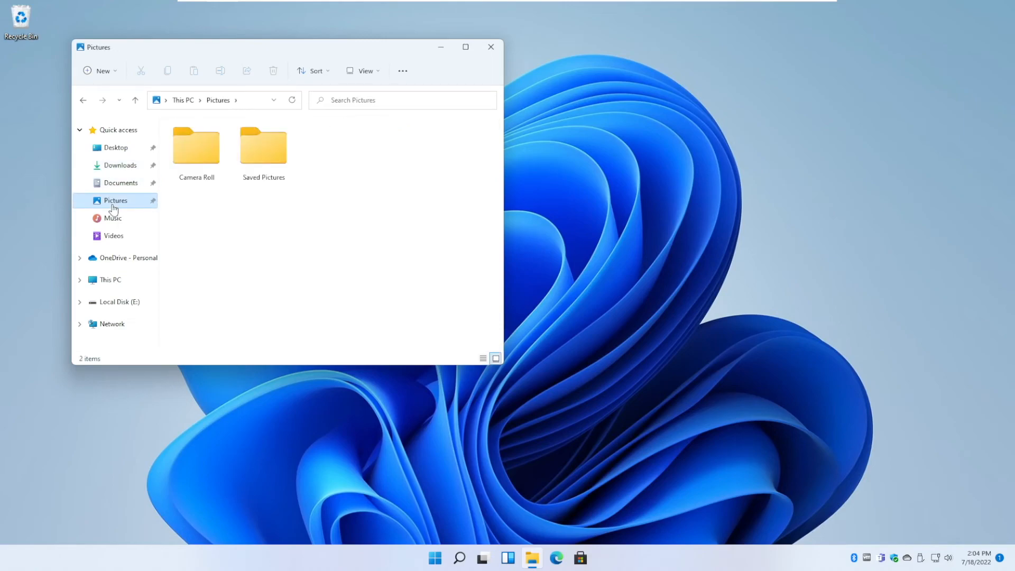
pyautogui.click(196, 146)
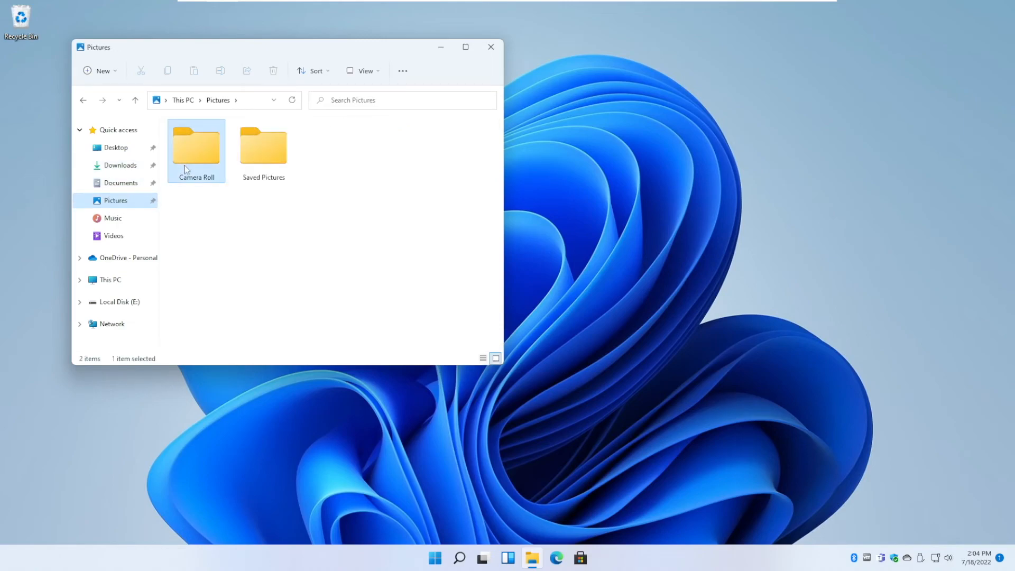
pyautogui.doubleClick(197, 146)
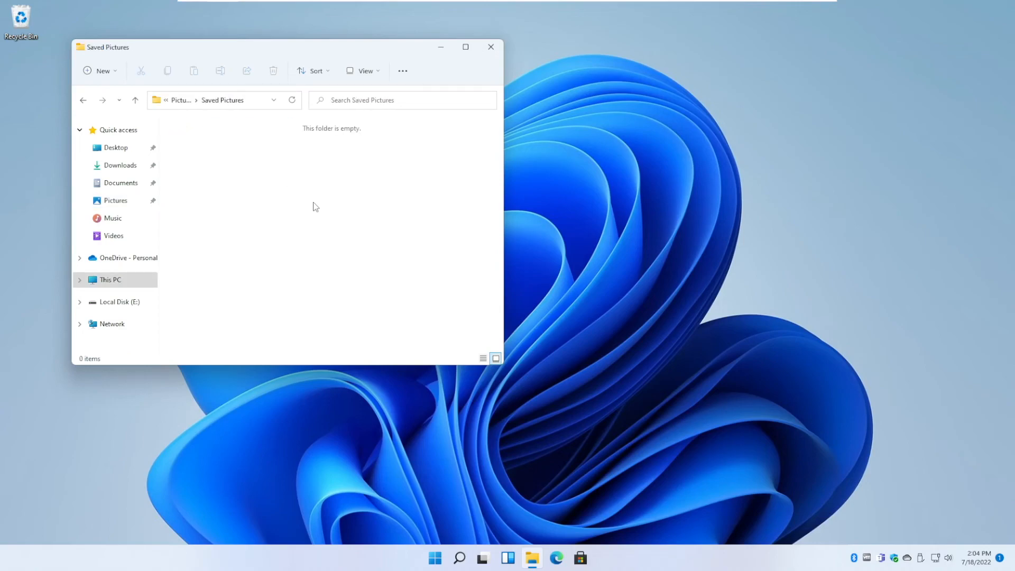
pyautogui.click(121, 182)
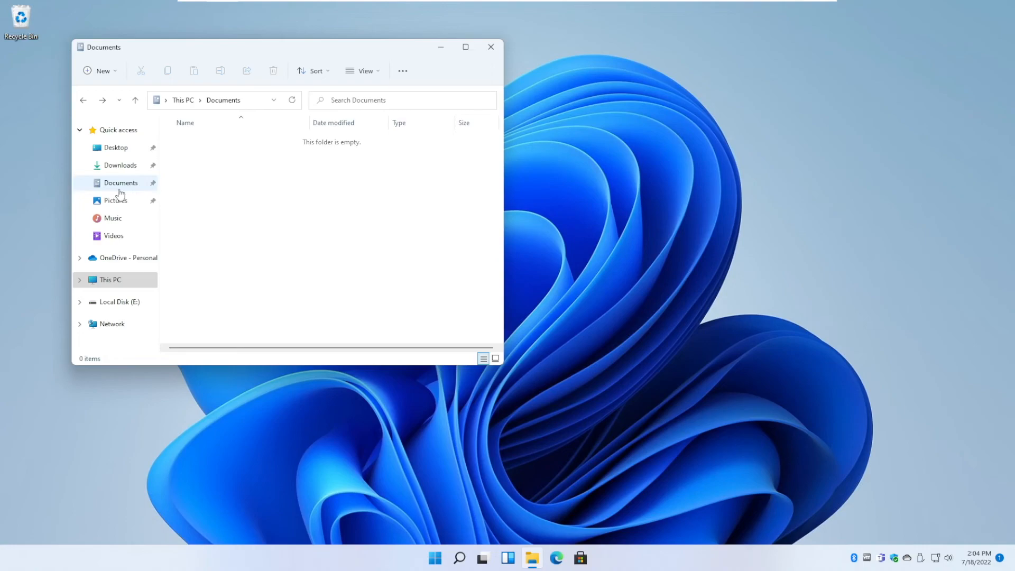
pyautogui.click(112, 217)
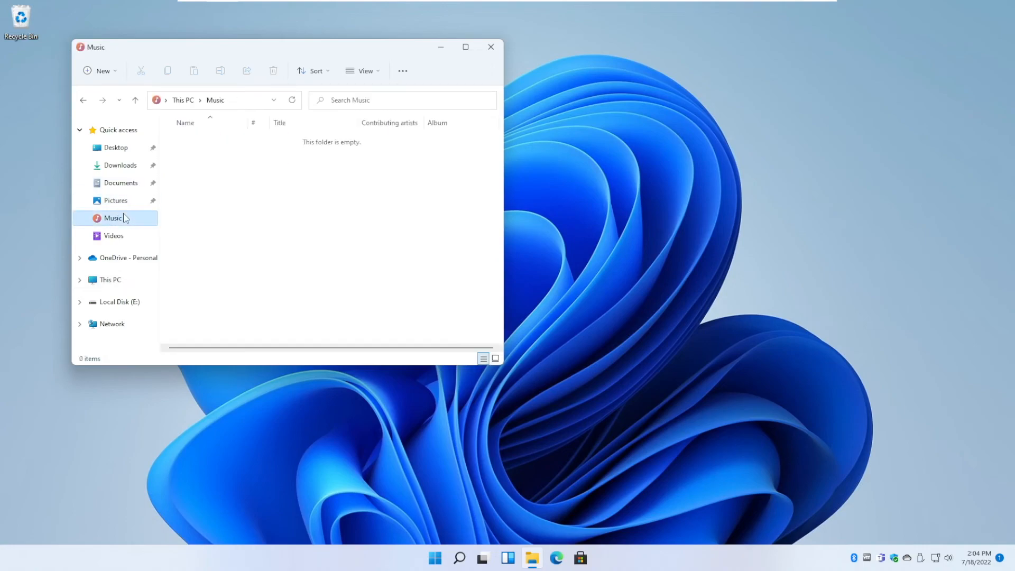
pyautogui.click(113, 235)
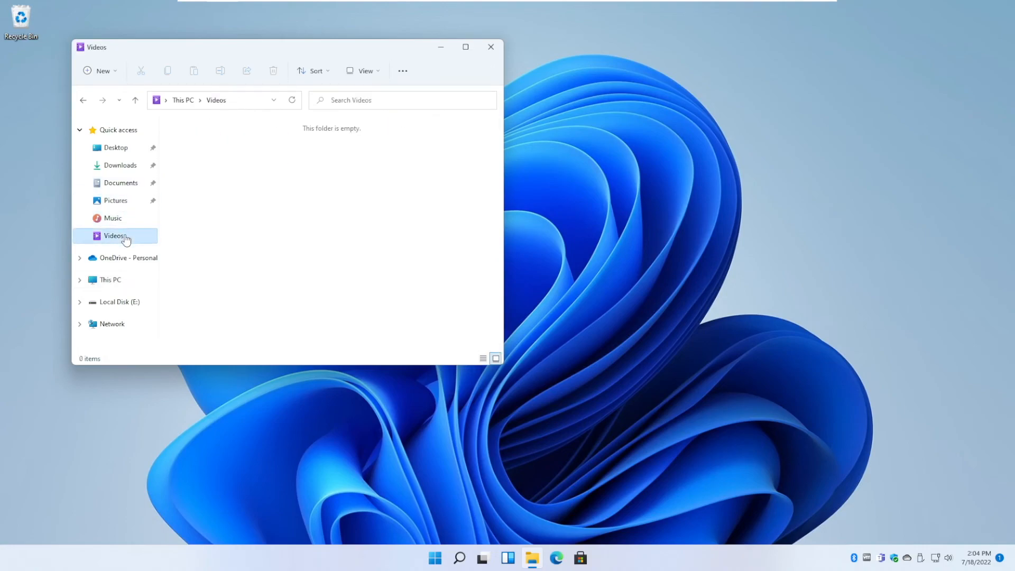
pyautogui.moveTo(124, 262)
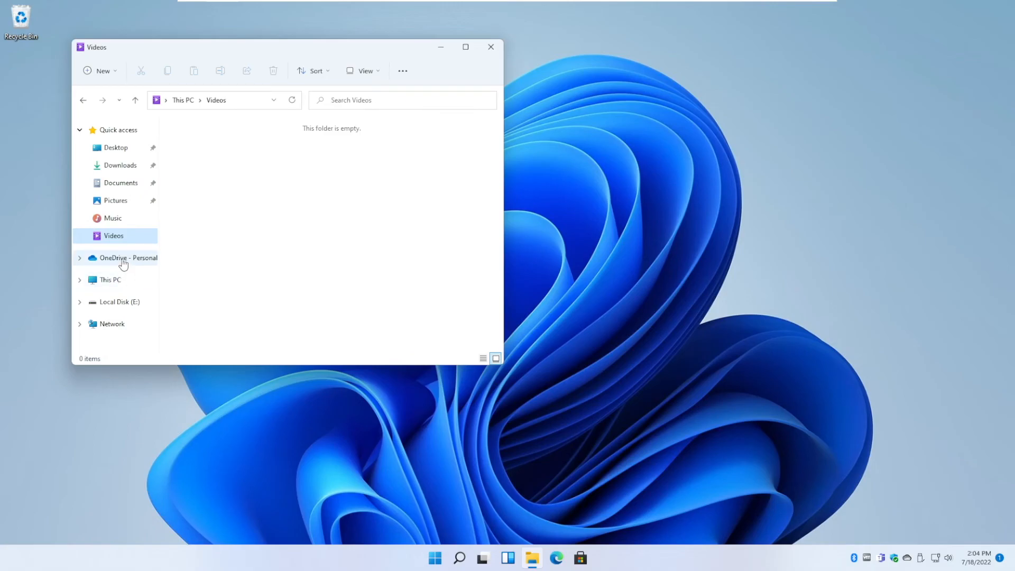
pyautogui.click(127, 257)
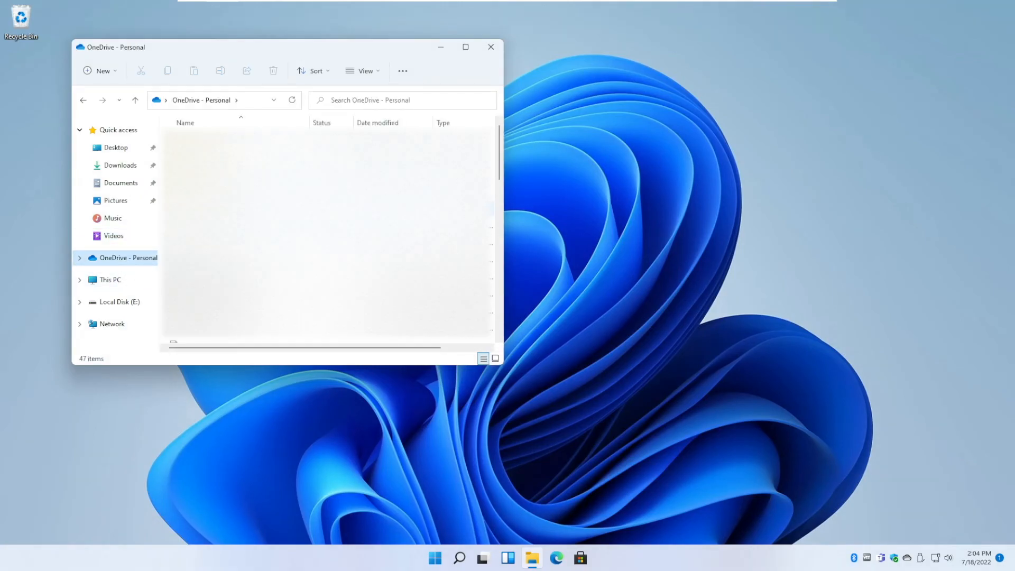
pyautogui.click(109, 280)
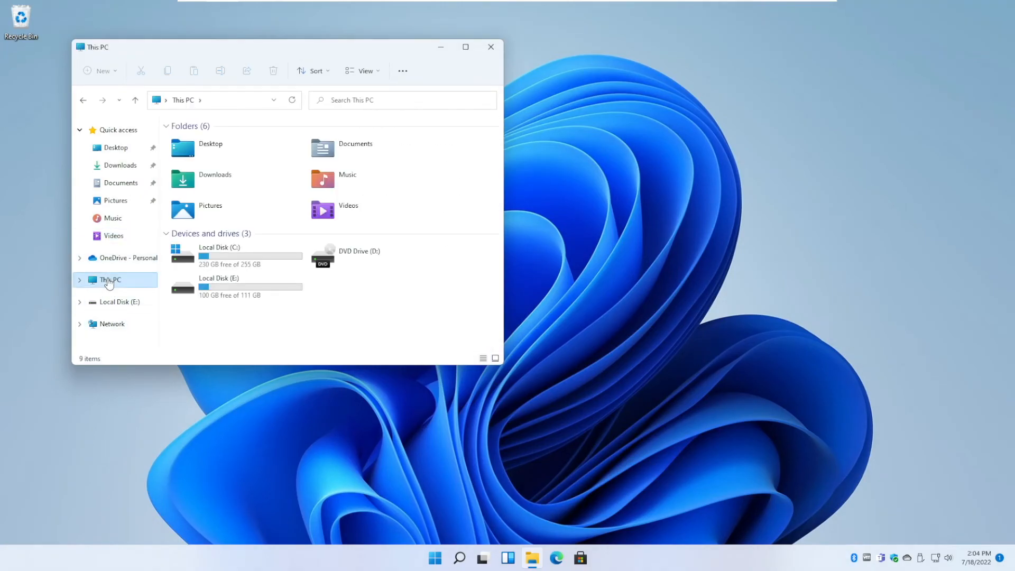
pyautogui.click(219, 256)
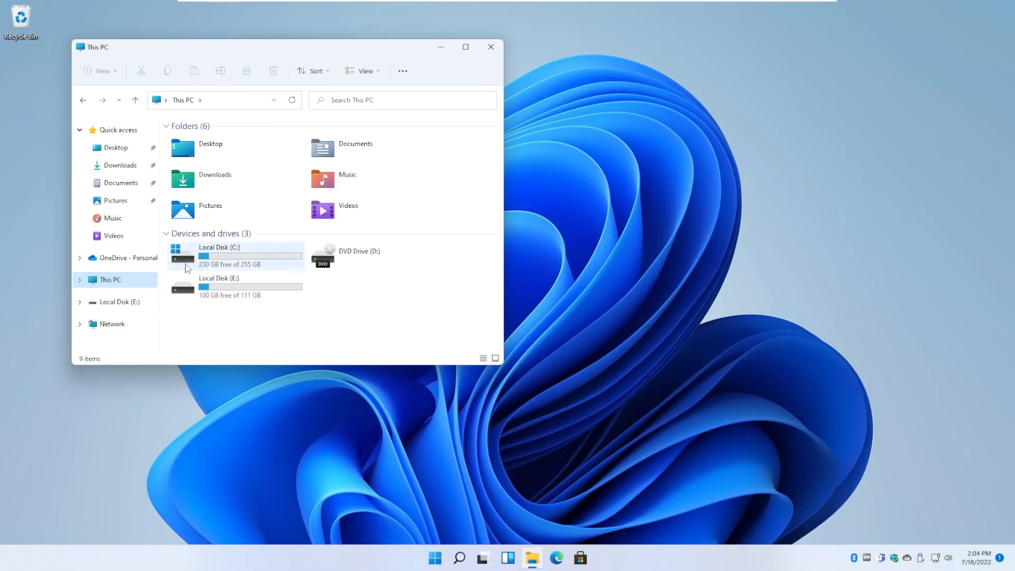
pyautogui.moveTo(205, 272)
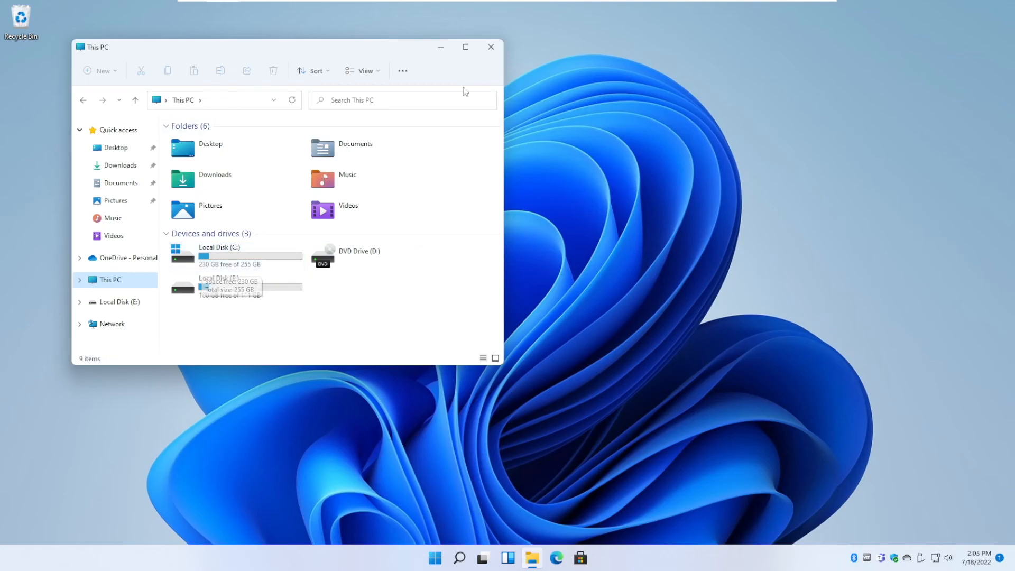
pyautogui.click(490, 46)
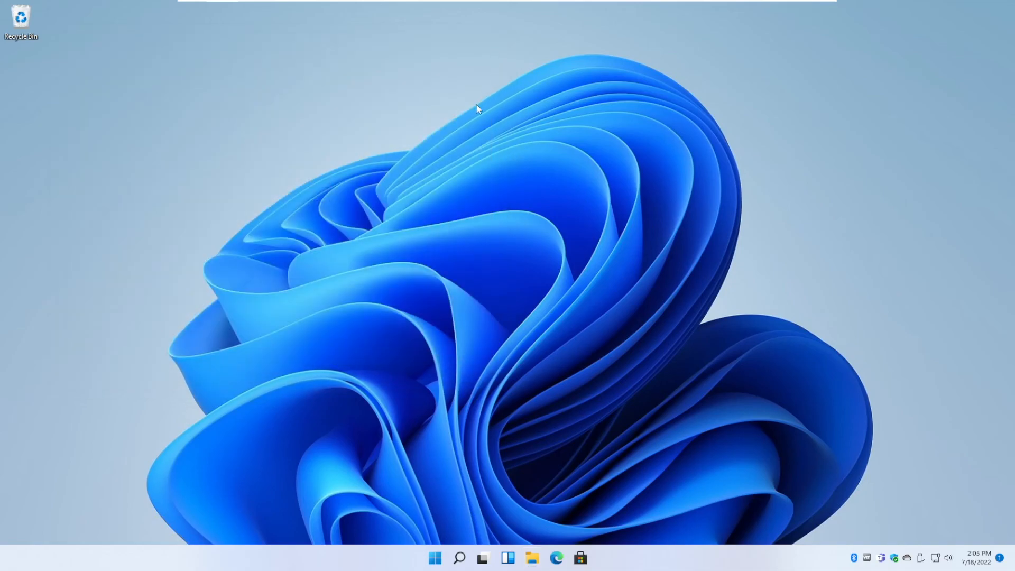